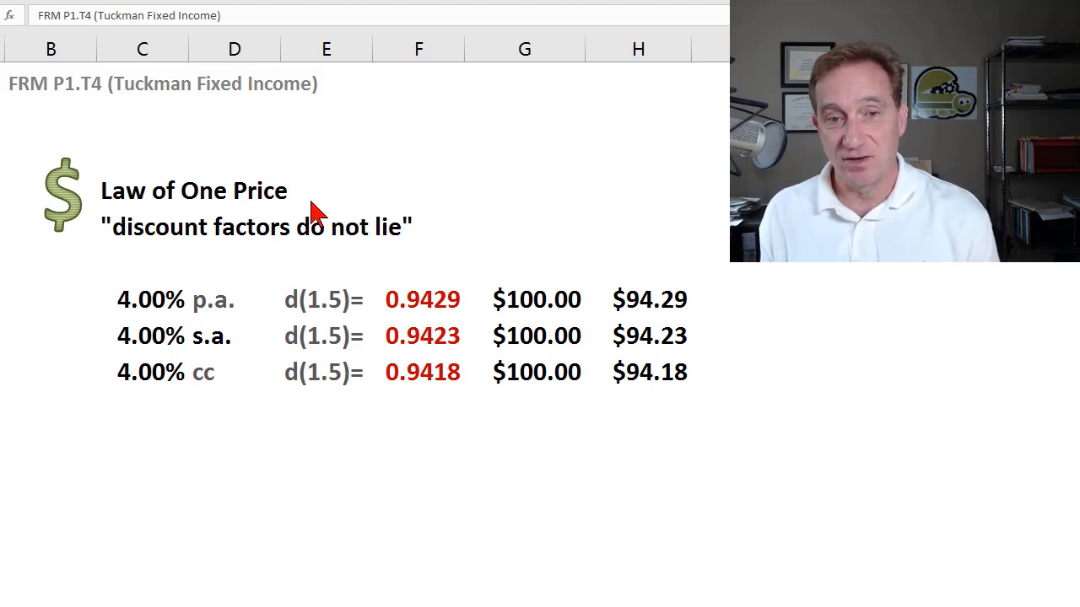
mouse_move(328, 198)
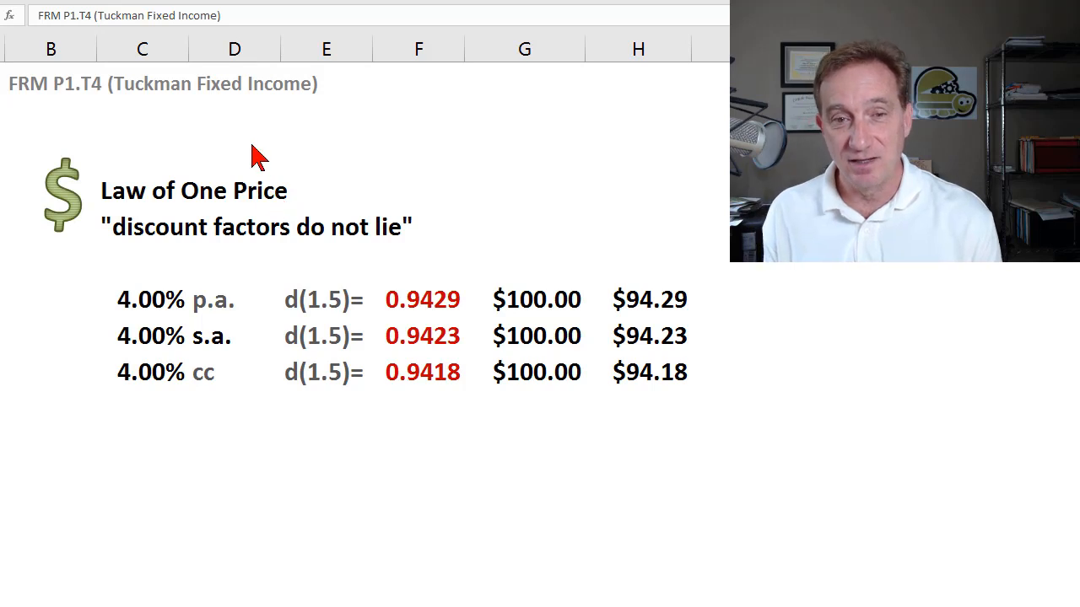
mouse_move(209, 119)
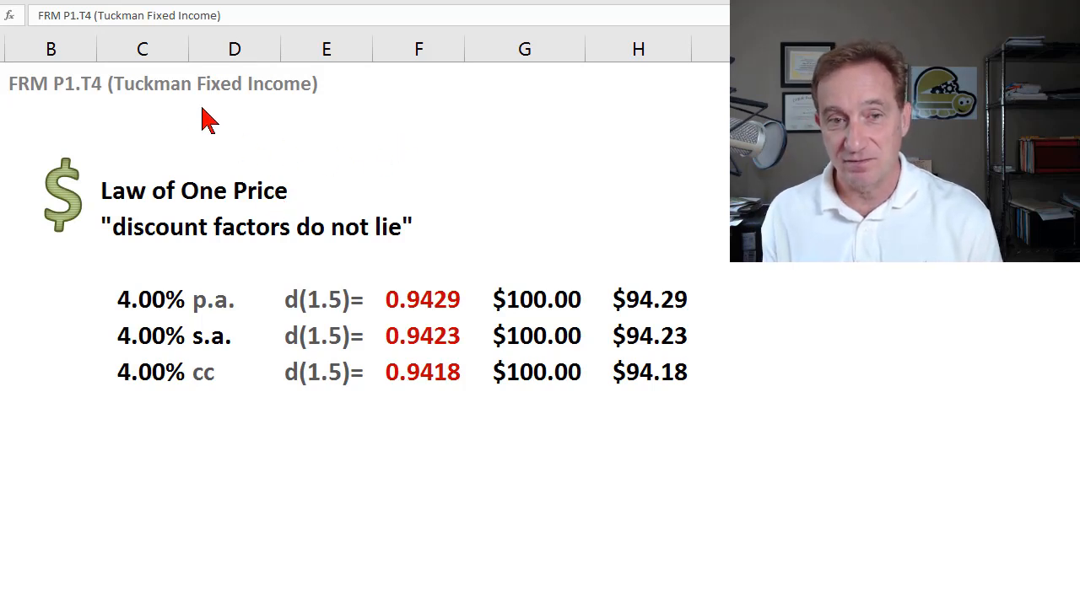
mouse_move(84, 110)
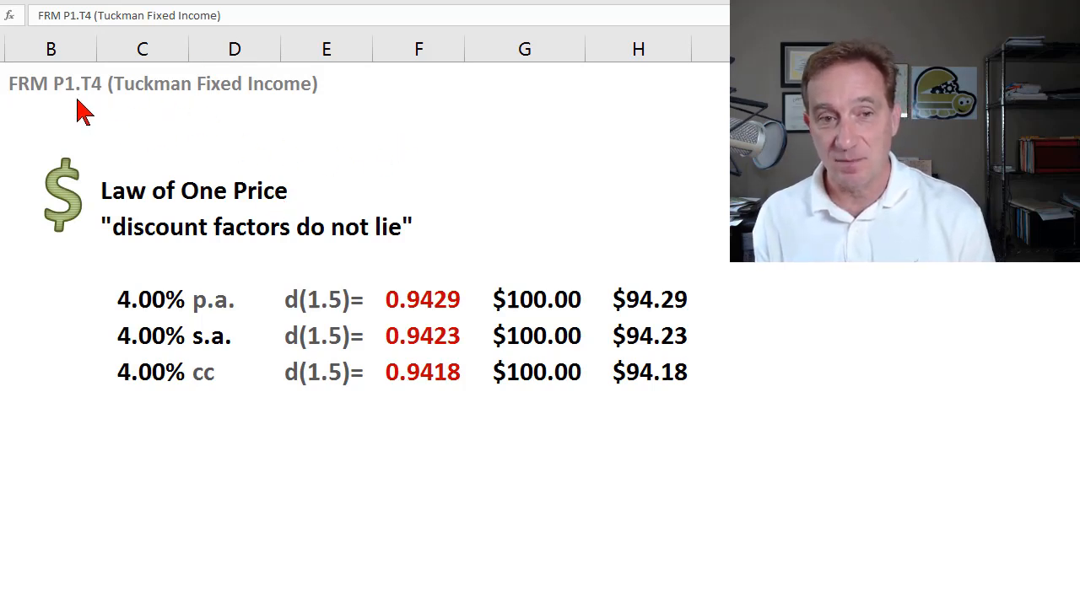
mouse_move(318, 153)
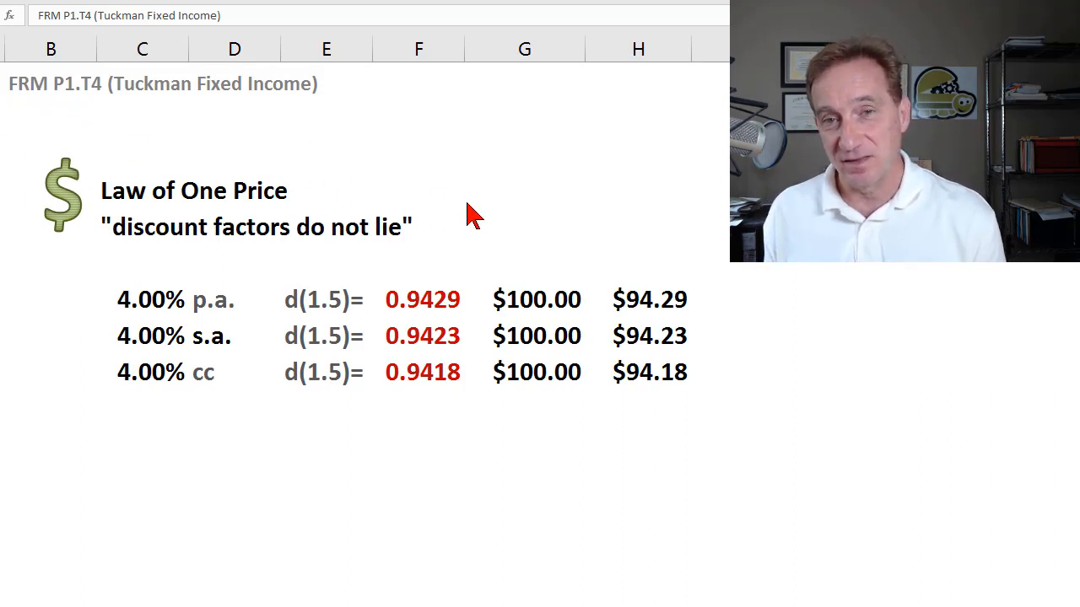
mouse_move(379, 164)
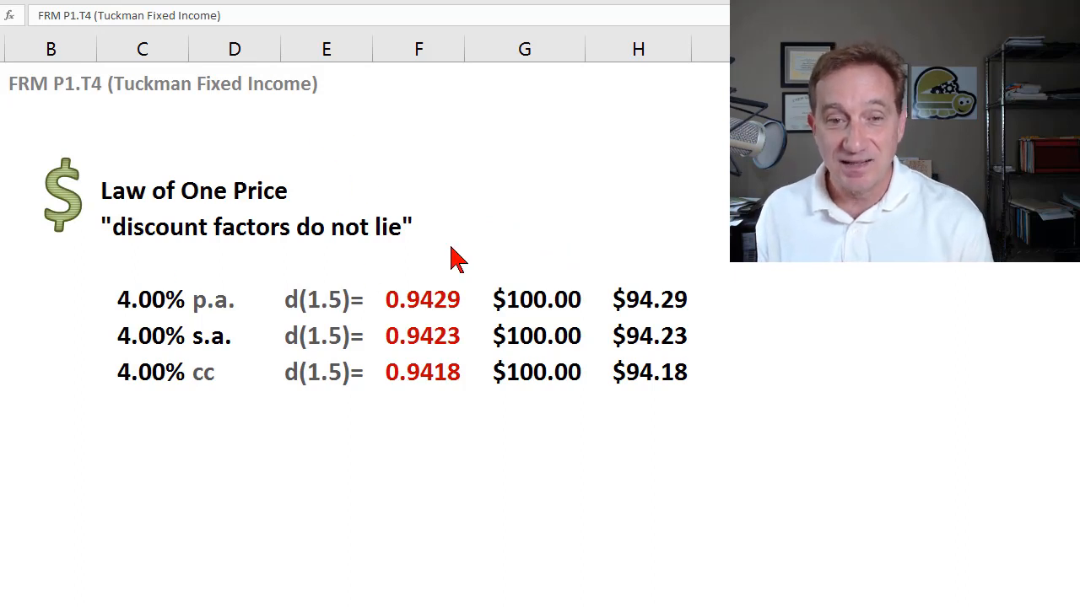
mouse_move(505, 270)
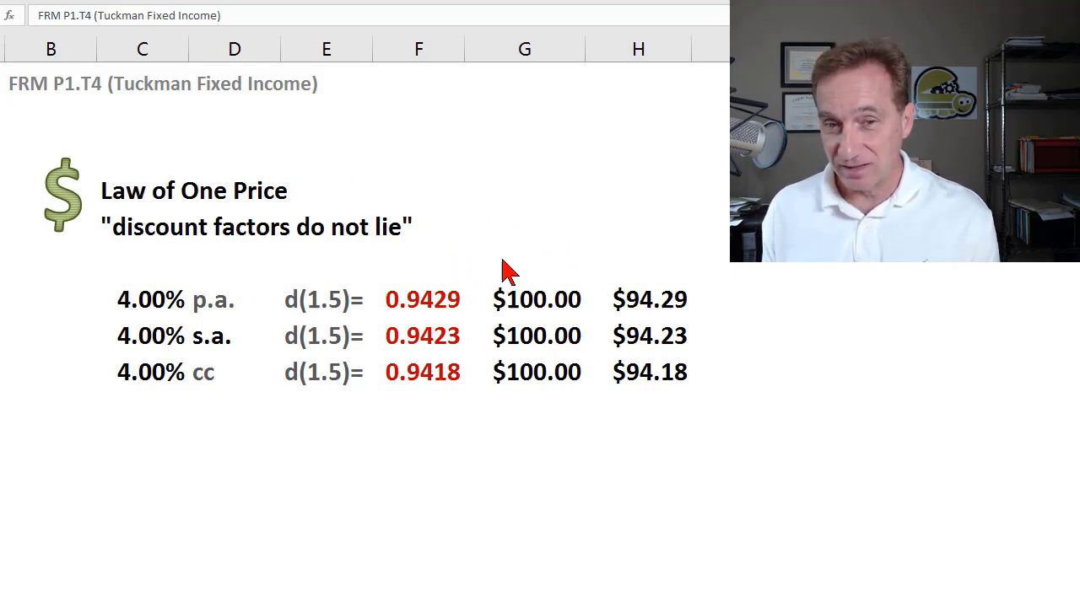
mouse_move(87, 385)
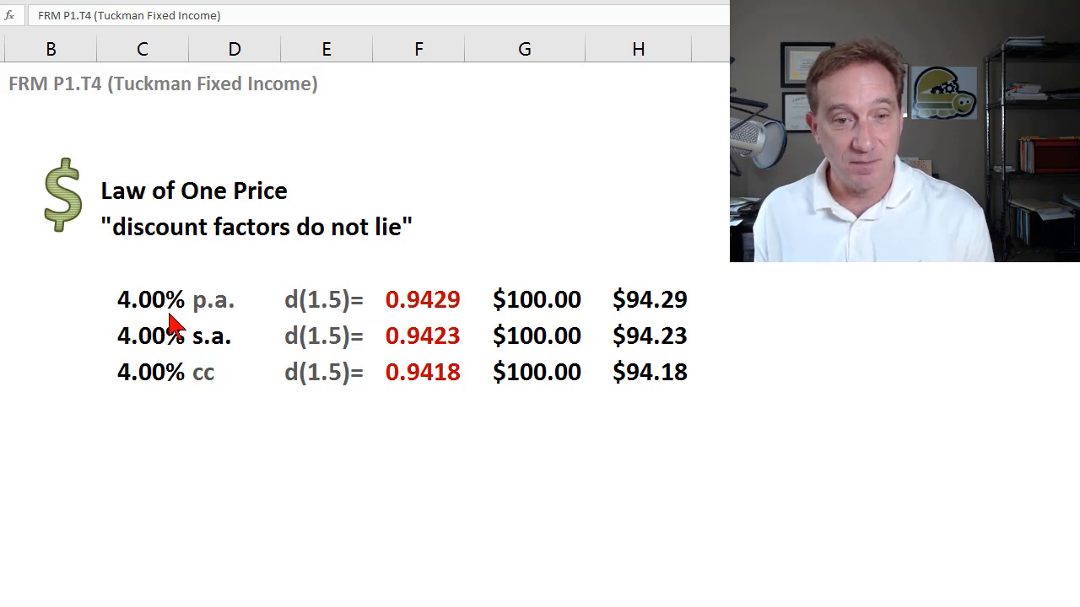
mouse_move(253, 304)
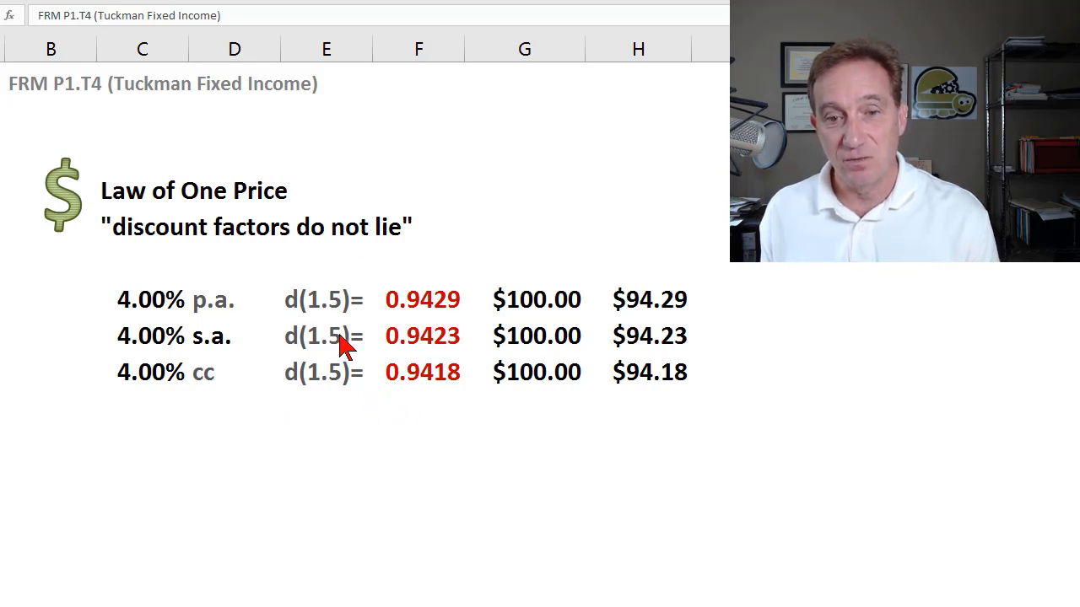
mouse_move(342, 342)
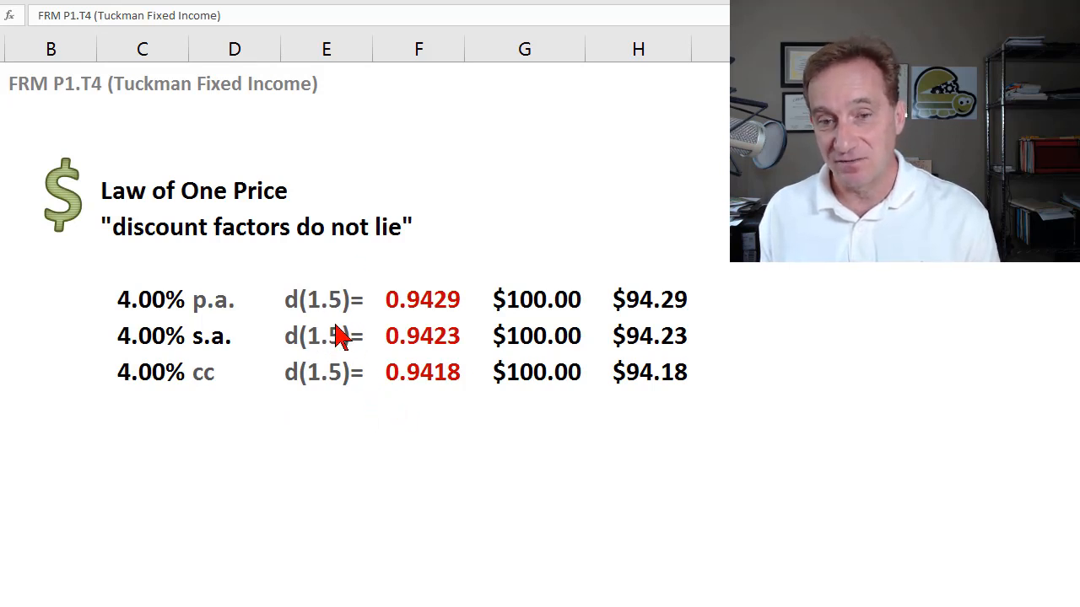
mouse_move(444, 403)
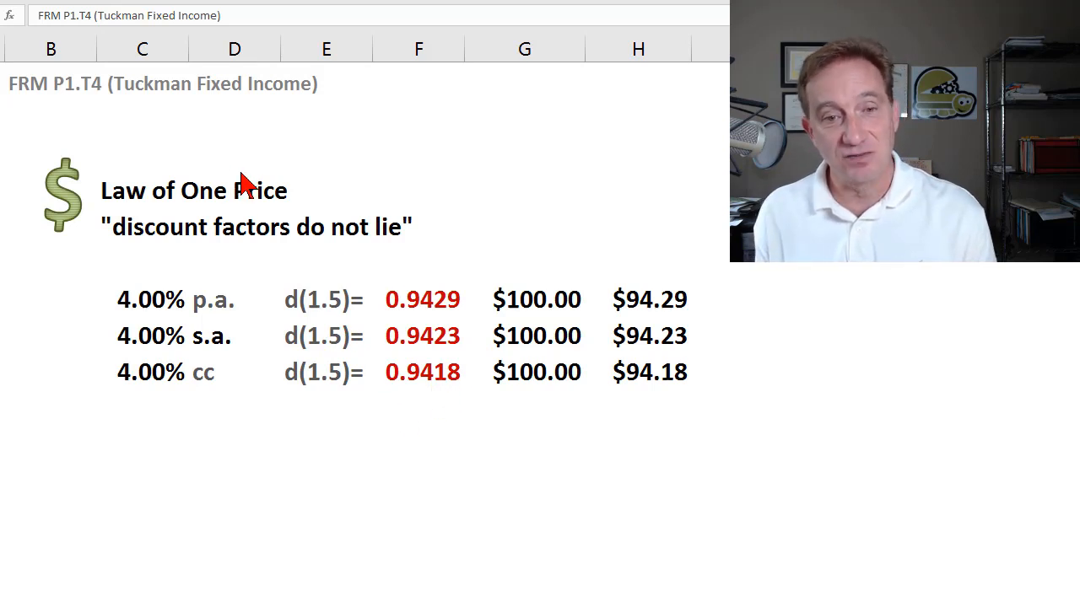
mouse_move(260, 211)
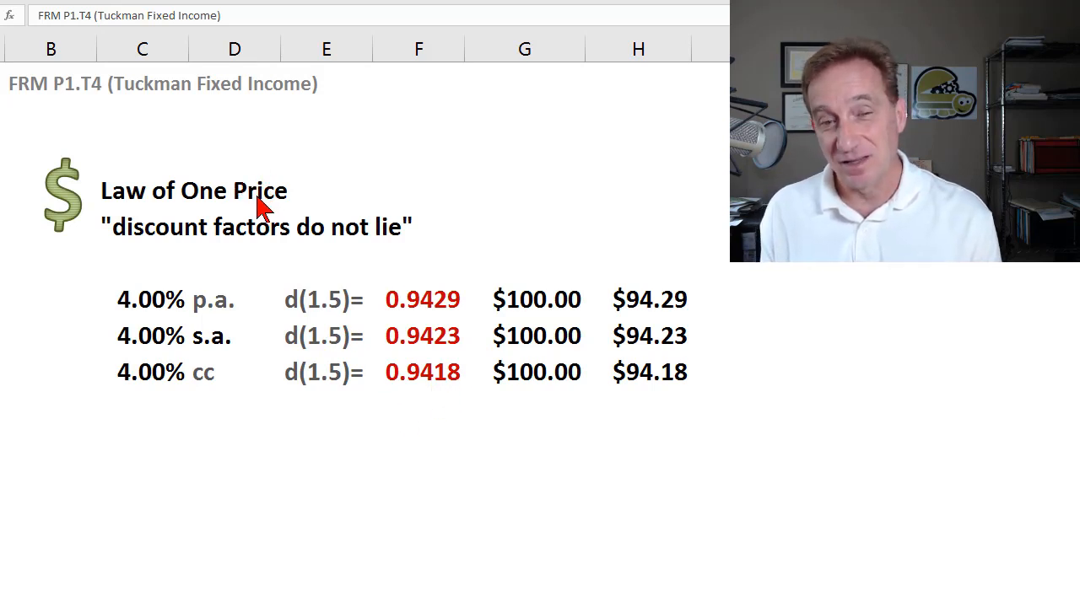
mouse_move(363, 218)
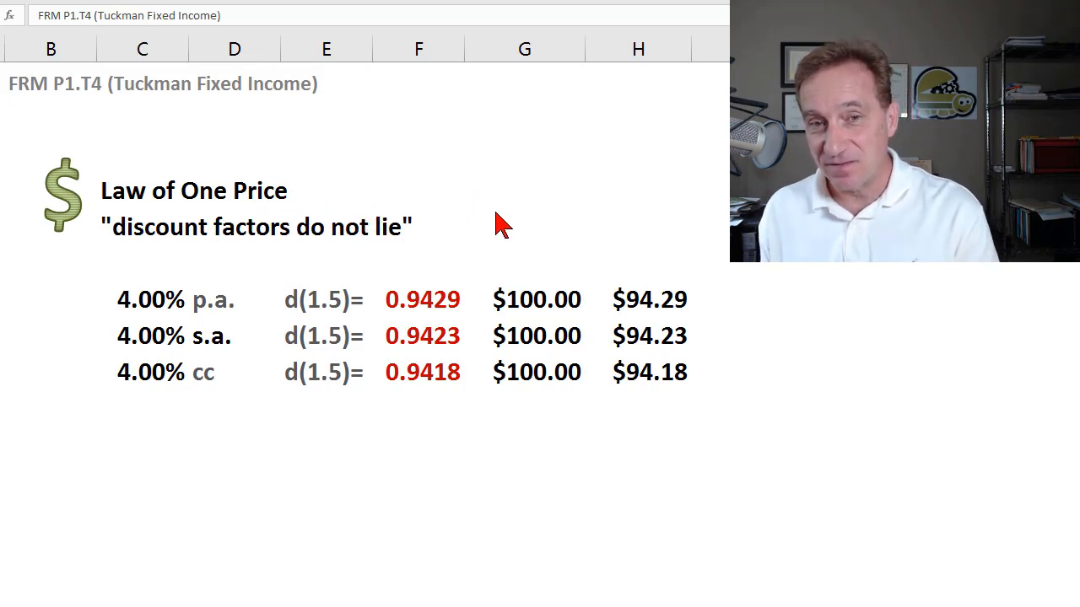
mouse_move(582, 266)
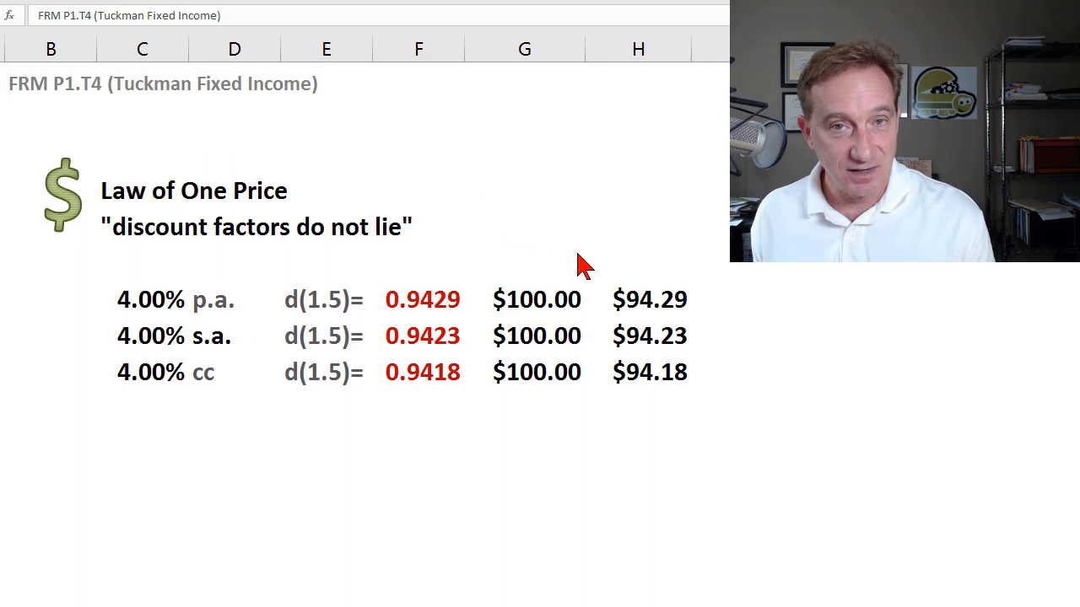
mouse_move(637, 250)
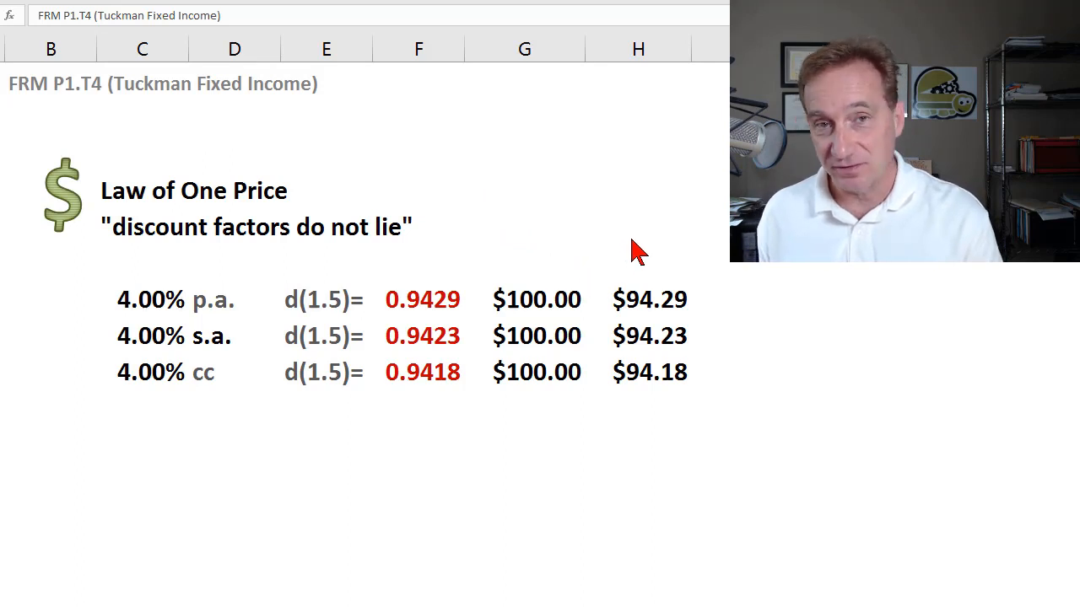
mouse_move(497, 321)
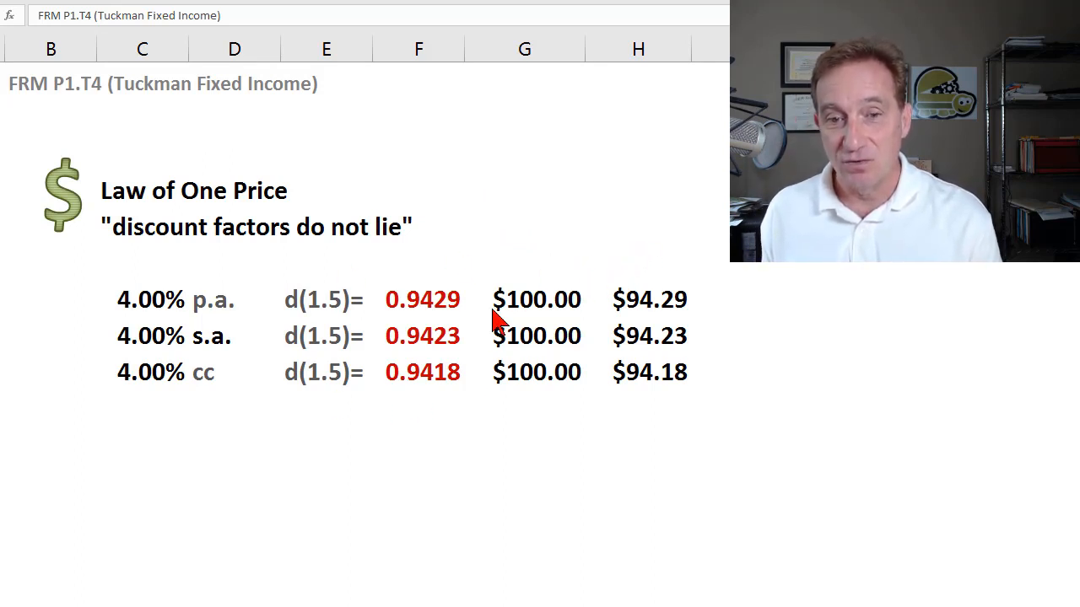
mouse_move(462, 382)
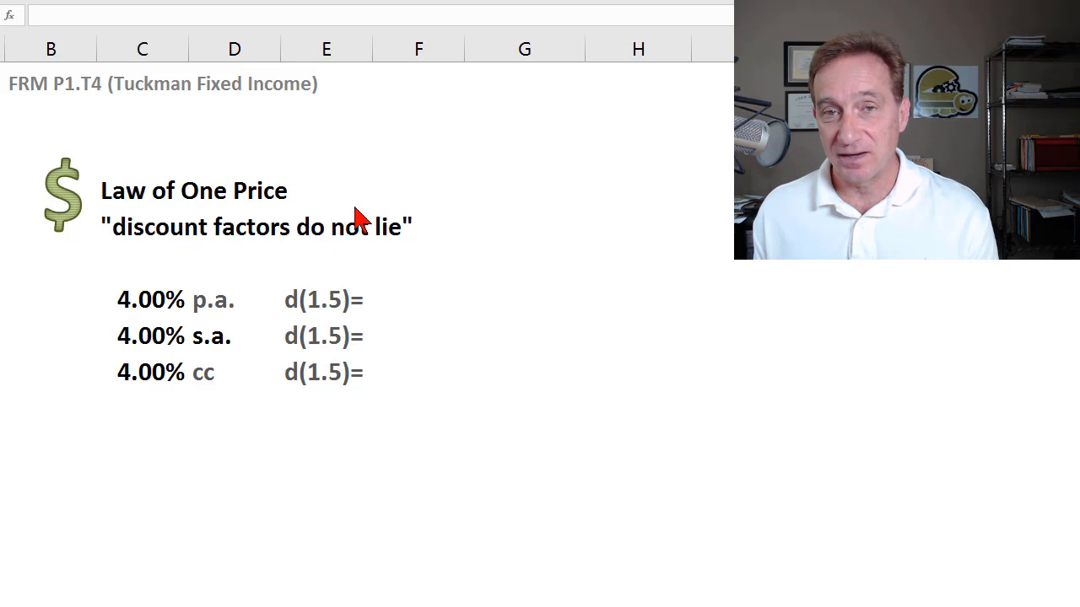
mouse_move(396, 203)
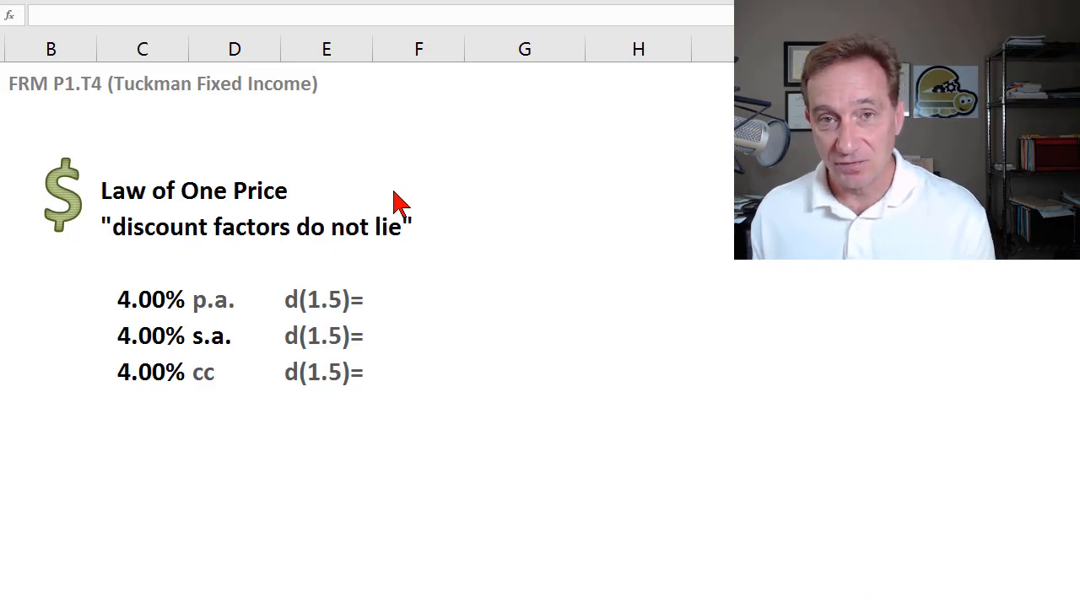
mouse_move(471, 226)
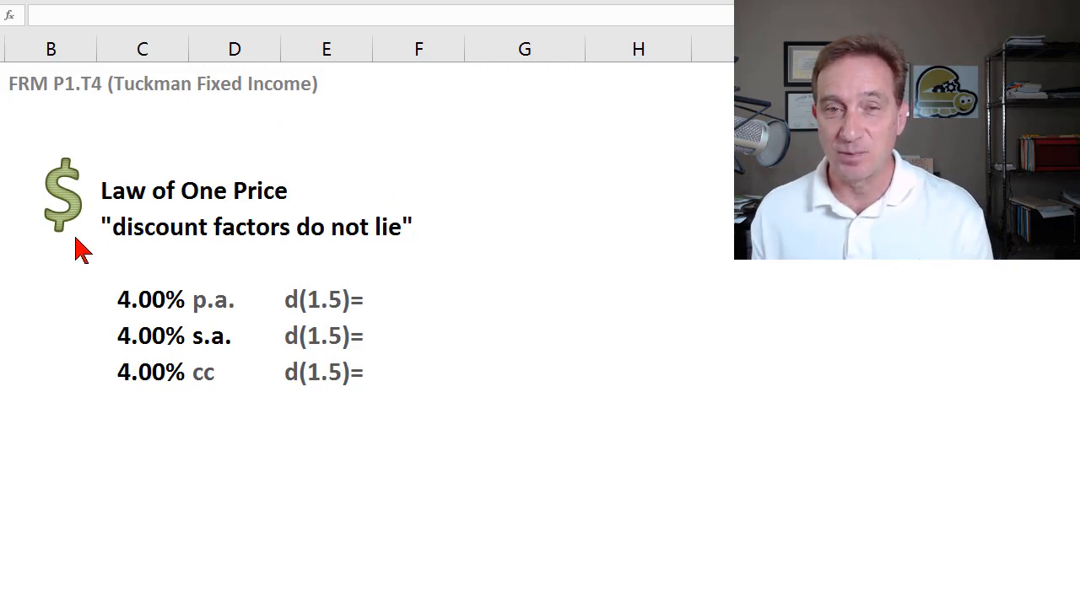
mouse_move(464, 268)
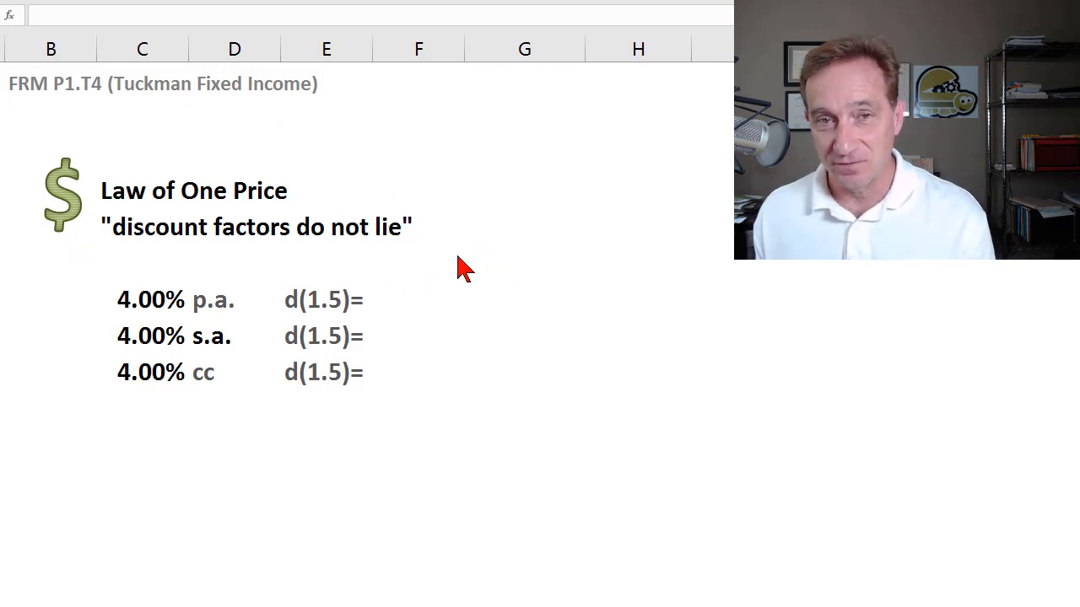
mouse_move(426, 247)
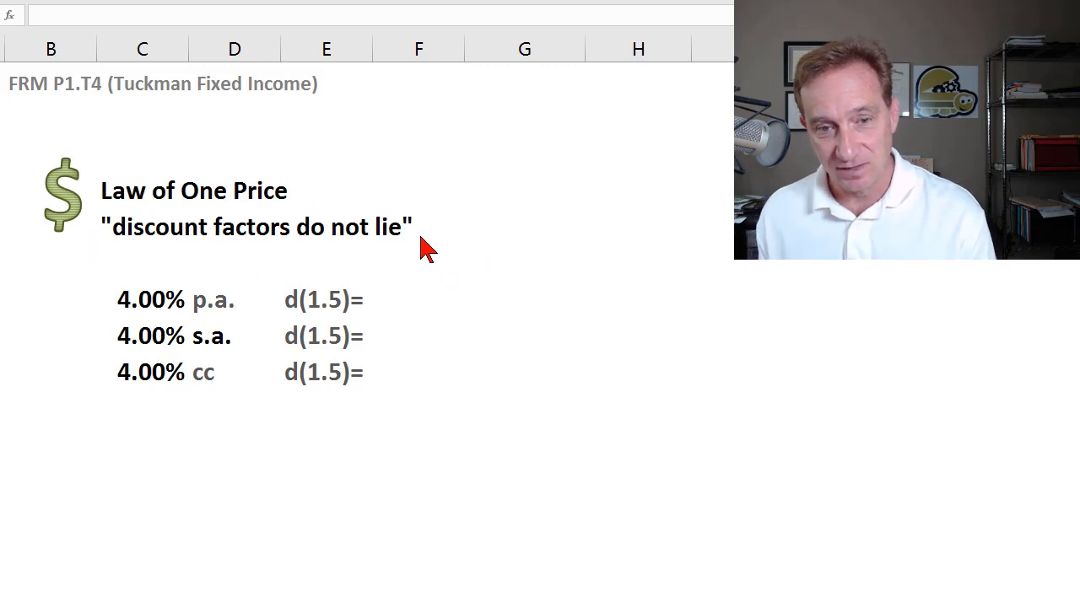
mouse_move(367, 264)
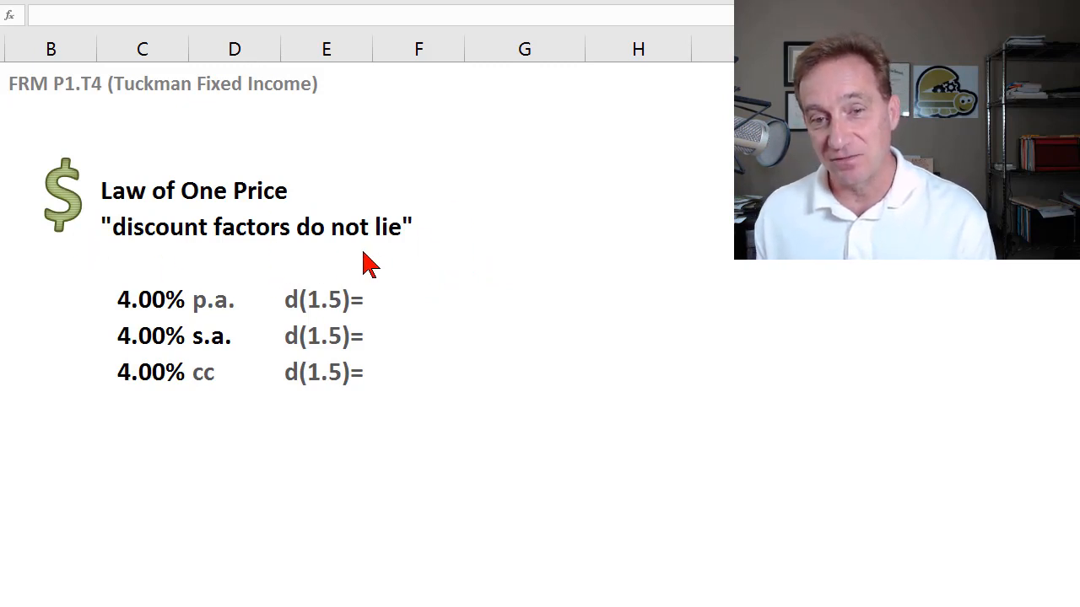
mouse_move(458, 282)
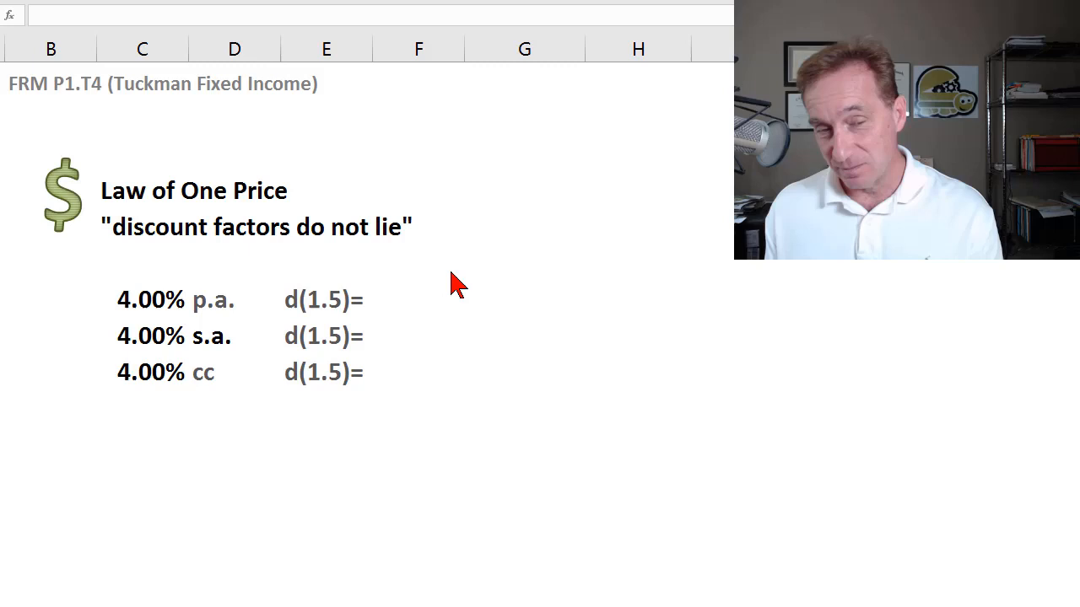
mouse_move(178, 325)
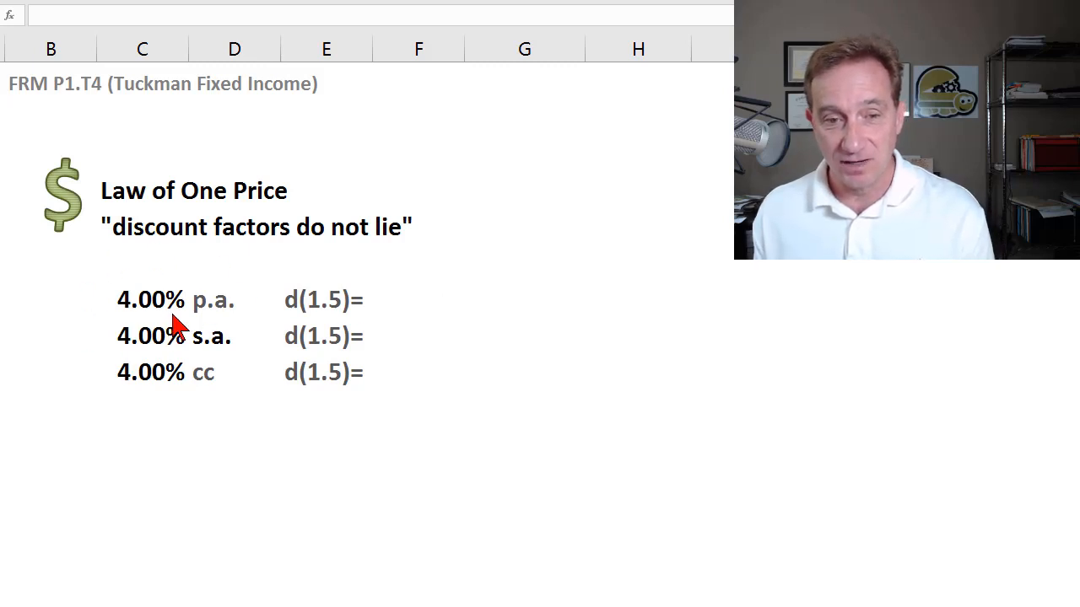
mouse_move(211, 308)
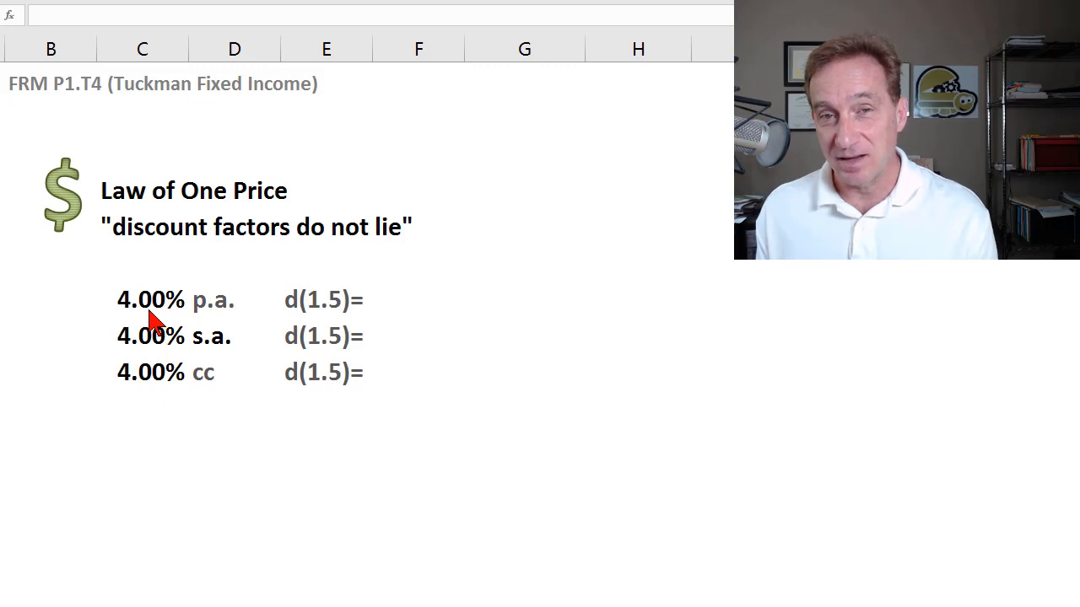
mouse_move(375, 329)
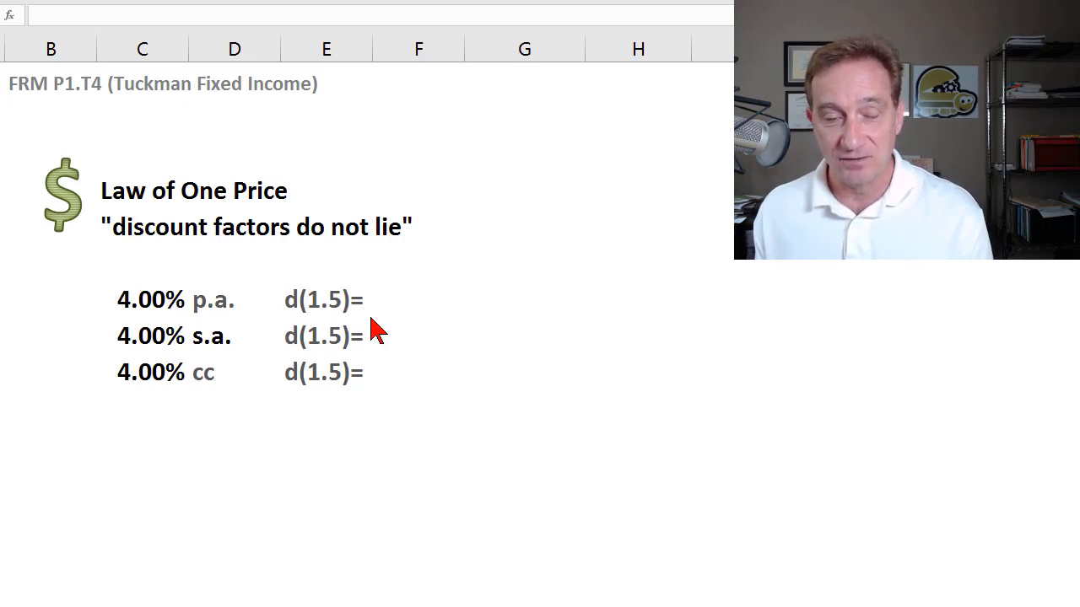
mouse_move(389, 332)
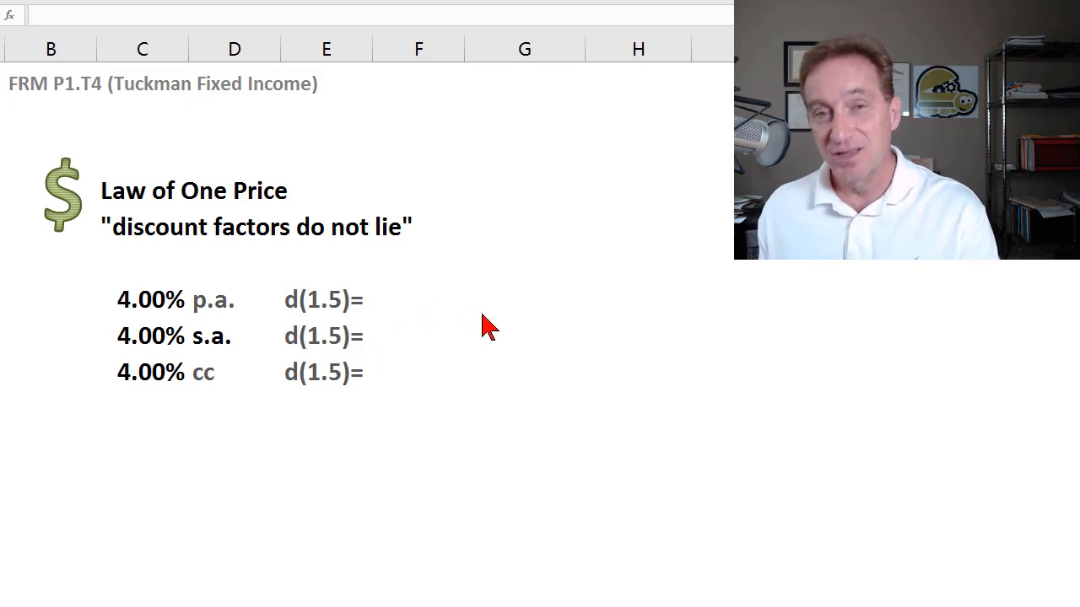
mouse_move(460, 310)
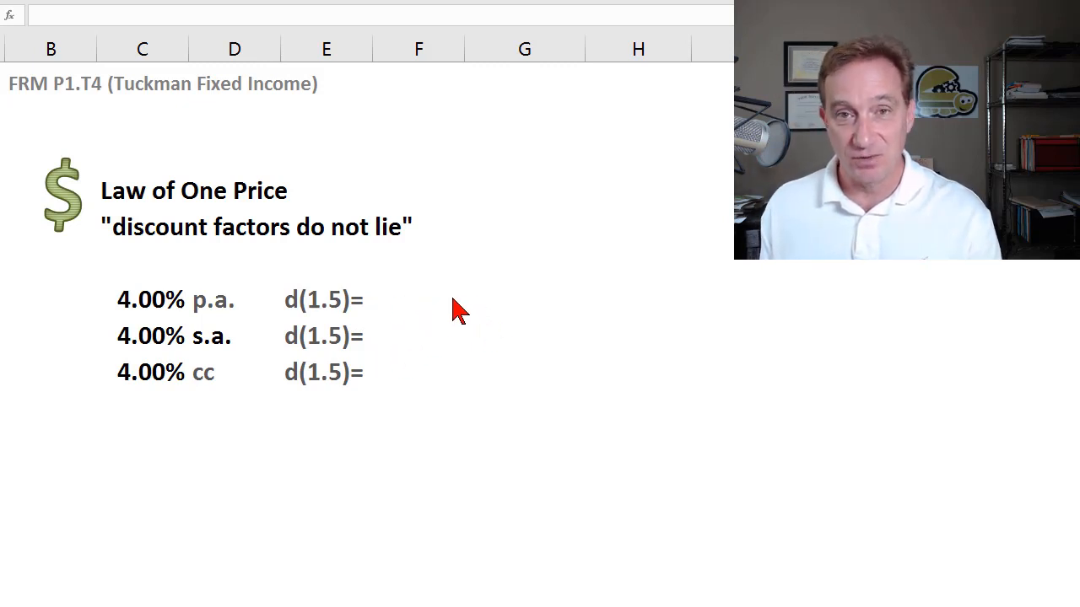
mouse_move(434, 317)
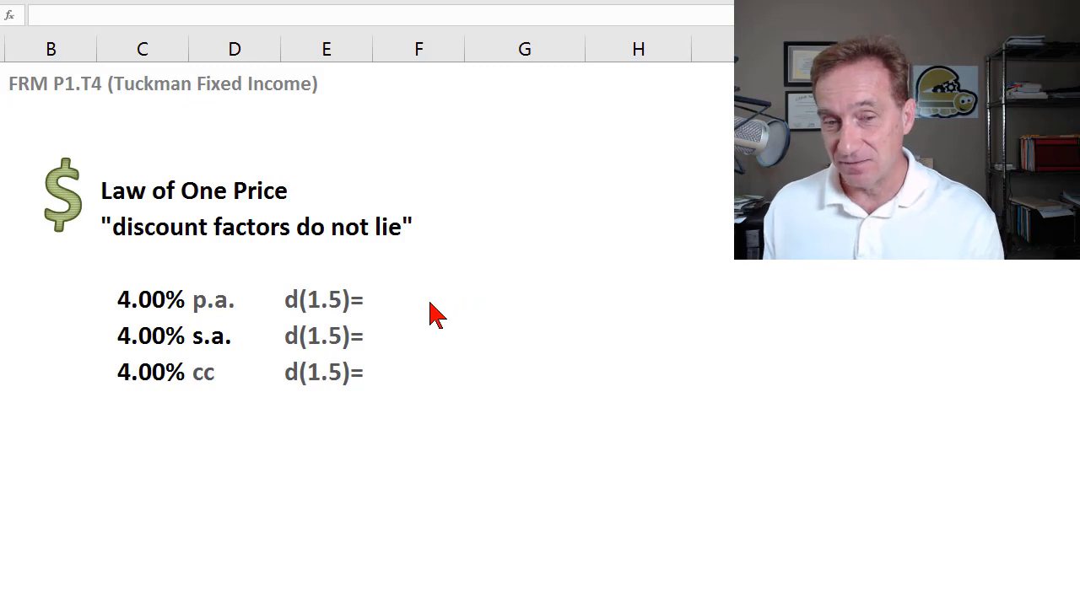
Enter =(1+C7)^-1.5 in F7, giving the annual 1.5-year discount factor 0.9429
left_click(418, 299)
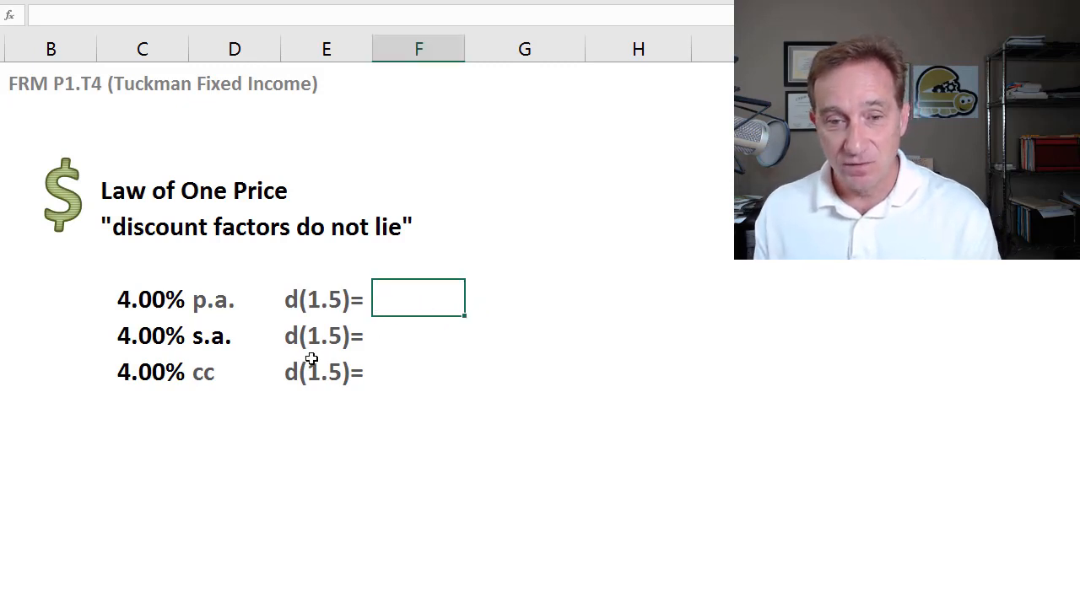
type("=(")
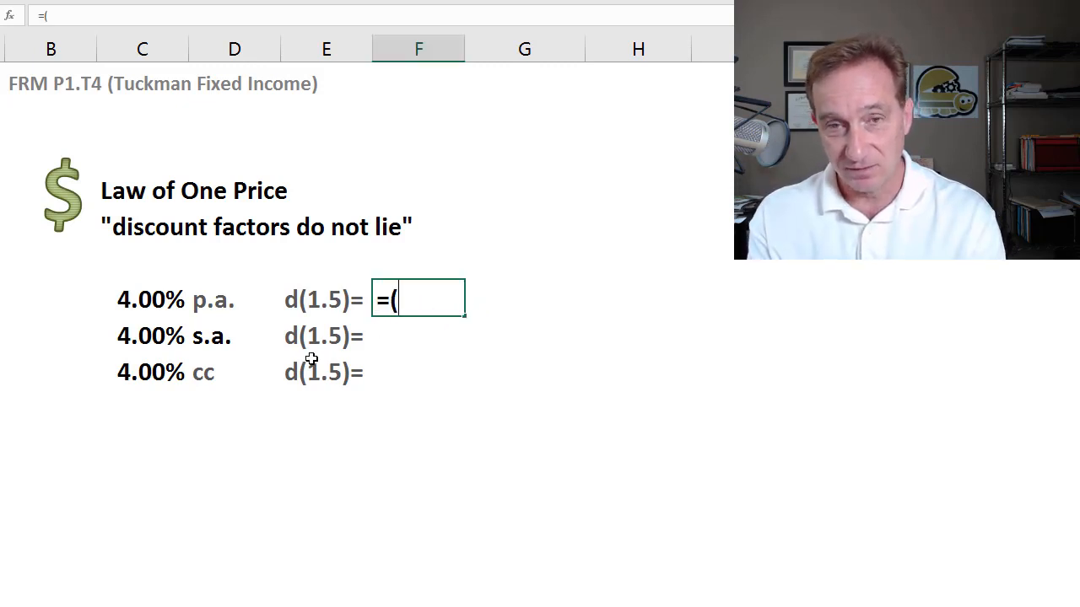
left_click(150, 299)
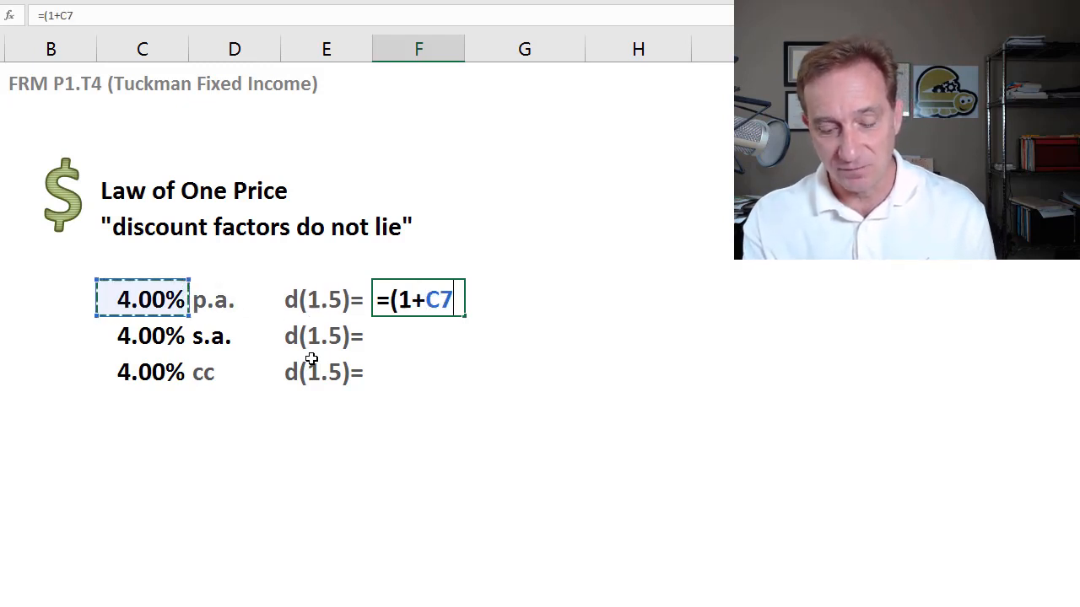
type(")^")
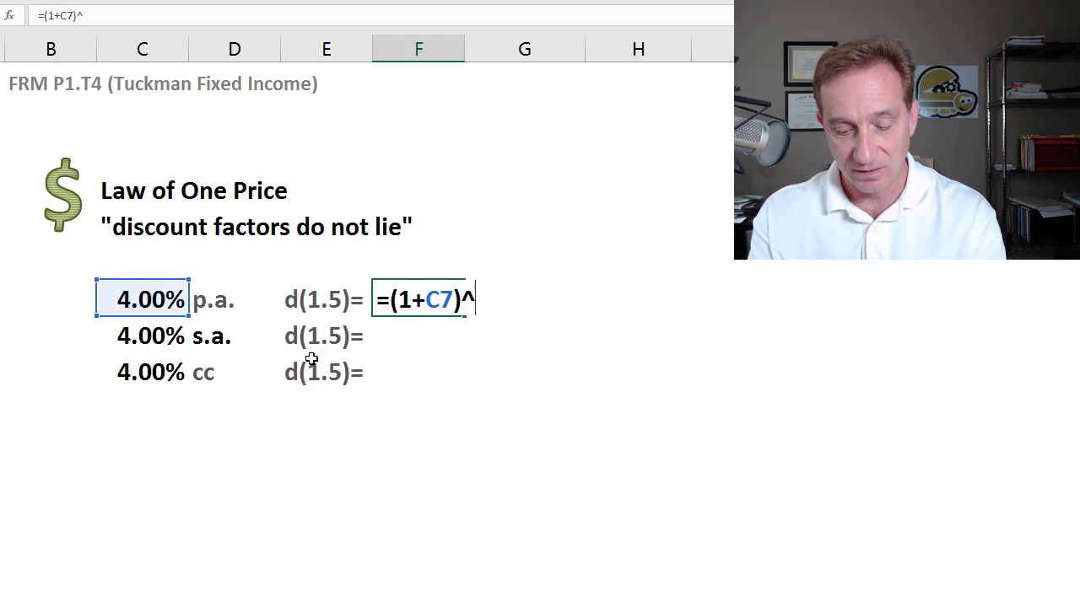
type("-1.5")
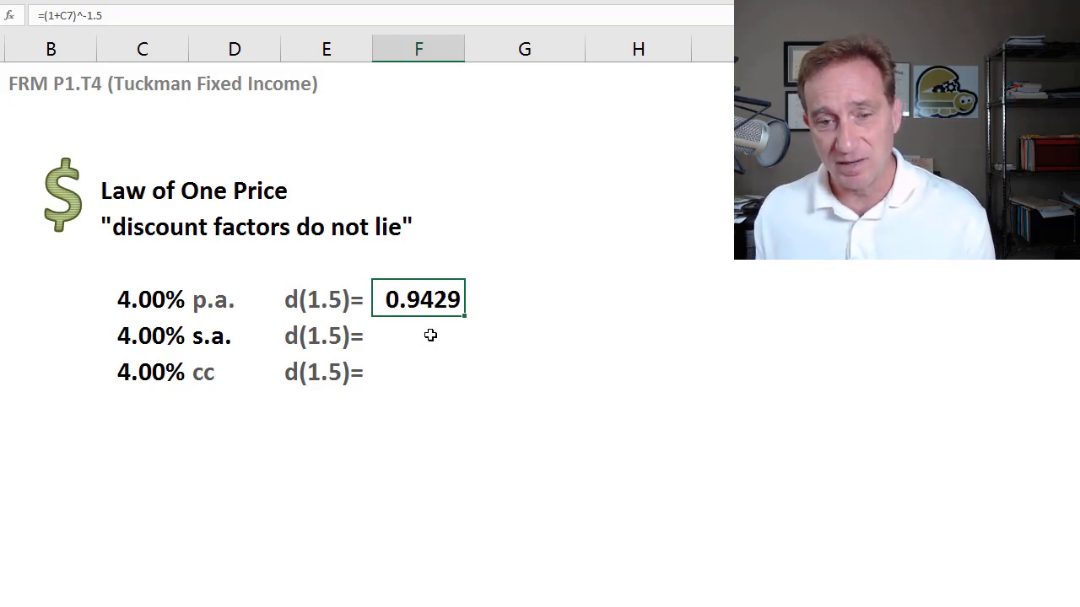
left_click(523, 298)
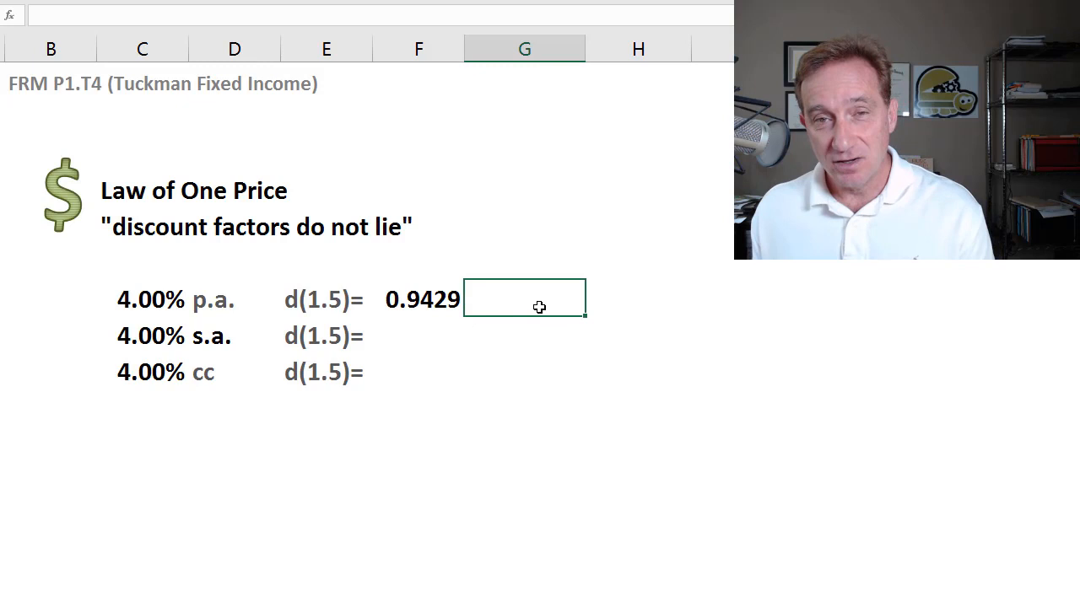
mouse_move(350, 327)
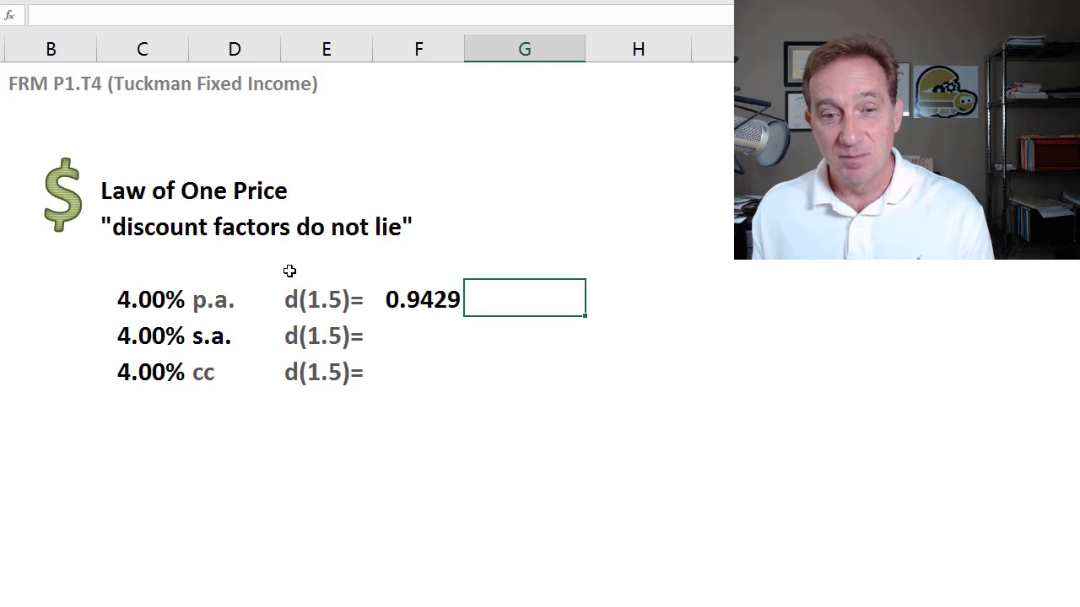
mouse_move(221, 362)
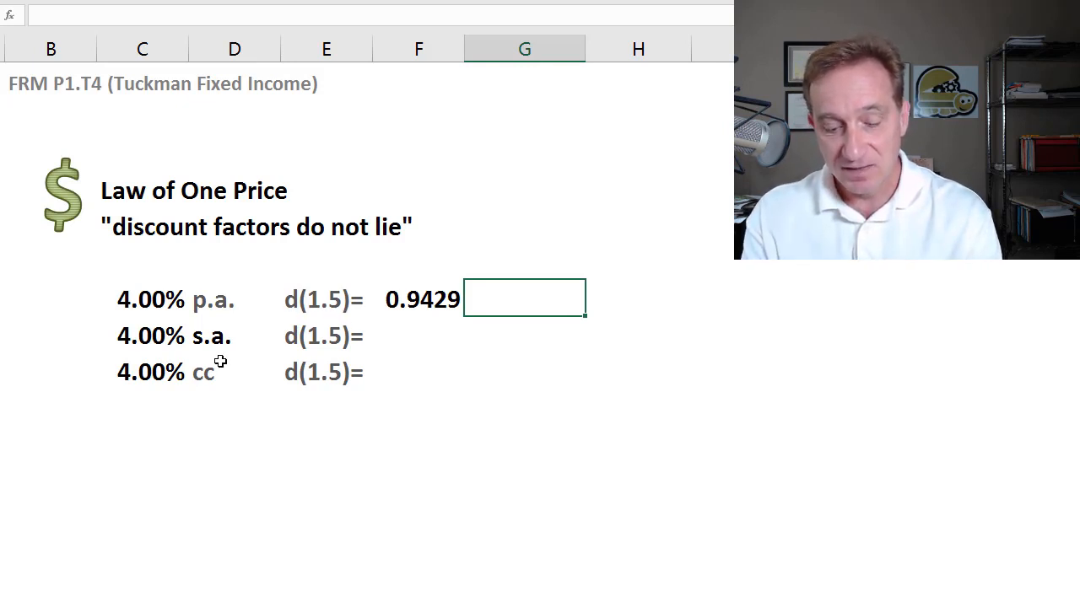
Enter a 100 face value in G7 and =G7*F7 in H7, dismissing the warning
type("100.00")
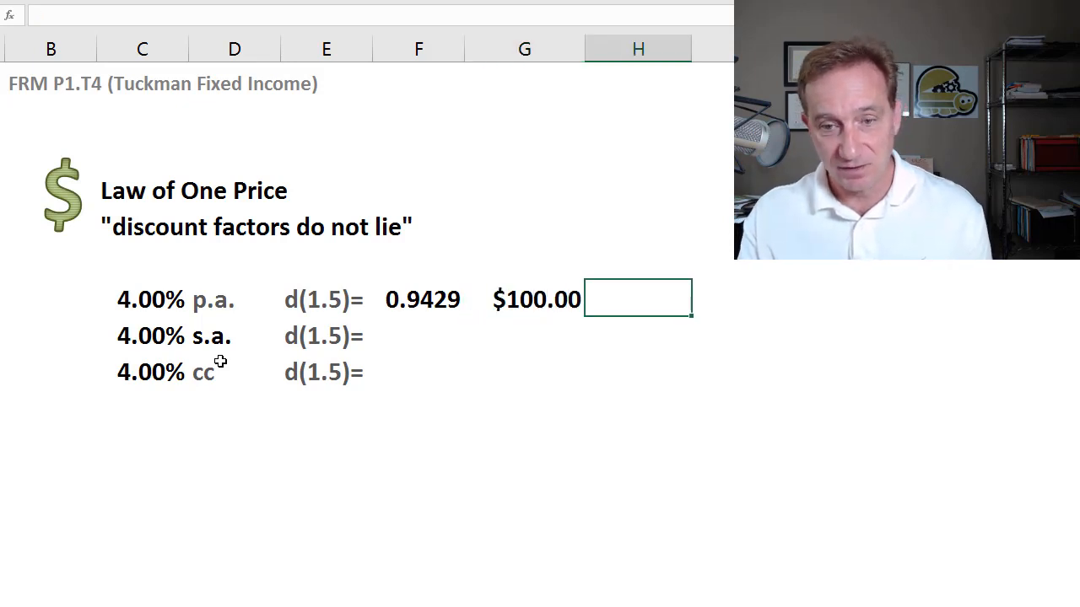
type("=G7*")
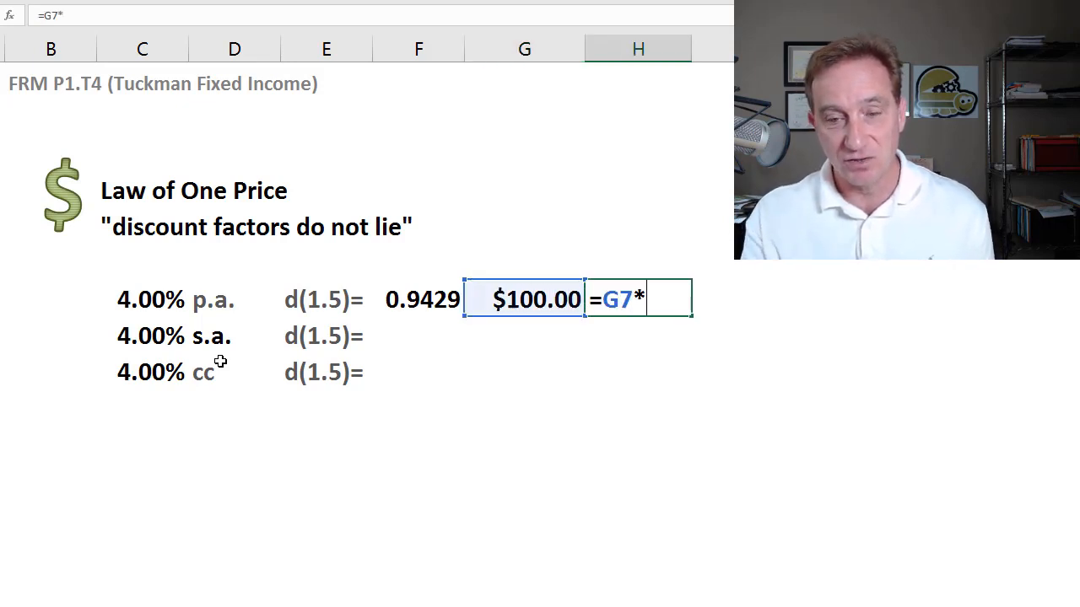
left_click(419, 299)
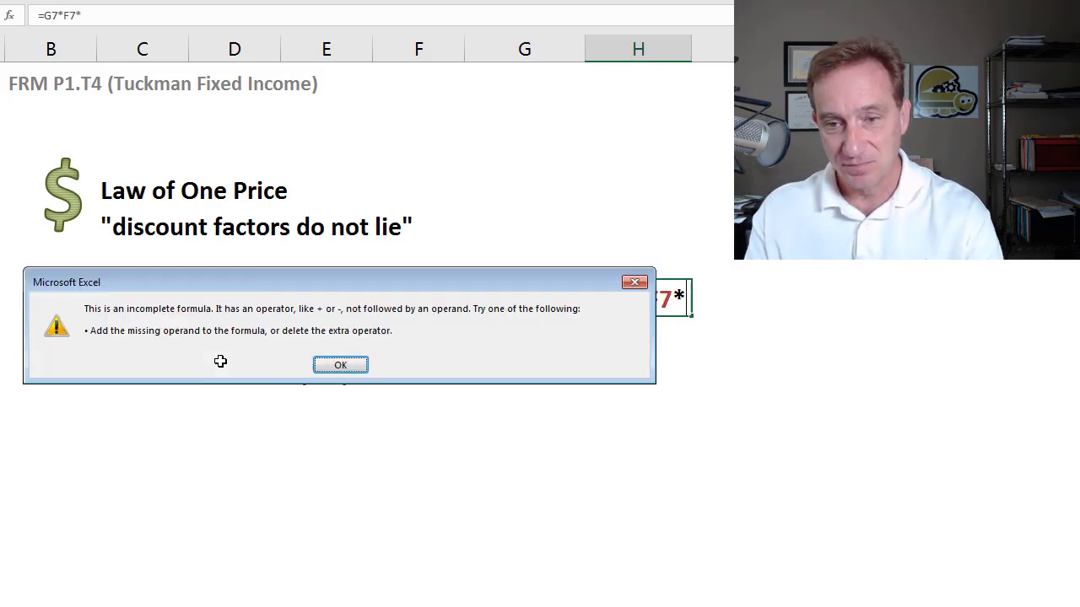
left_click(340, 364)
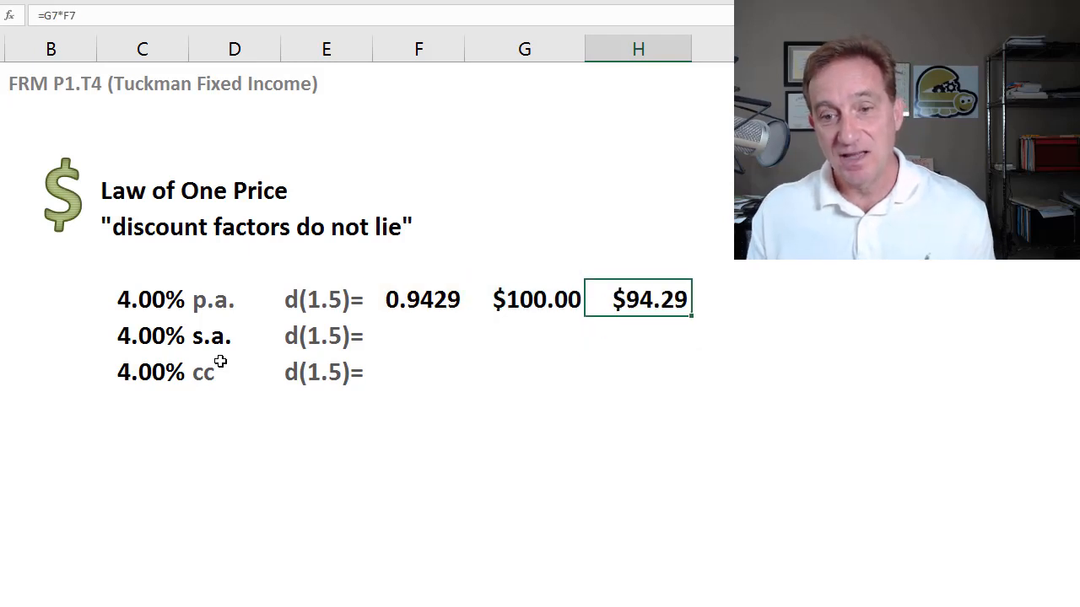
mouse_move(659, 337)
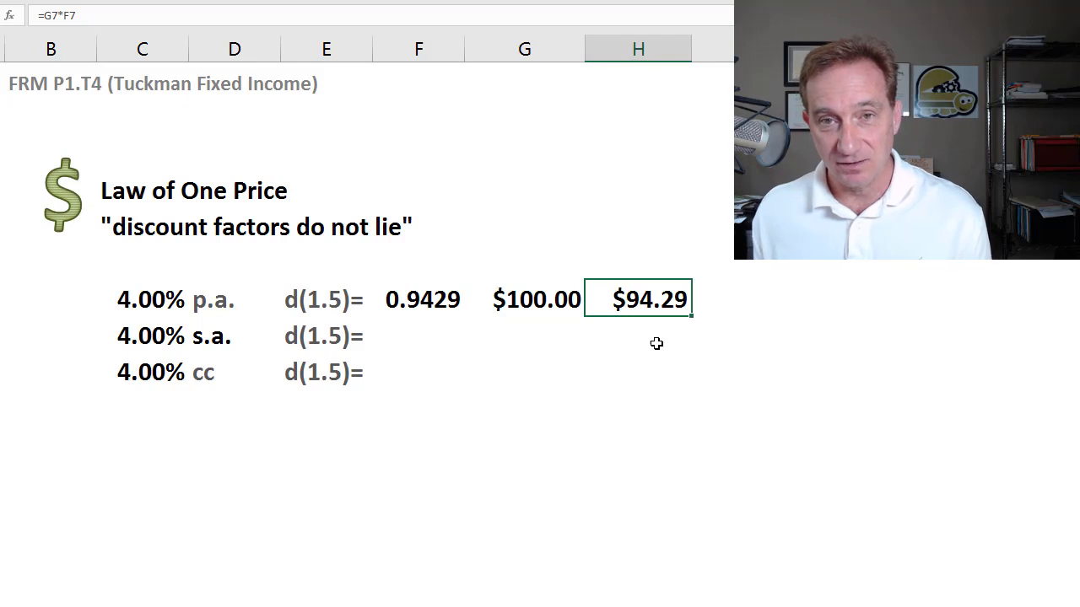
mouse_move(358, 375)
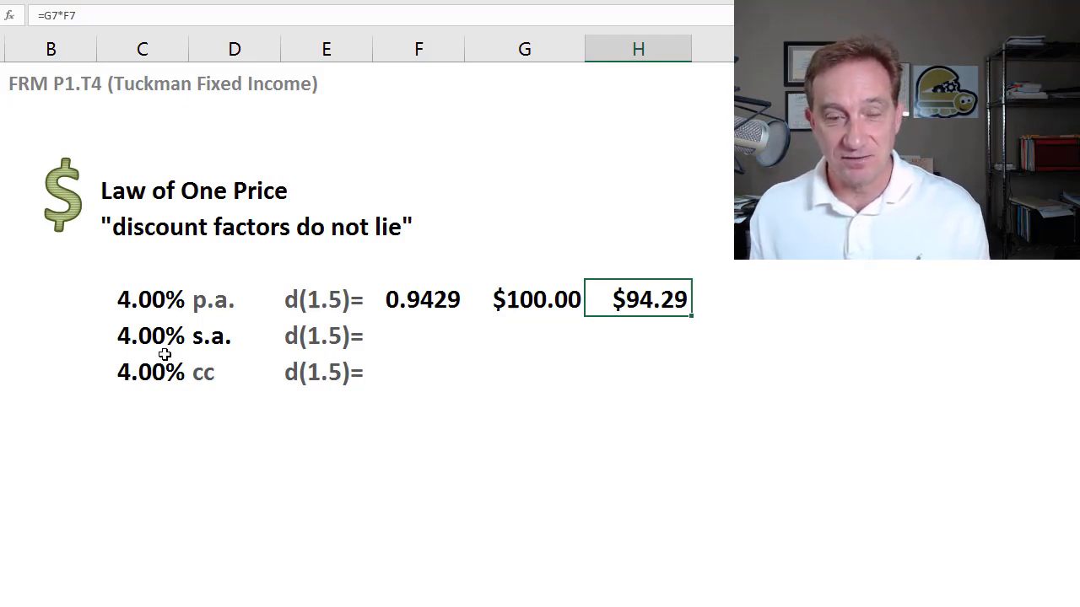
mouse_move(125, 354)
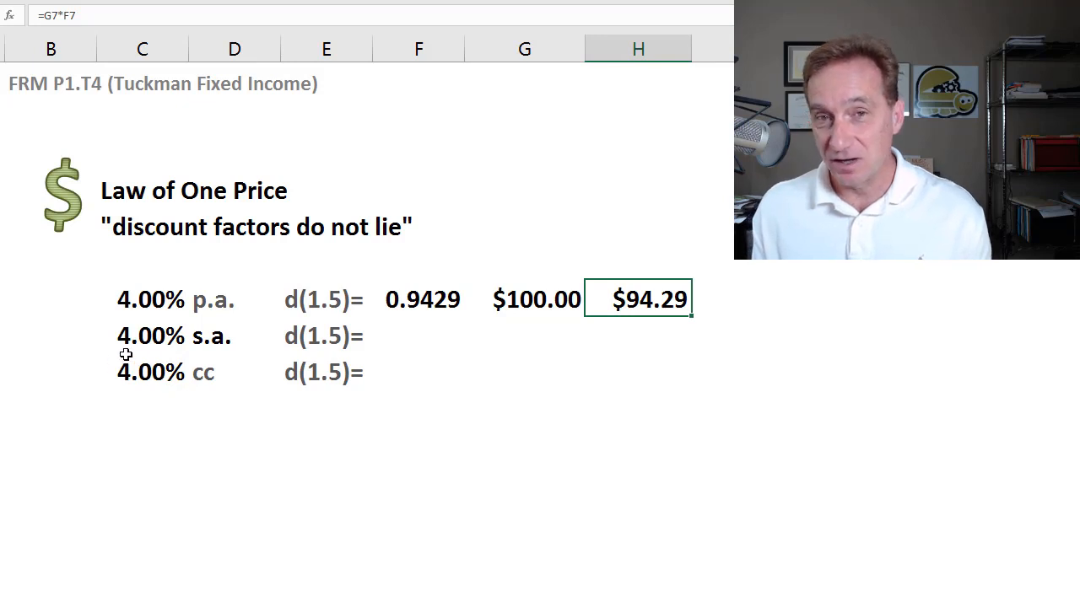
mouse_move(169, 350)
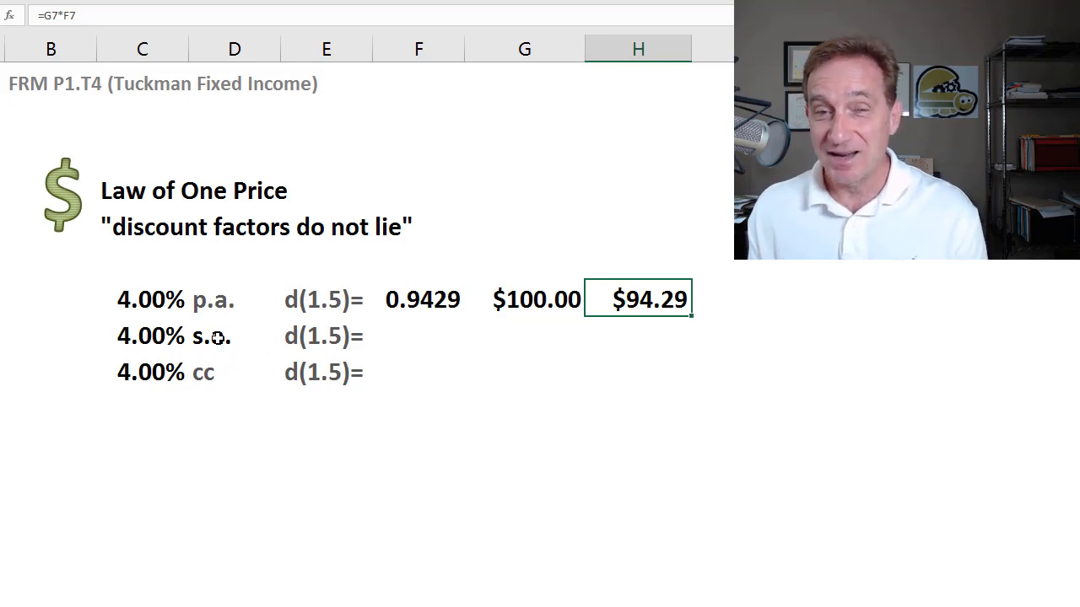
mouse_move(183, 346)
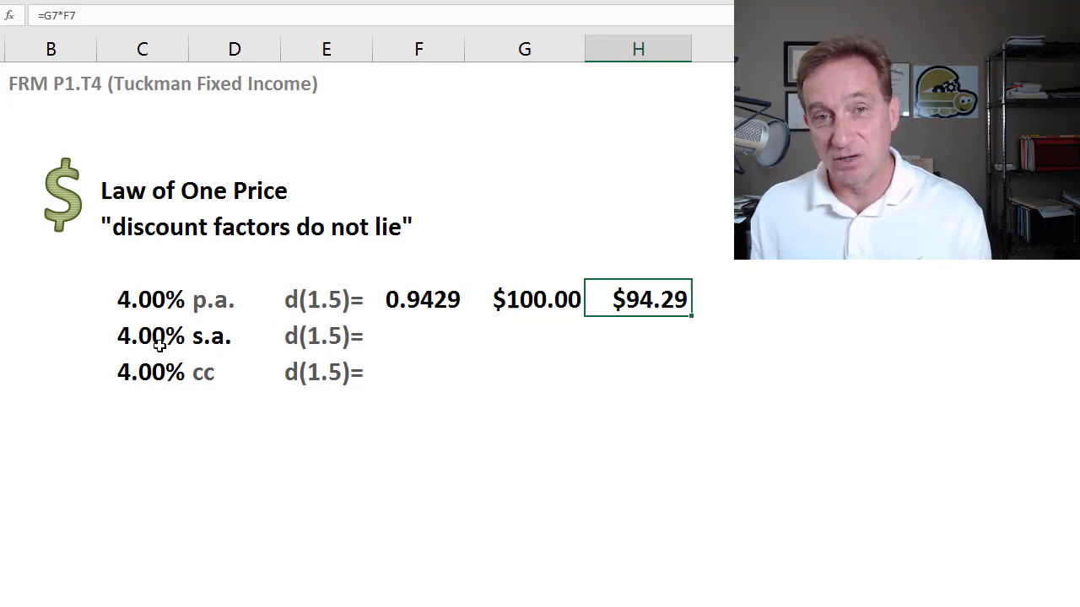
mouse_move(240, 341)
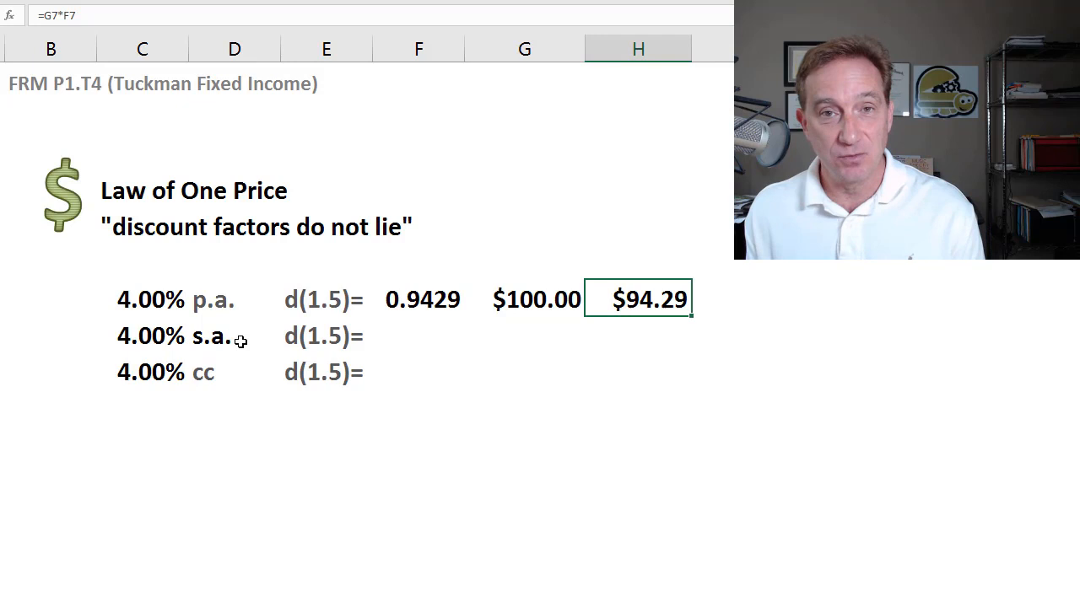
mouse_move(338, 344)
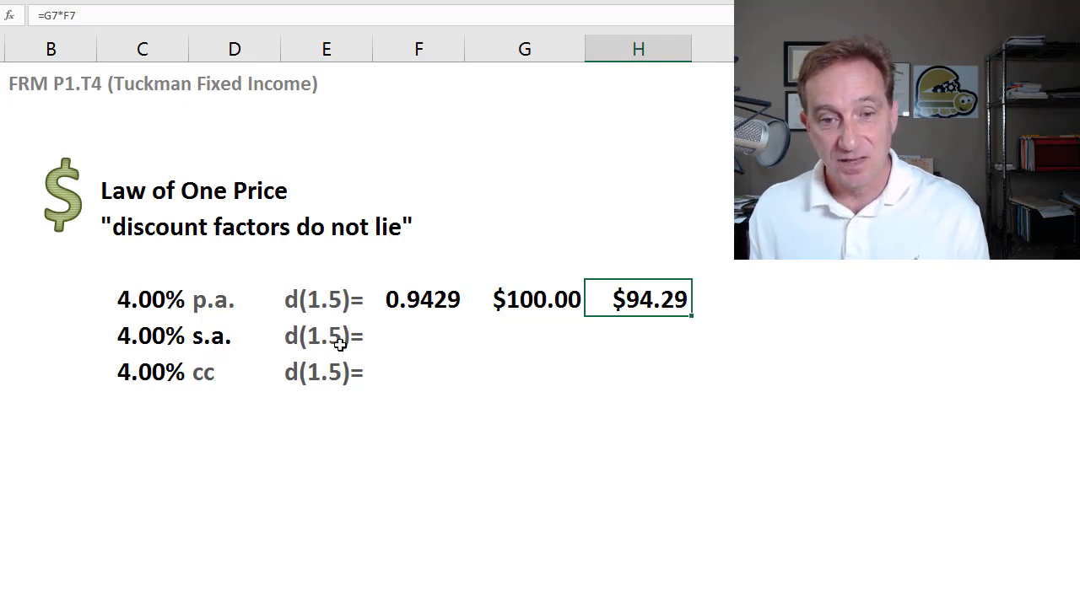
Compute the semi-annual 1.5-year discount factor from the C8 rate in F8, giving 0.9423
left_click(419, 335)
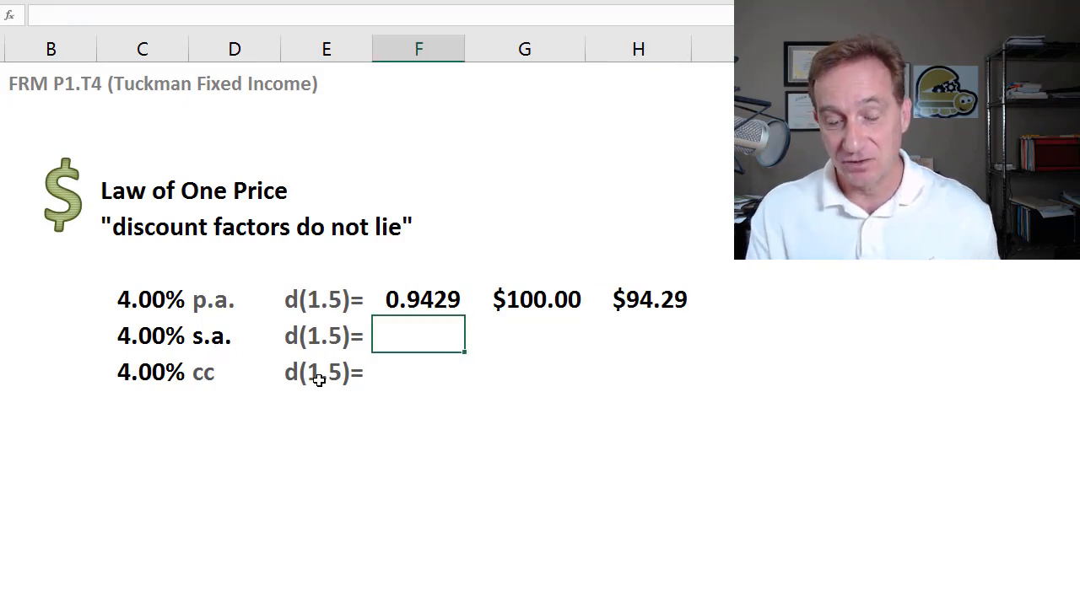
type("=")
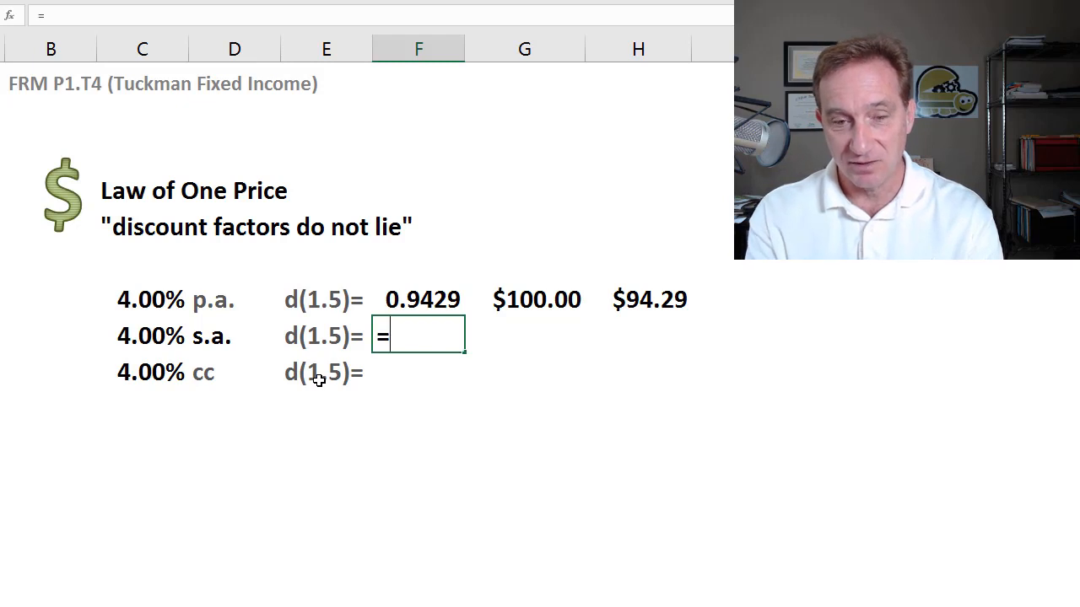
type("(1+C8")
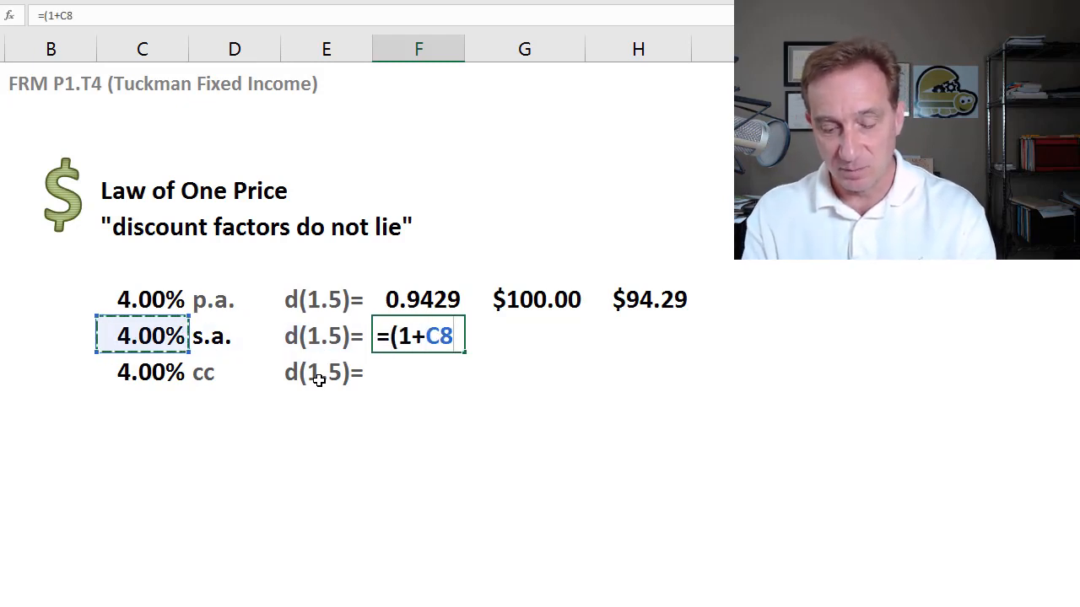
type("/2")
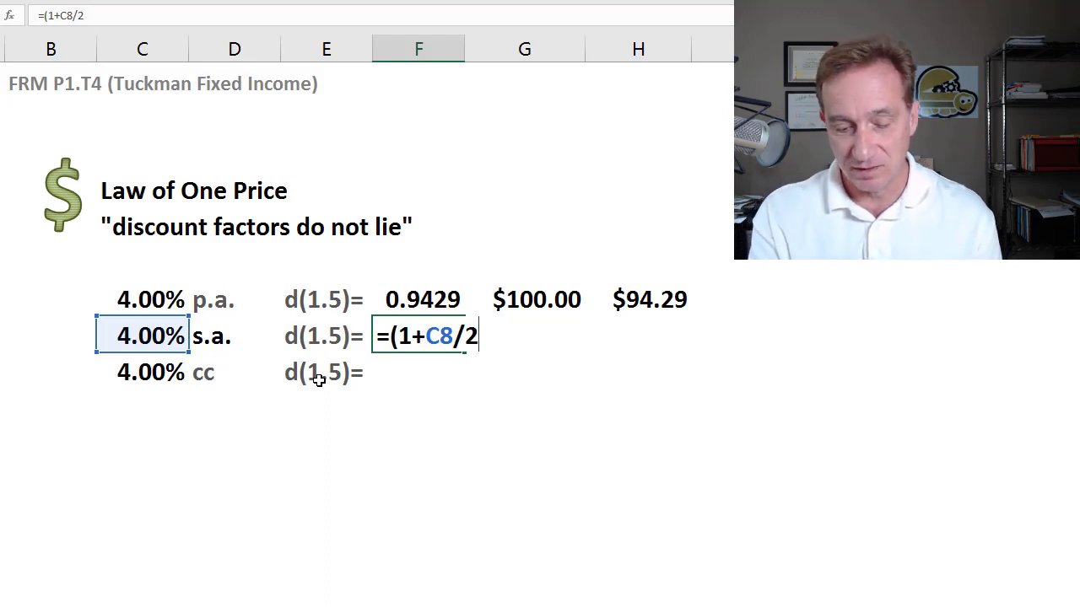
type(")^(")
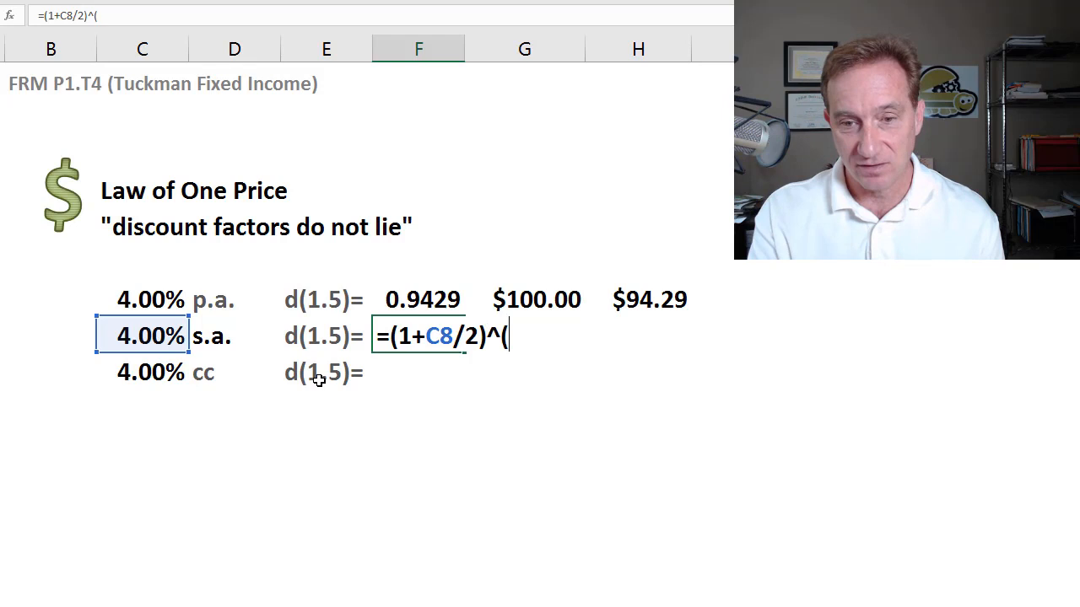
type("-")
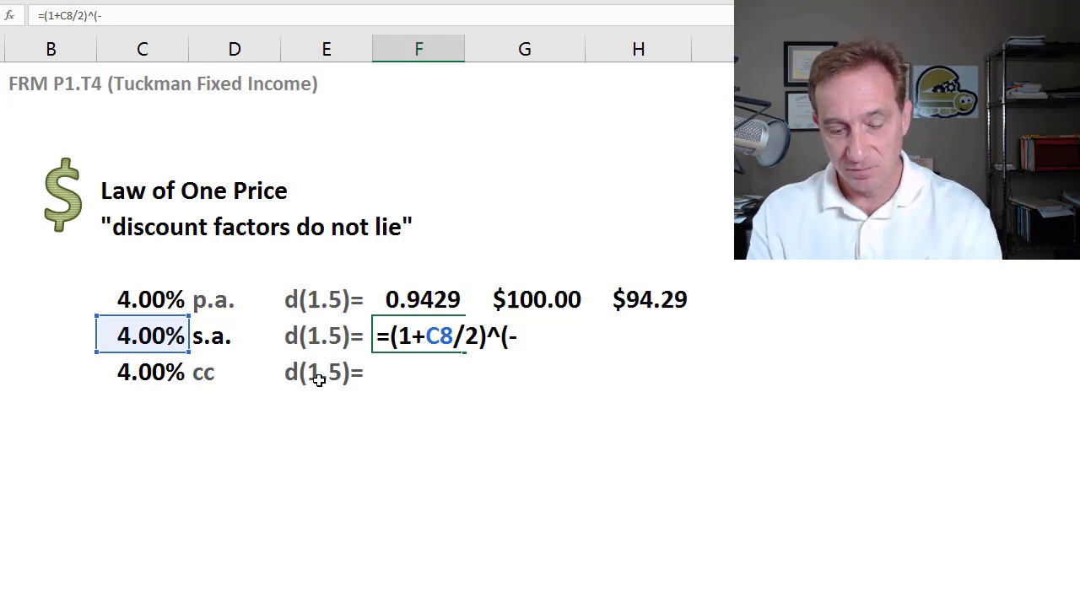
type("1.5*2)")
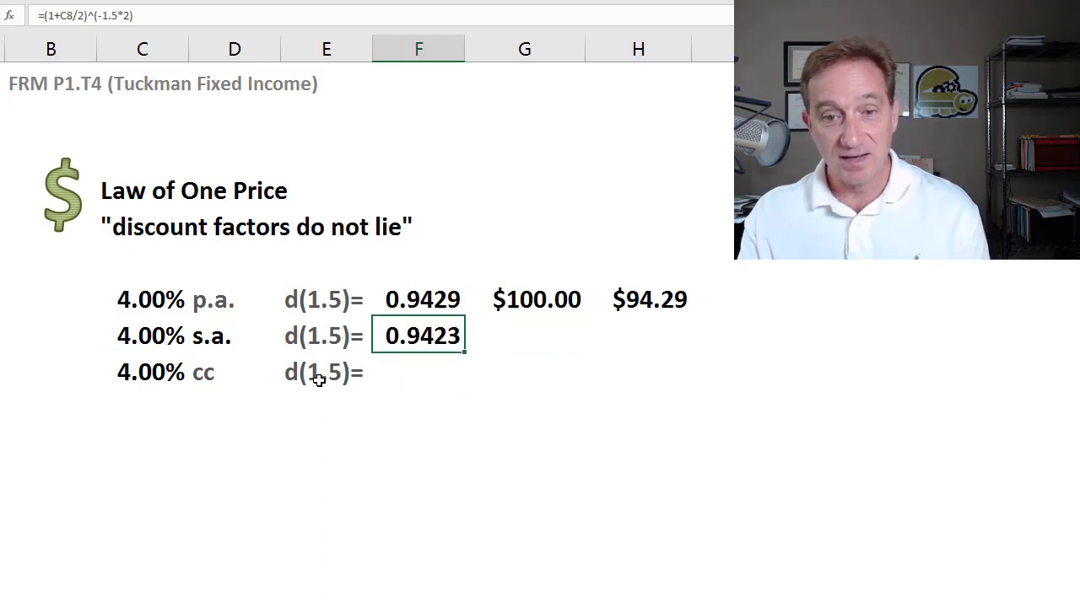
Enter a $100.00 face value in G8 and a price formula in H8
left_click(524, 336)
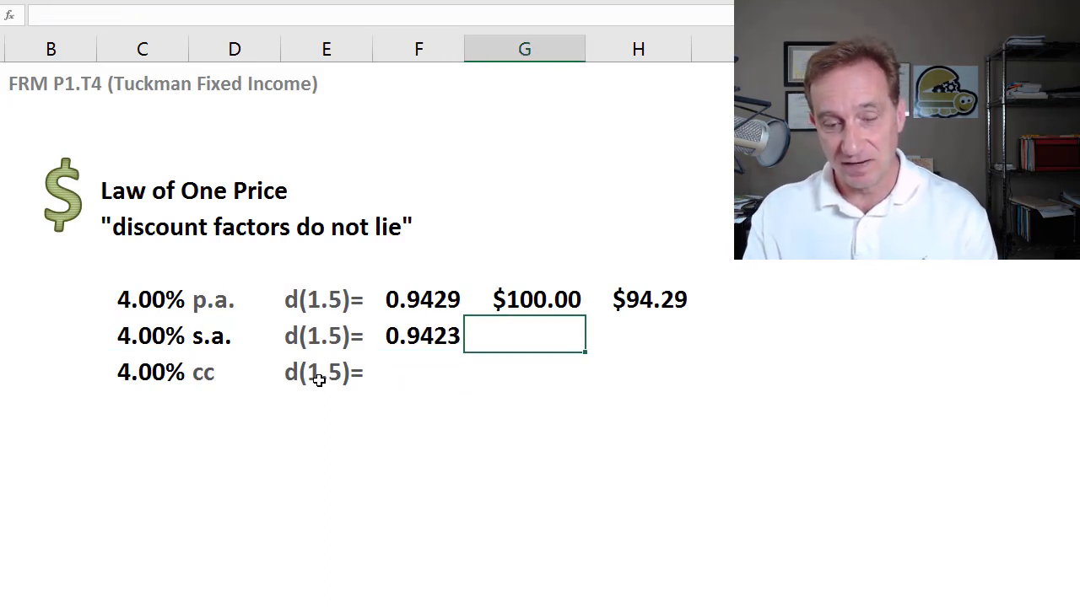
type("$100.00")
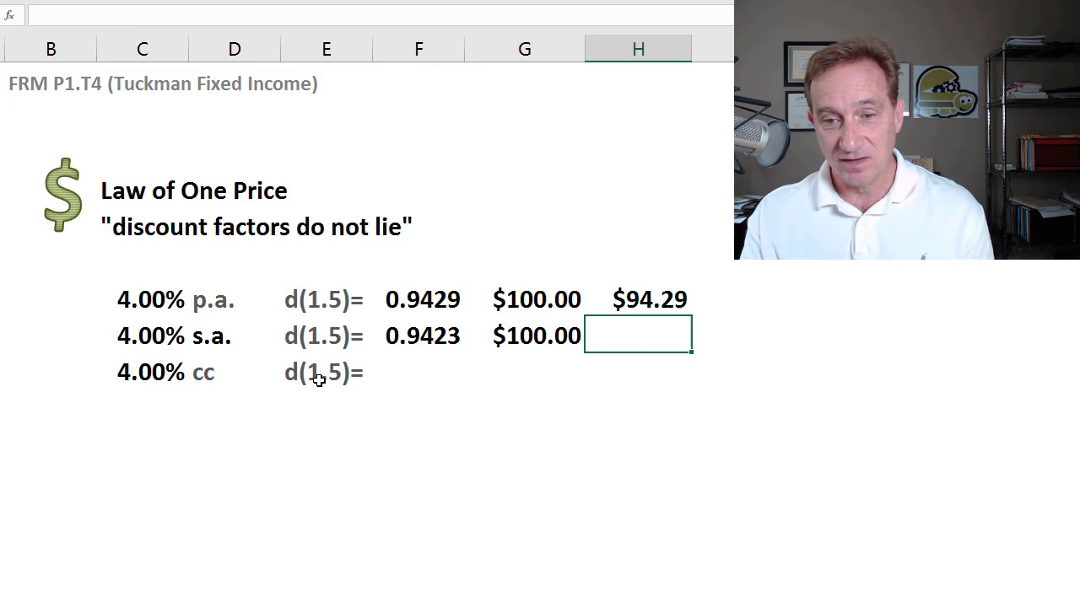
type("=")
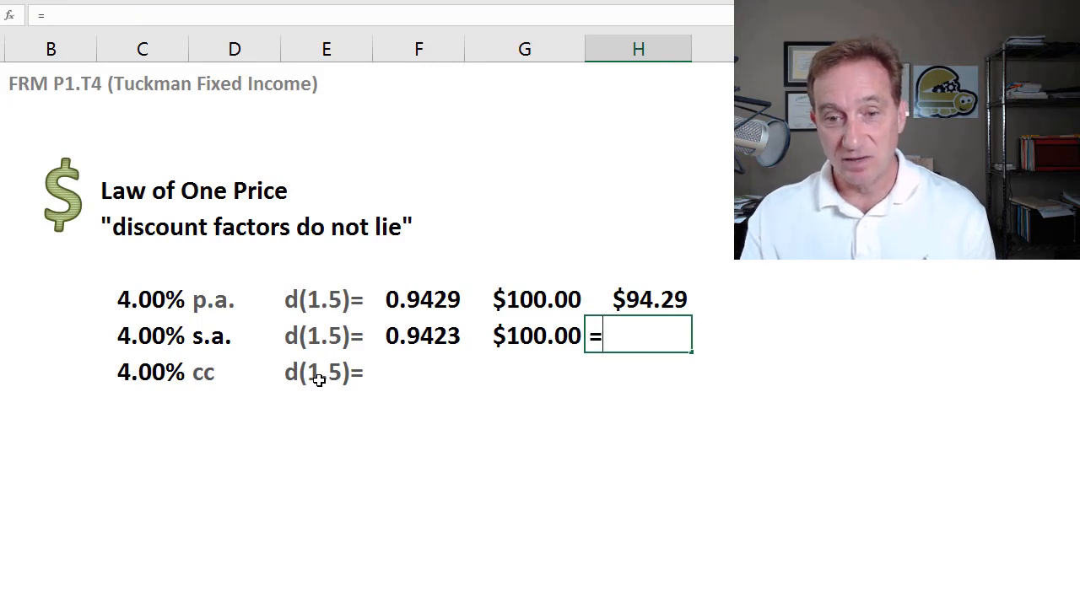
type("G8*G8")
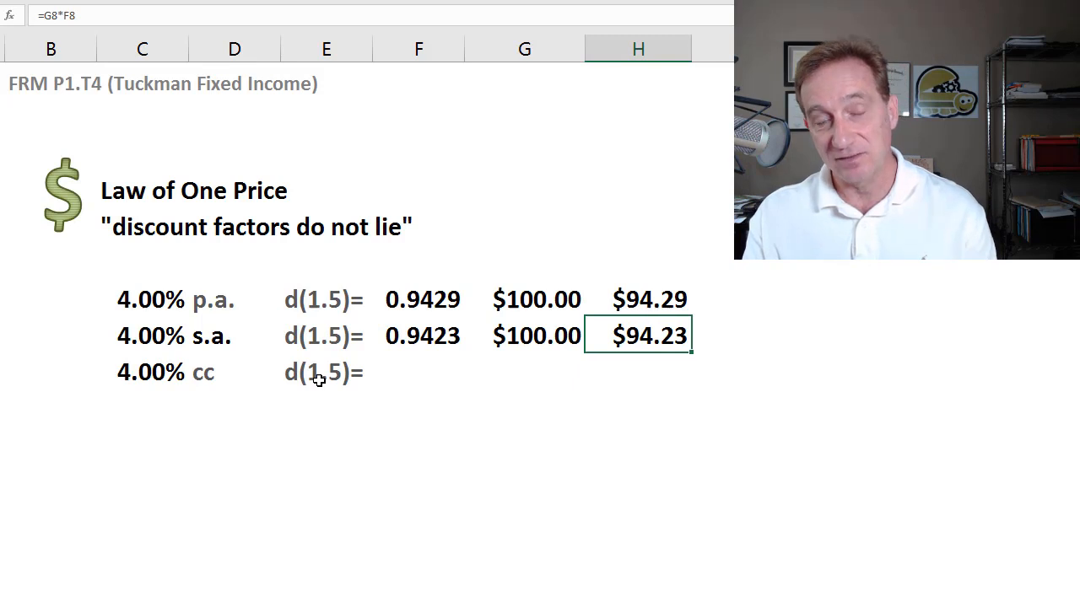
left_click(325, 336)
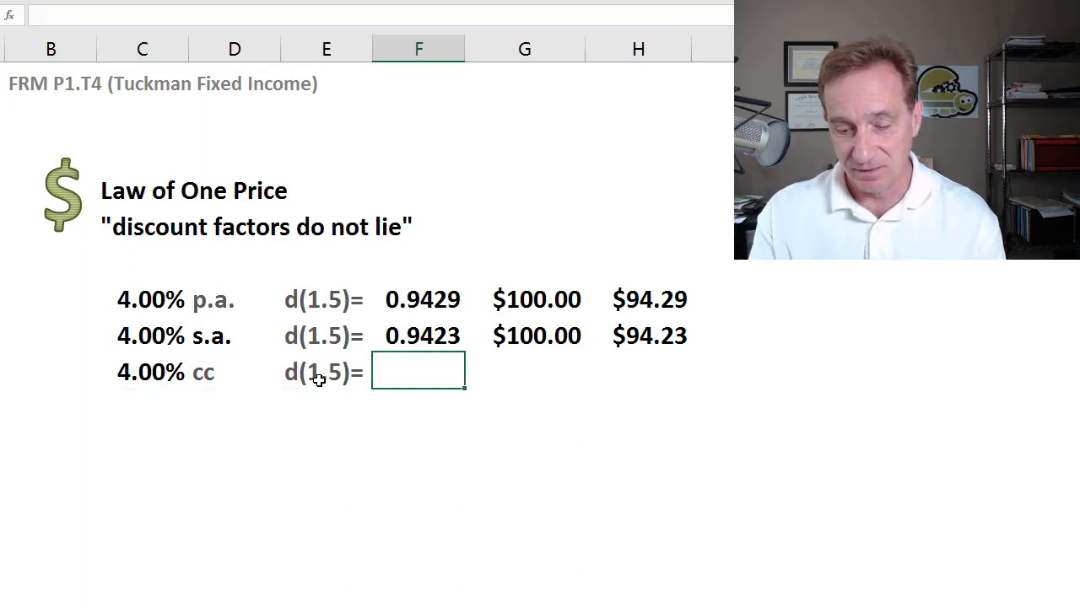
Enter =EXP(-C9*1.5) in F9 and the price formula in H9 for the continuous row
type("=exp(-")
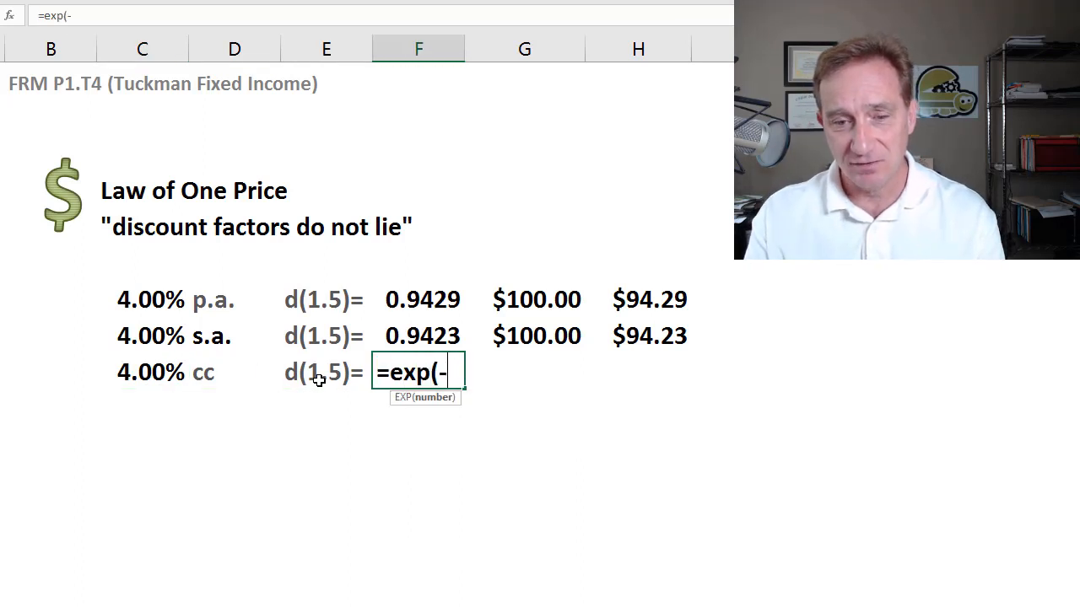
left_click(142, 372)
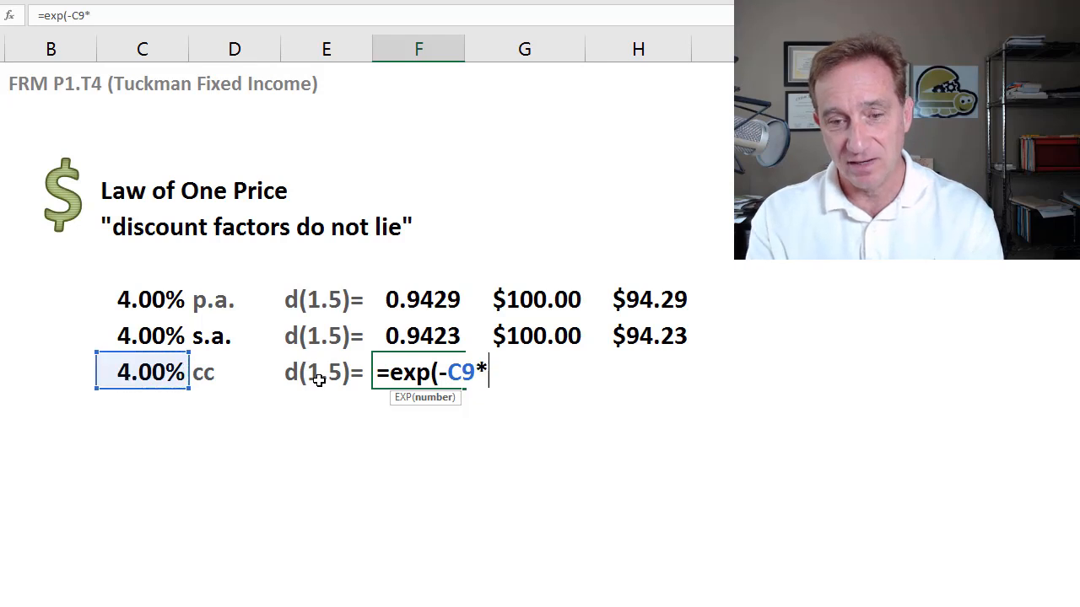
type("1.5)")
left_click(524, 372)
type("$100.00")
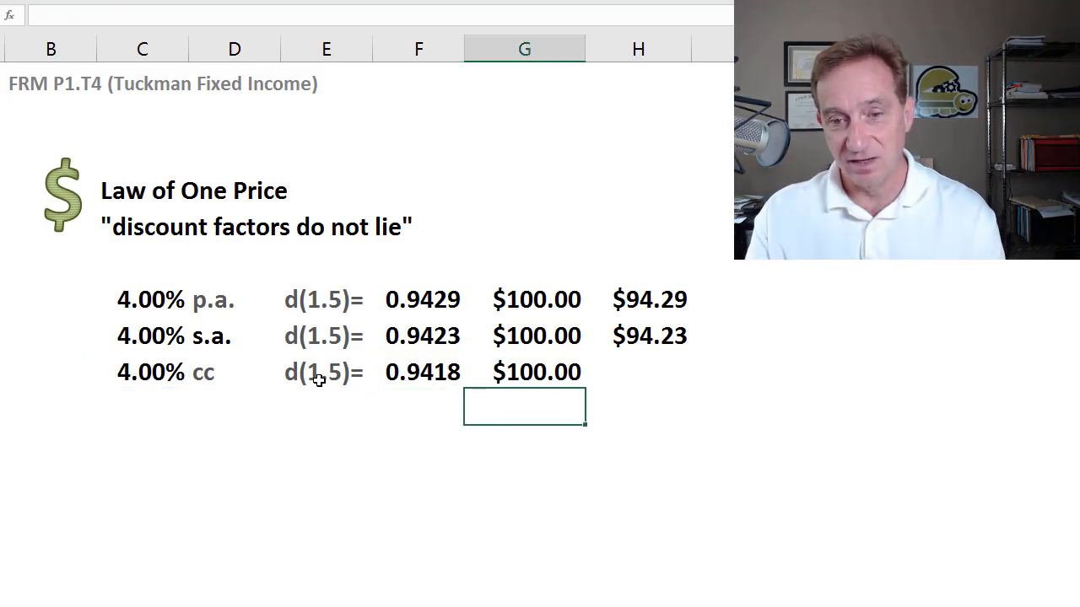
left_click(638, 371)
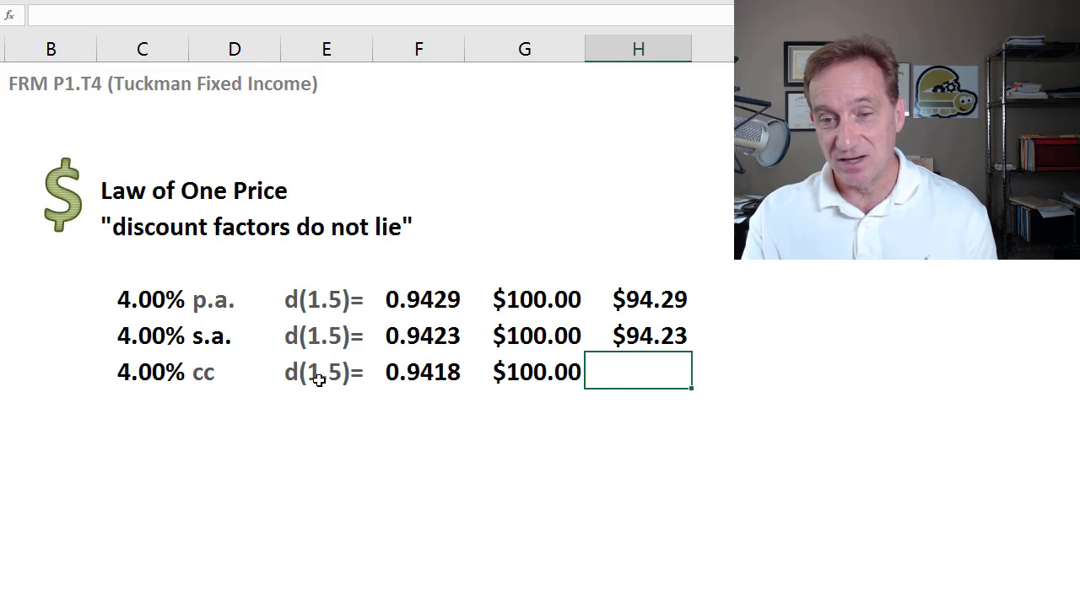
type("=G9*G9")
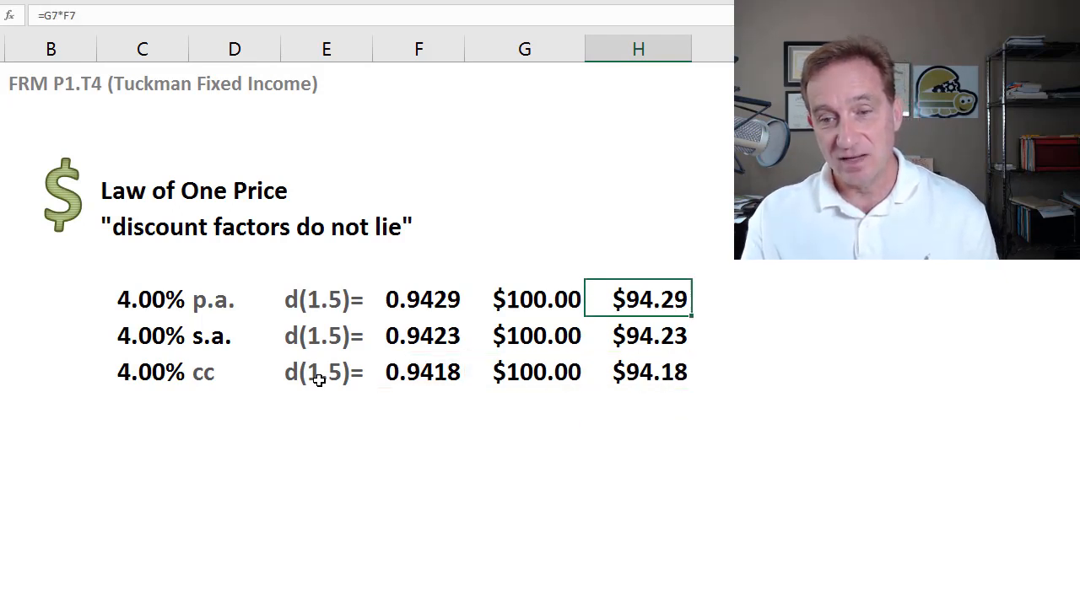
left_click(637, 372)
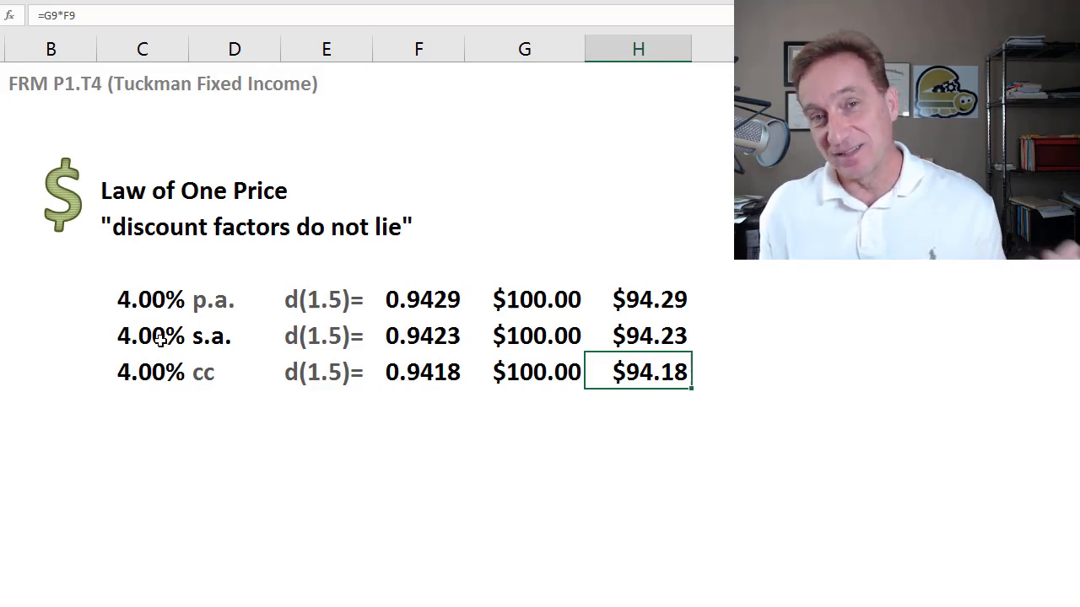
mouse_move(143, 356)
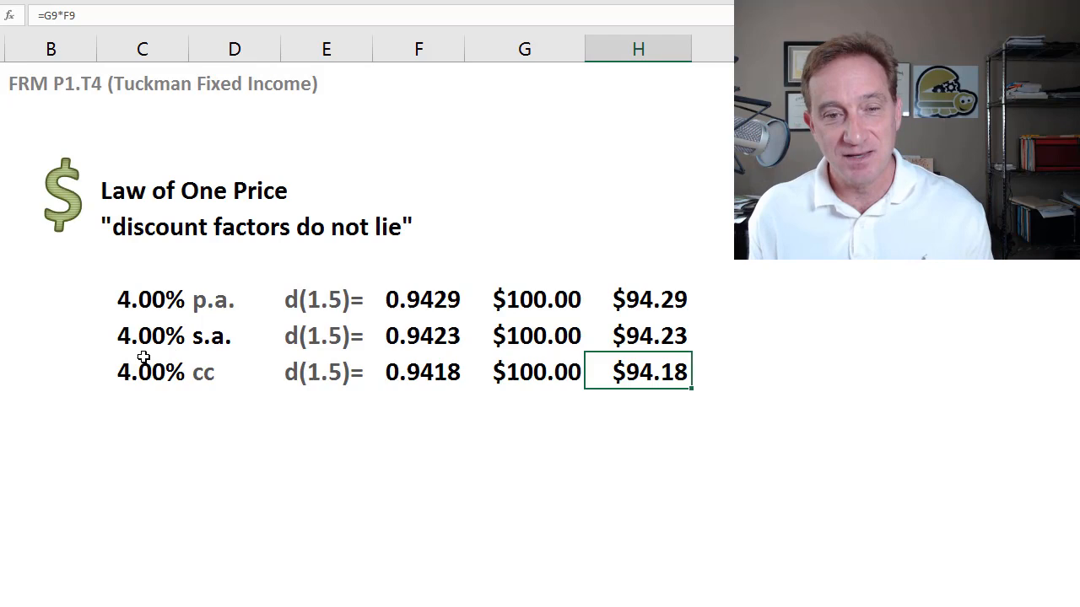
mouse_move(198, 355)
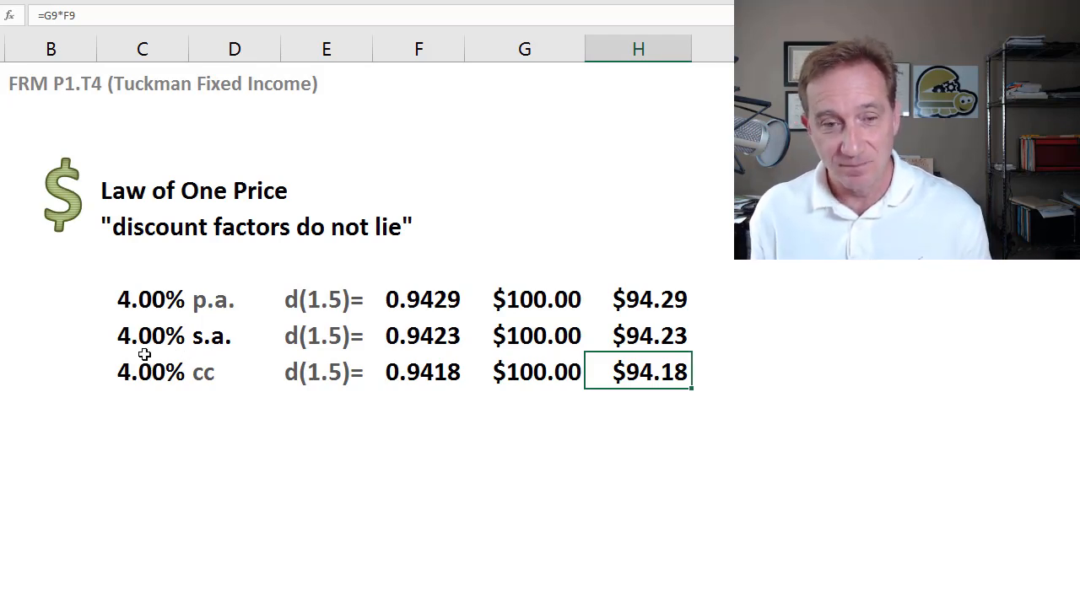
left_click(142, 335)
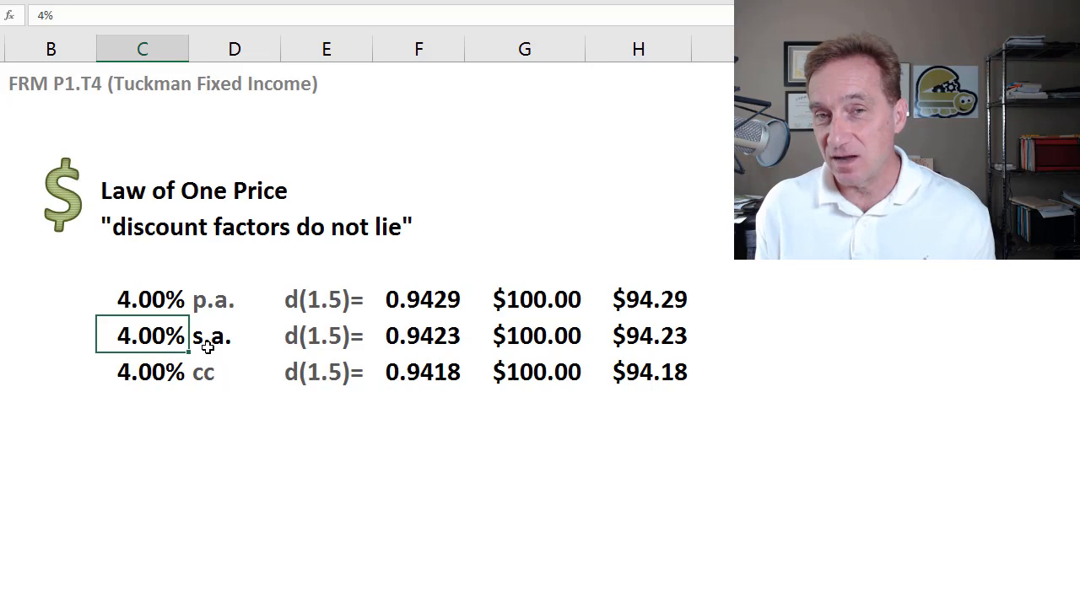
mouse_move(253, 353)
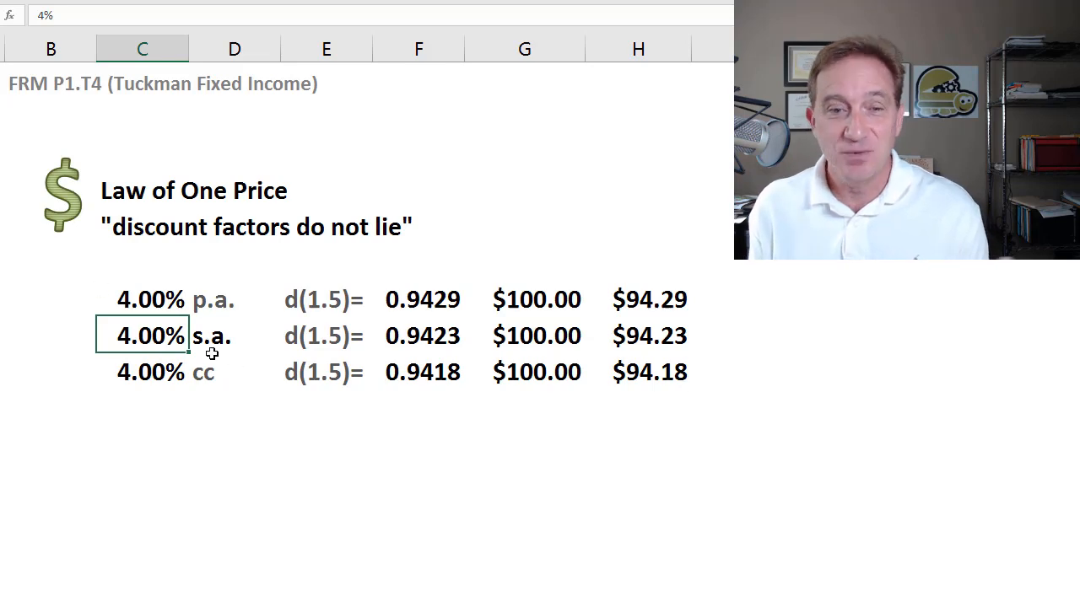
mouse_move(159, 356)
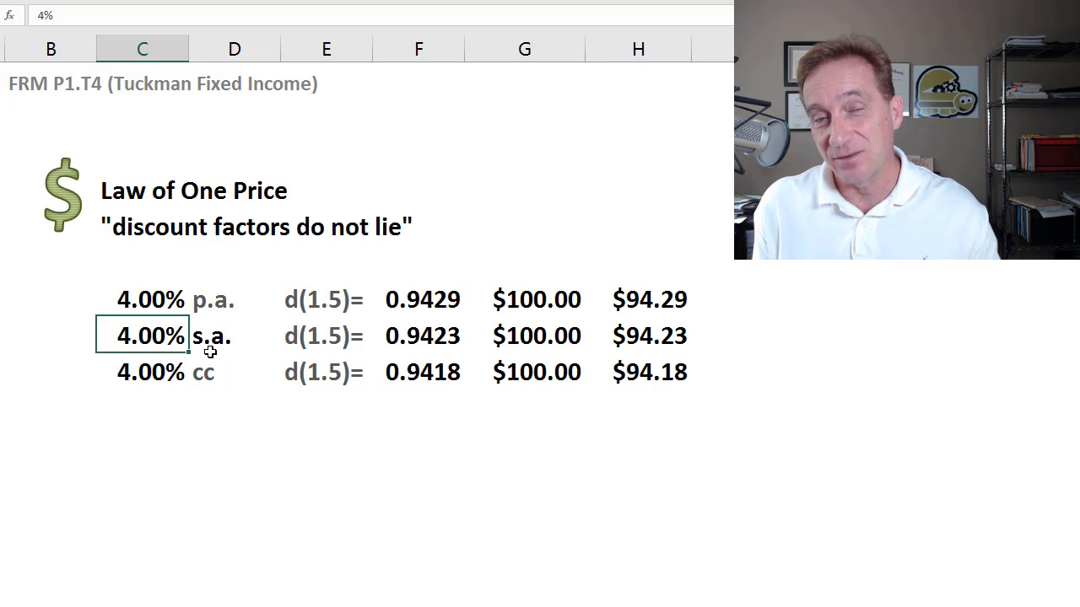
mouse_move(270, 342)
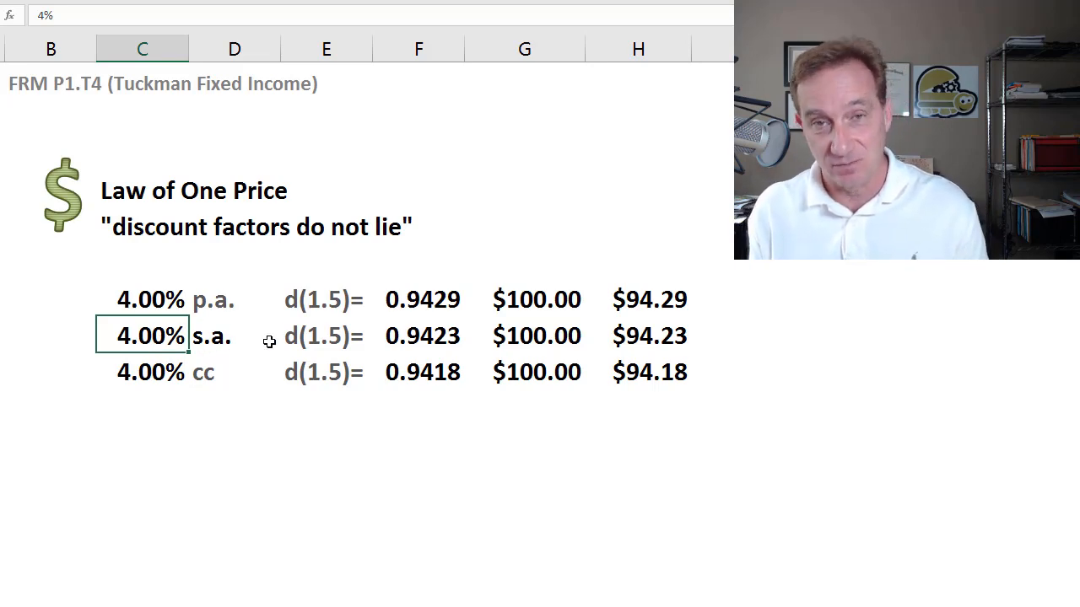
mouse_move(267, 353)
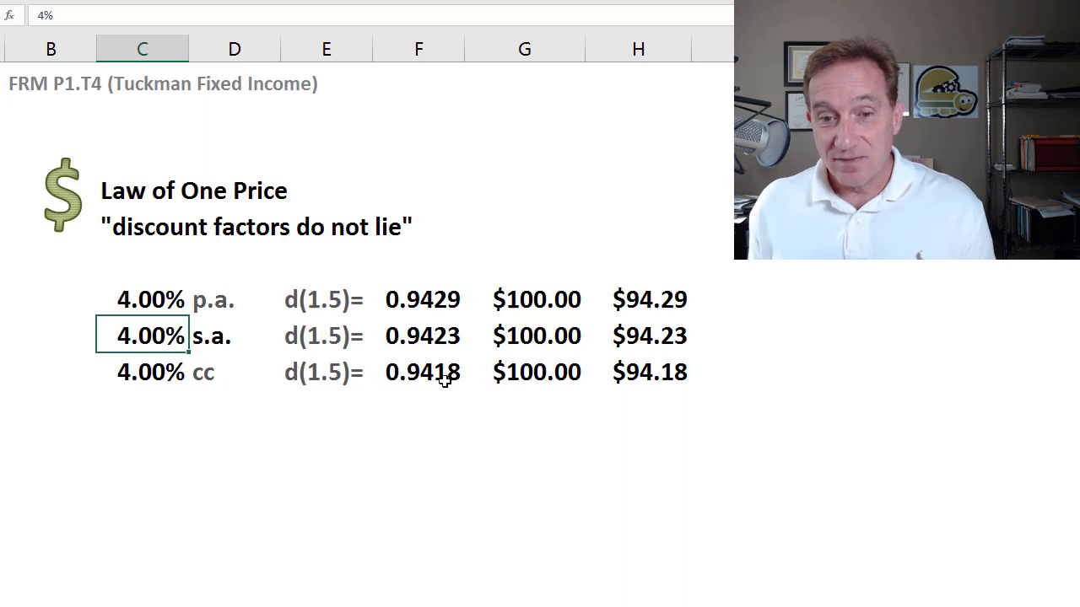
left_click(422, 372)
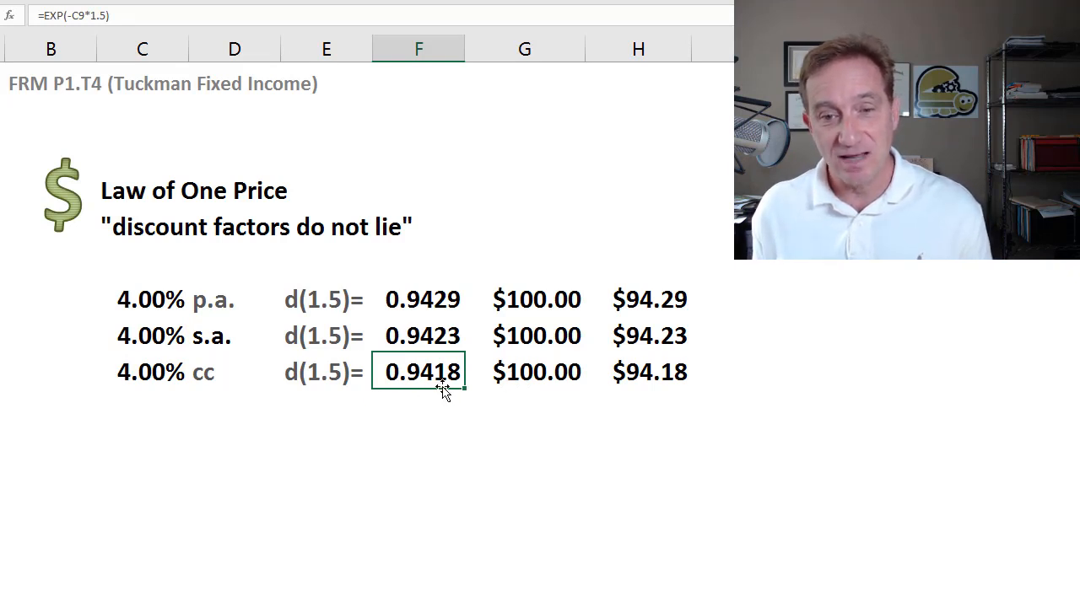
mouse_move(336, 390)
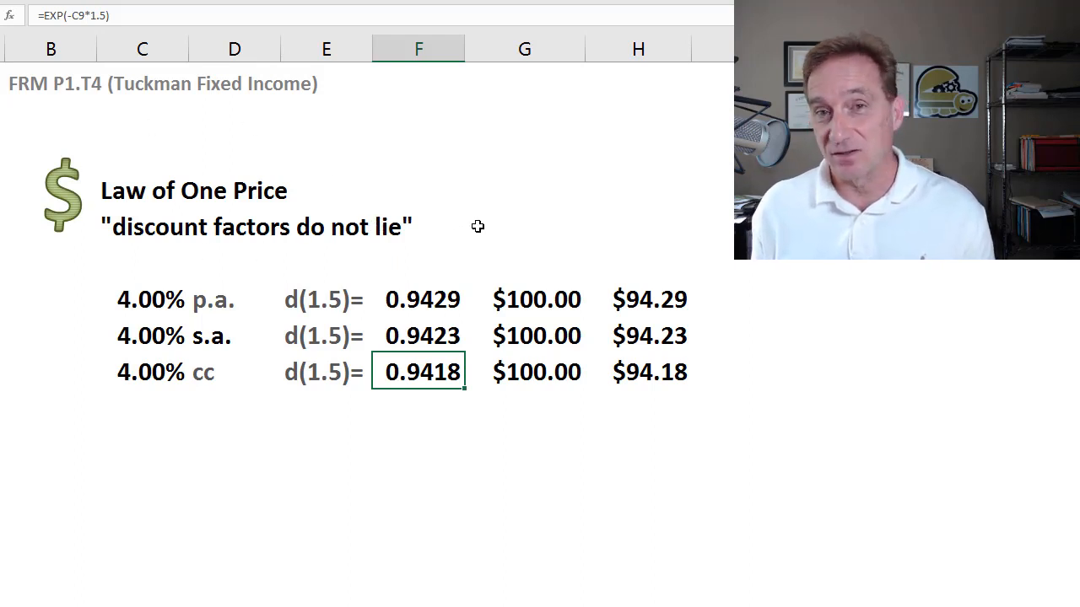
mouse_move(557, 242)
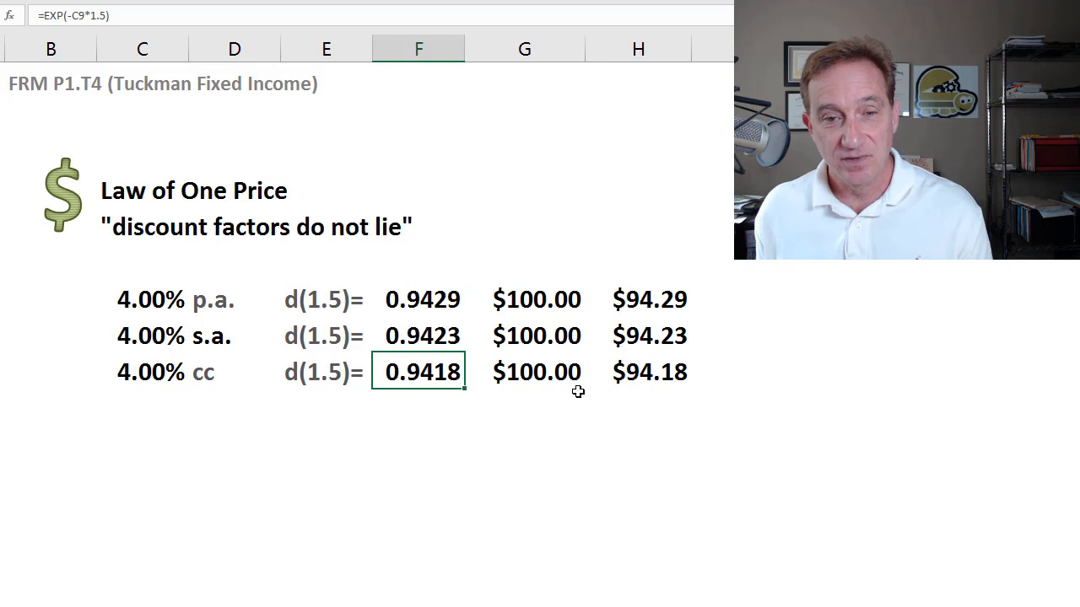
mouse_move(175, 218)
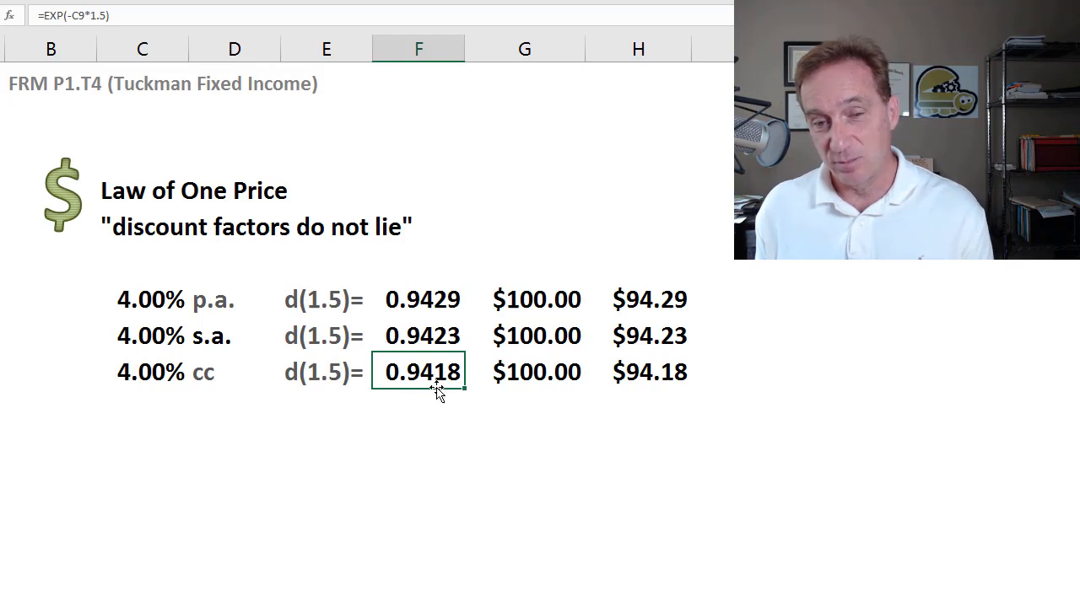
mouse_move(420, 394)
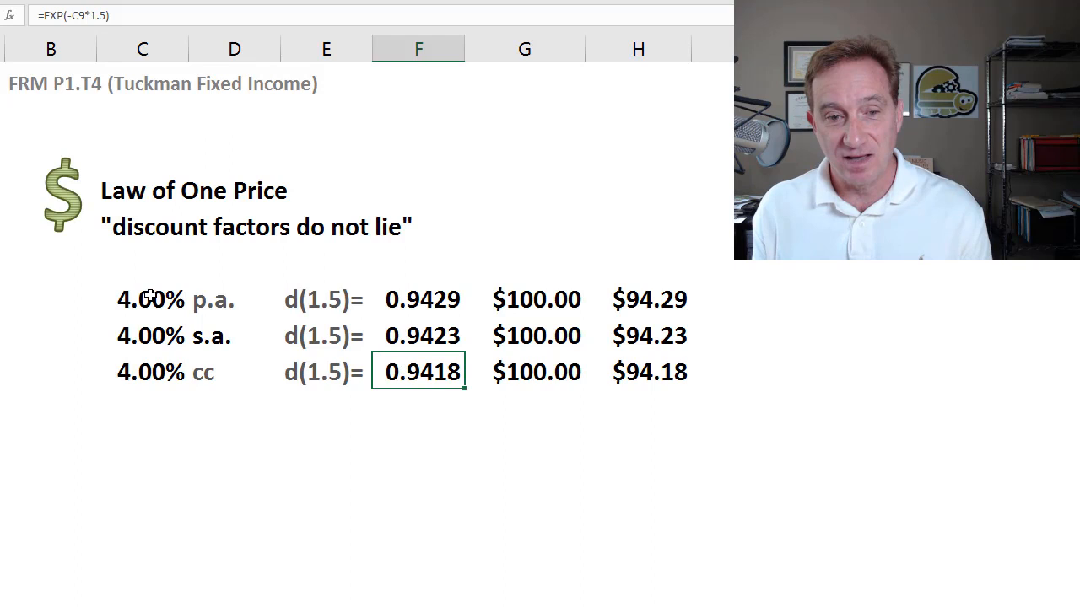
Replace the annual rate in C7 with =EXP(4%)-1, making it 4.08%
left_click(142, 299)
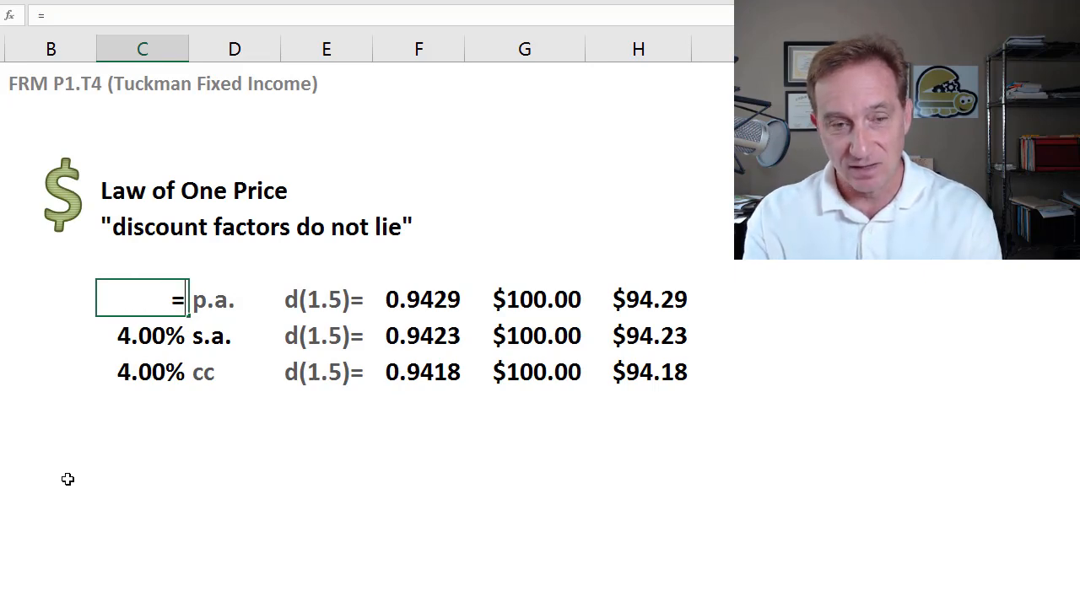
type("=exp(4%)")
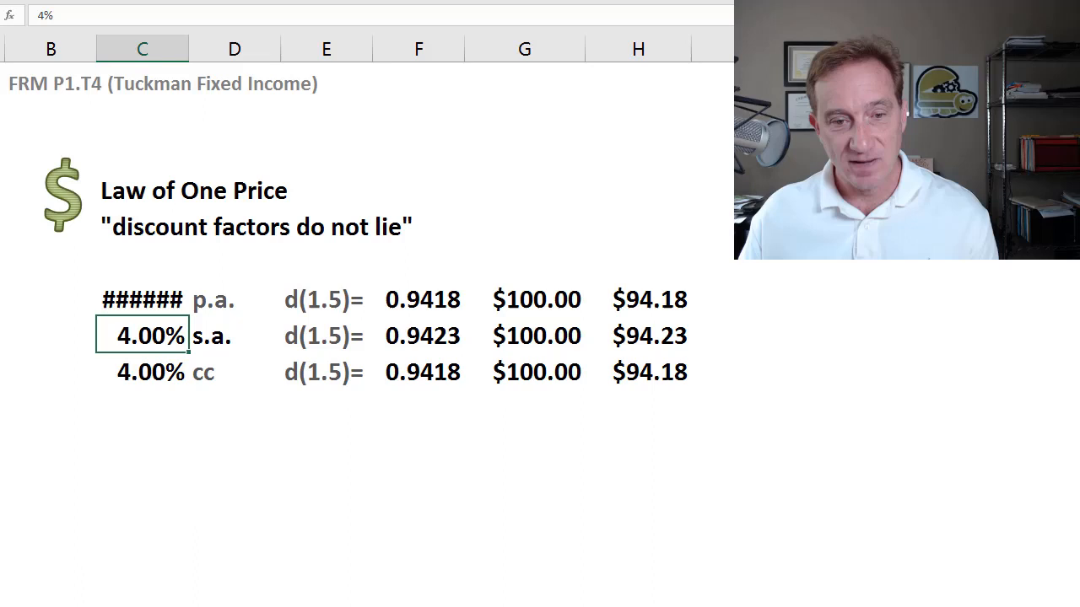
left_click(142, 299)
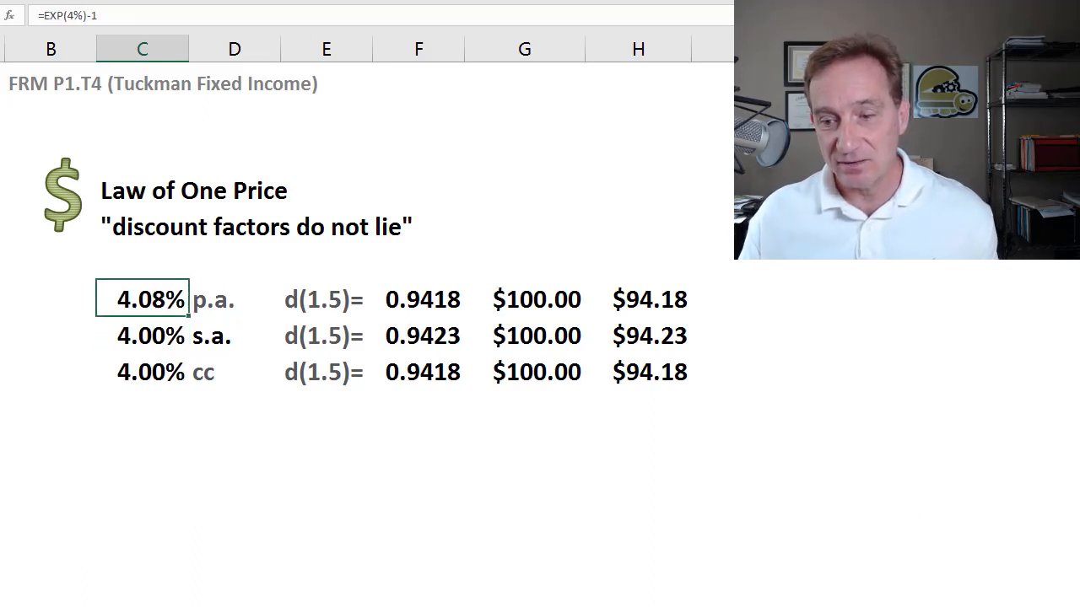
Rewrite the semi-annual rate in C8 as =(EXP(4%/2)-1)*2, giving 4.04%
left_click(150, 336)
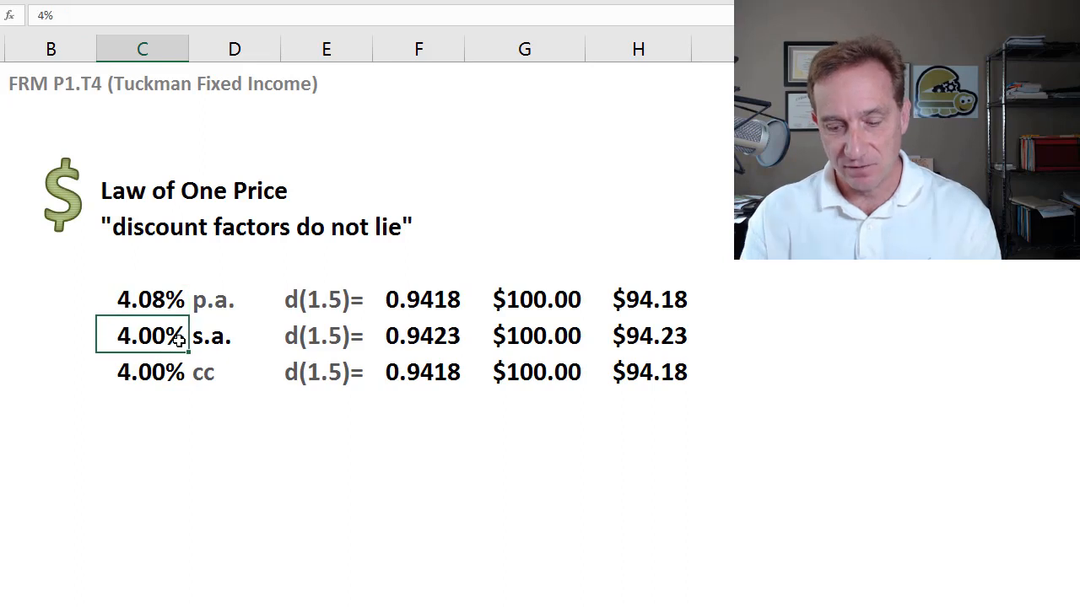
type("=exp(")
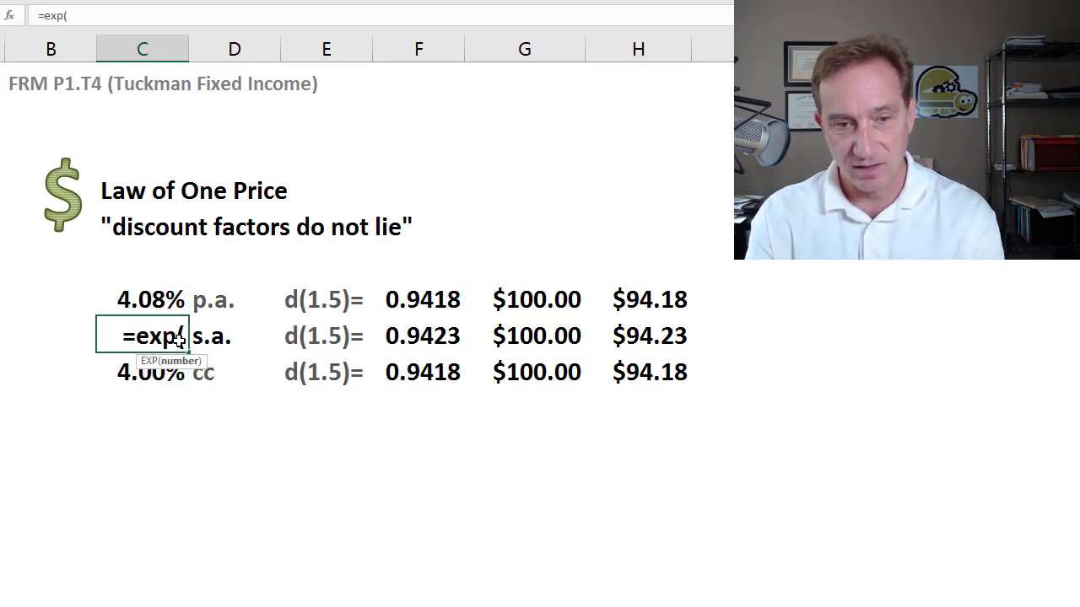
type("4%")
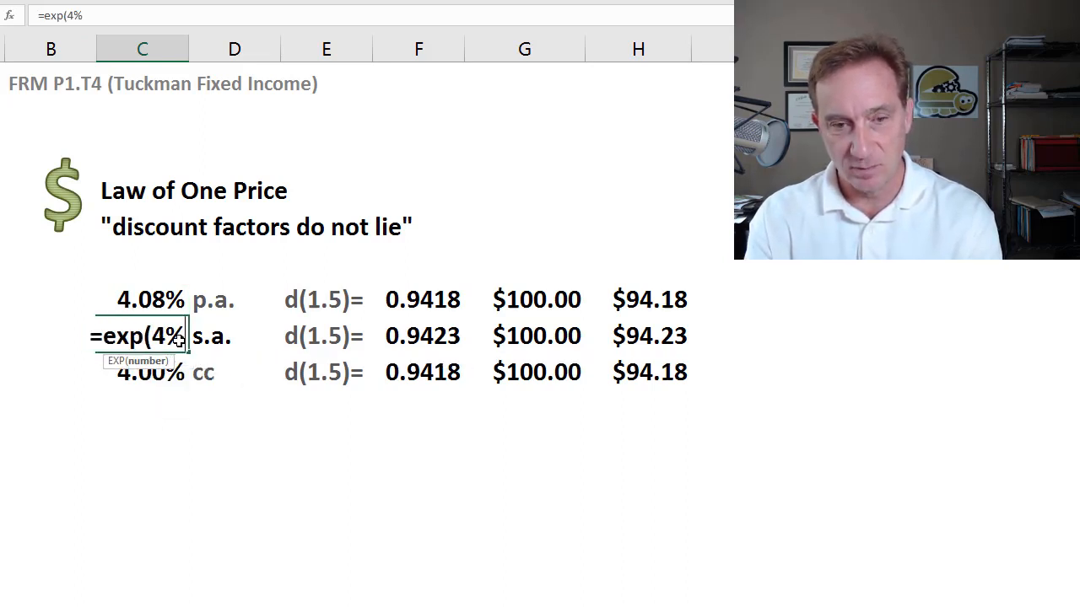
type("/2)-1")
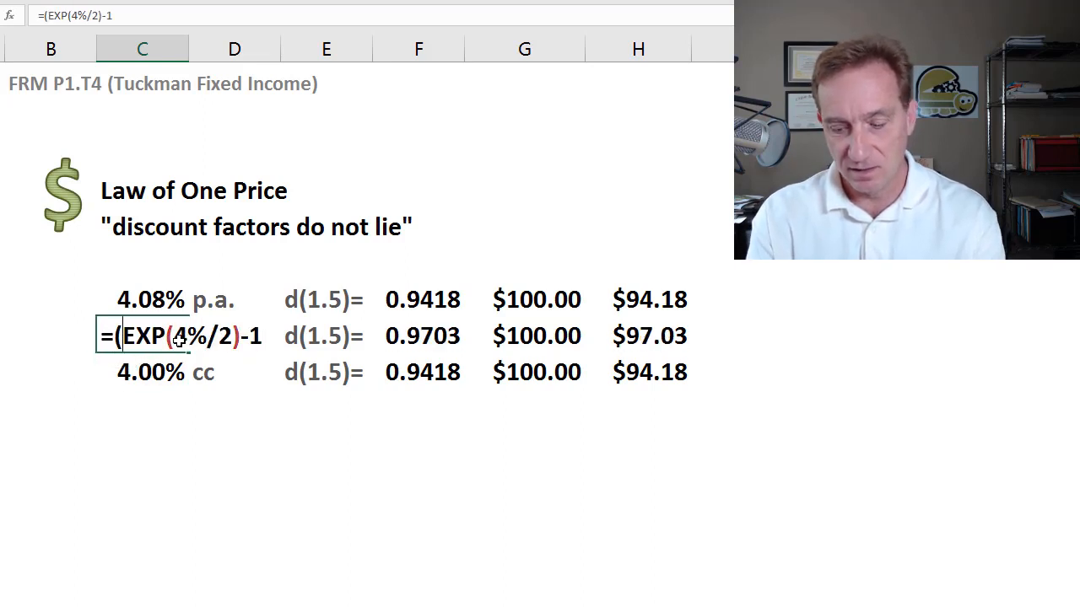
type("*")
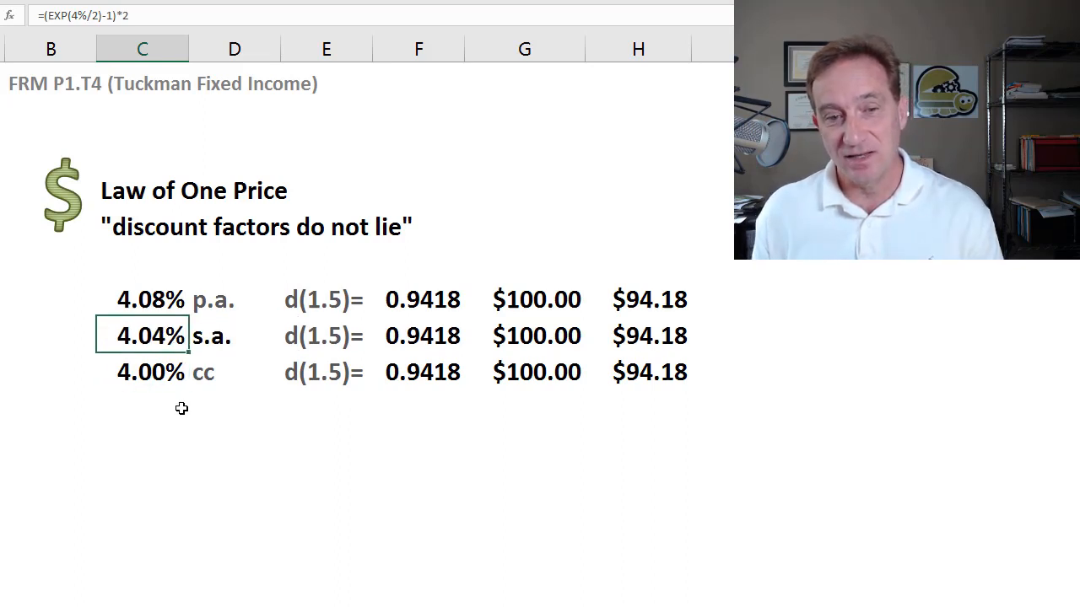
mouse_move(245, 272)
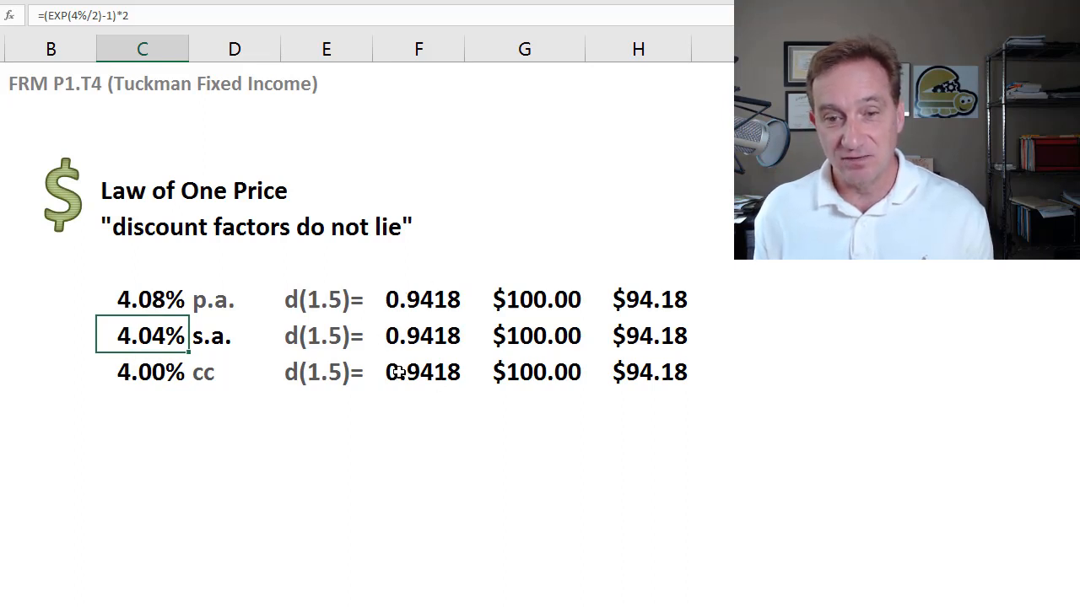
mouse_move(422, 385)
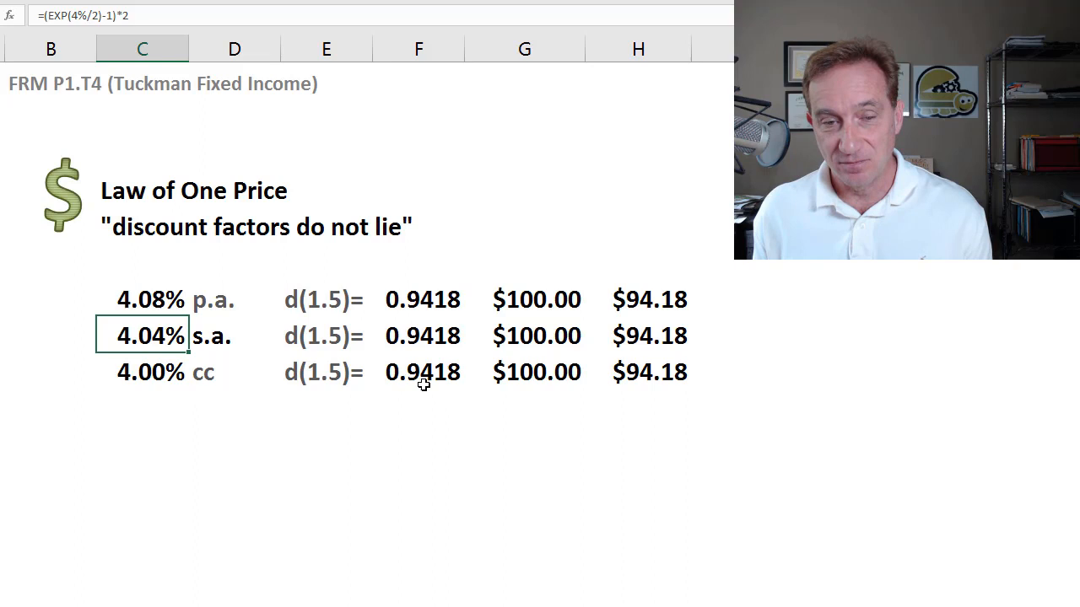
mouse_move(424, 286)
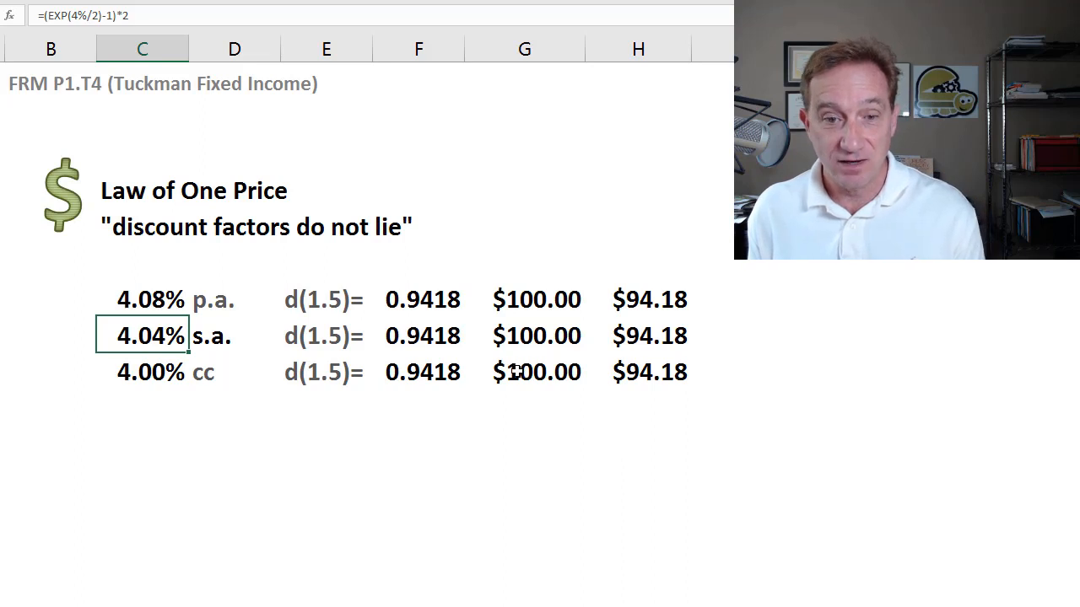
left_click(524, 442)
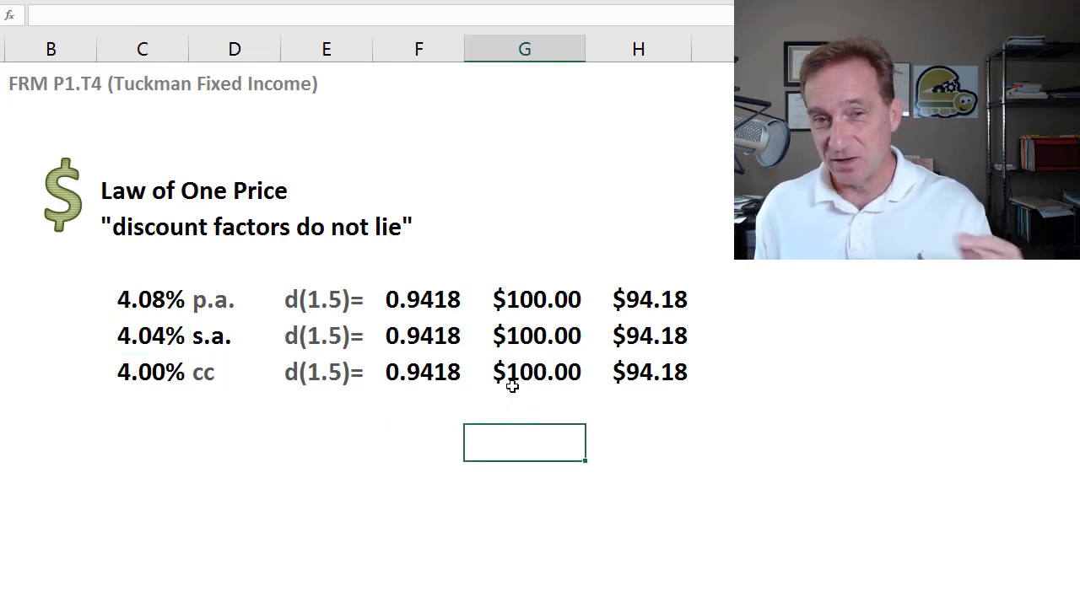
mouse_move(528, 385)
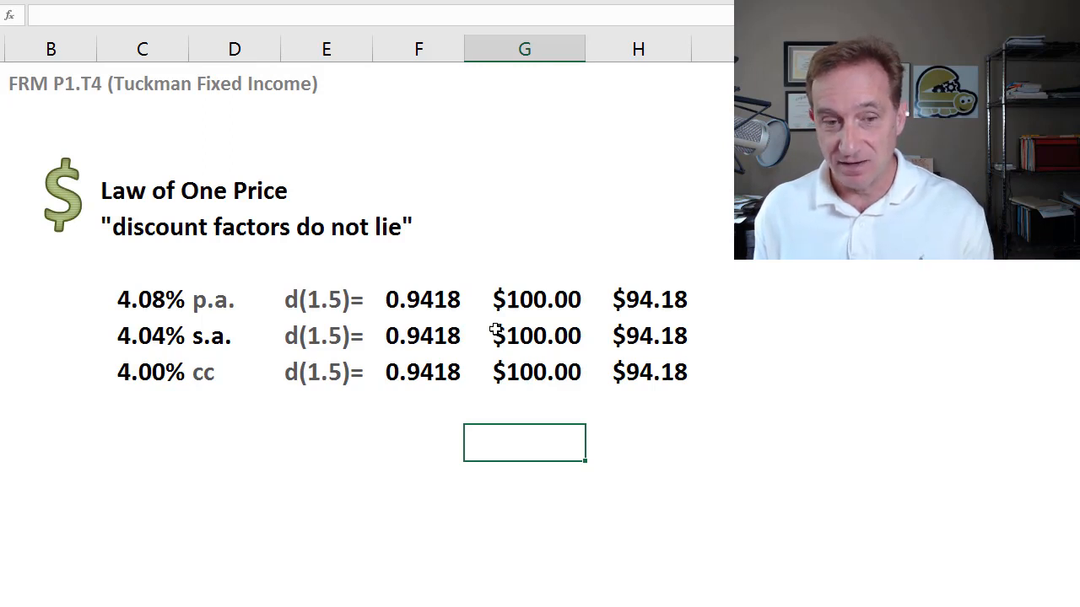
mouse_move(479, 300)
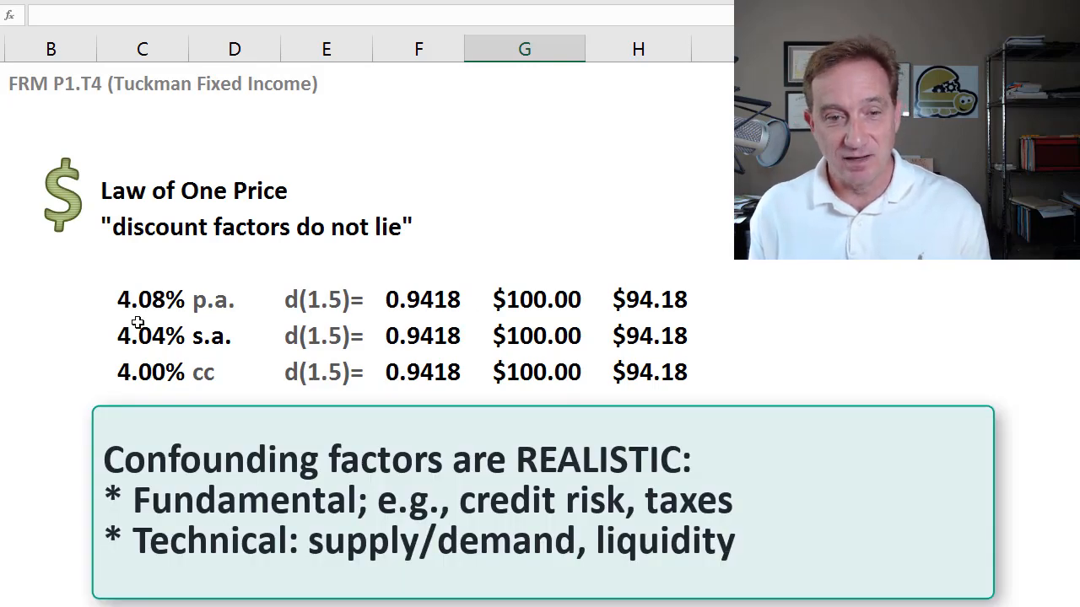
left_click(150, 335)
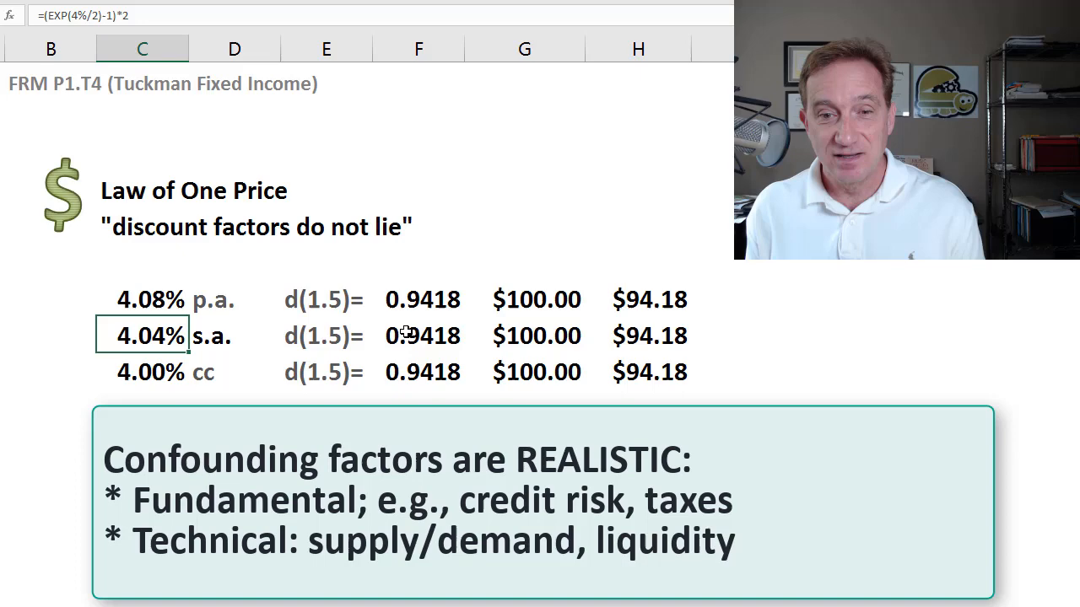
mouse_move(452, 299)
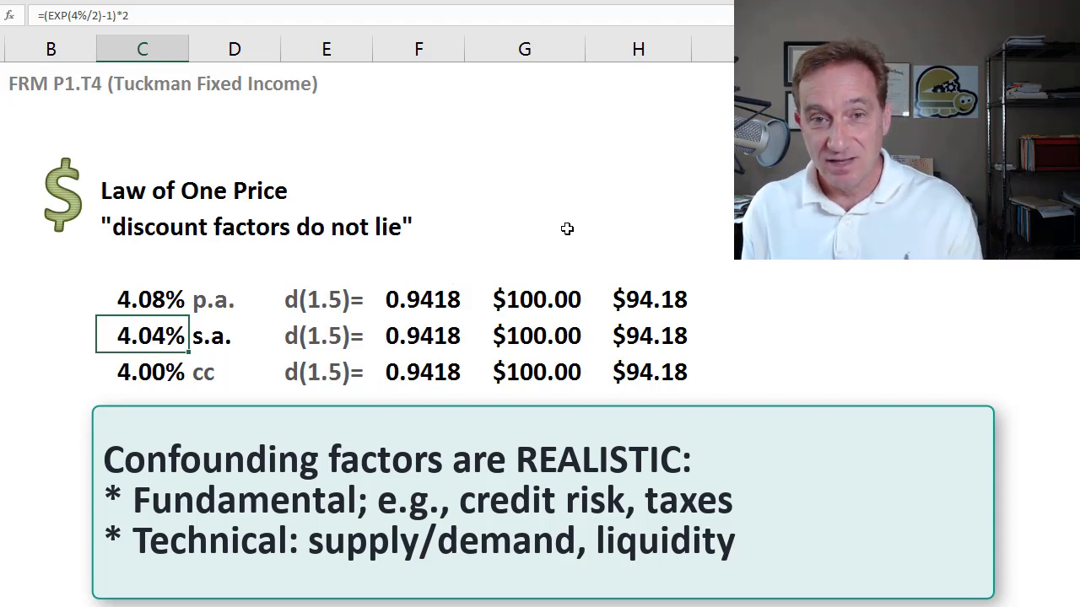
mouse_move(481, 297)
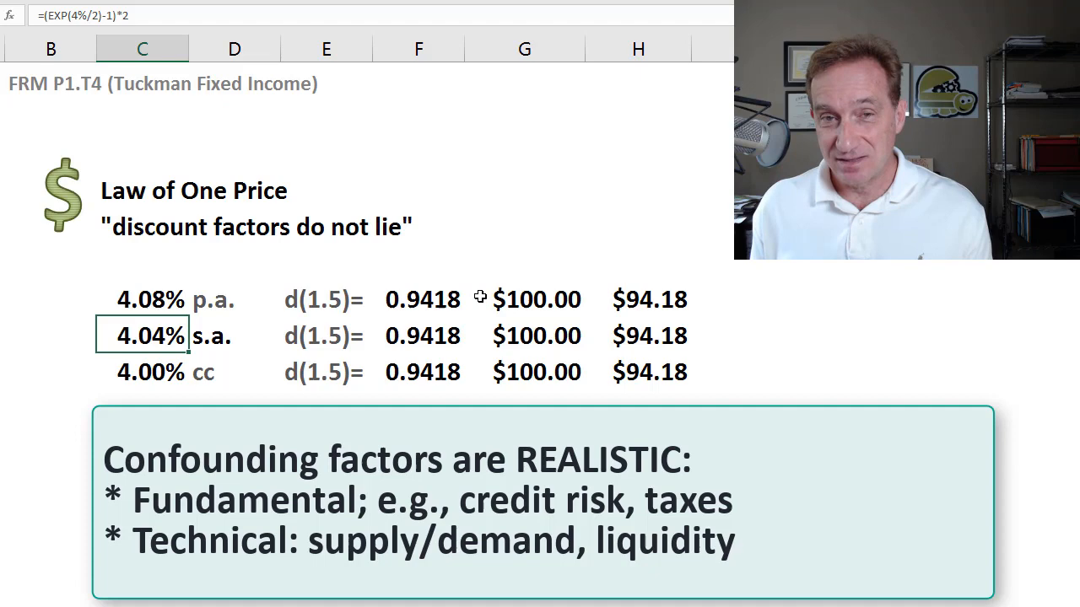
mouse_move(378, 296)
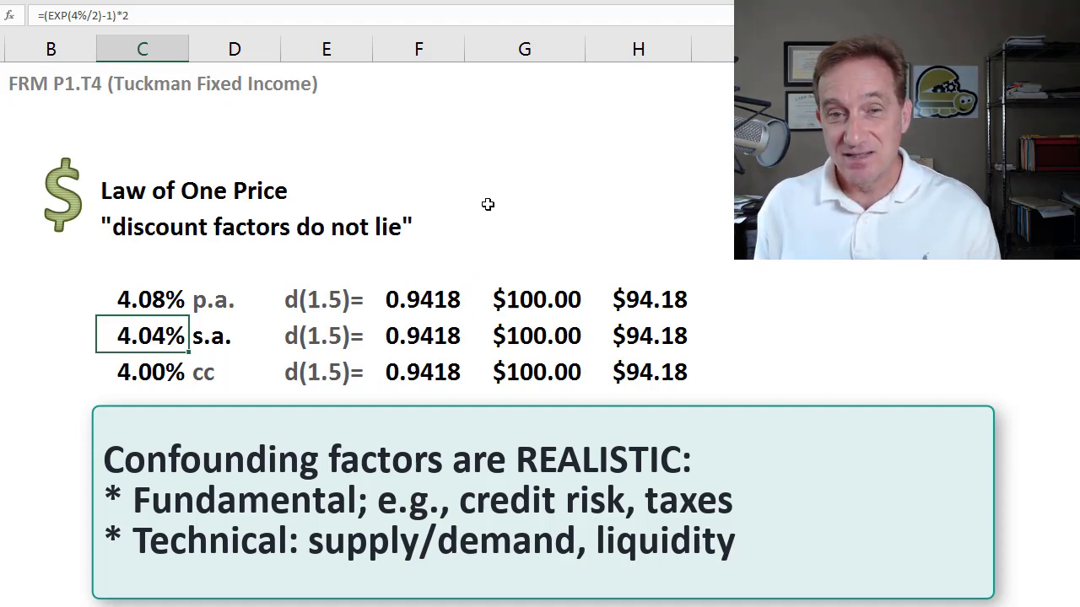
mouse_move(492, 269)
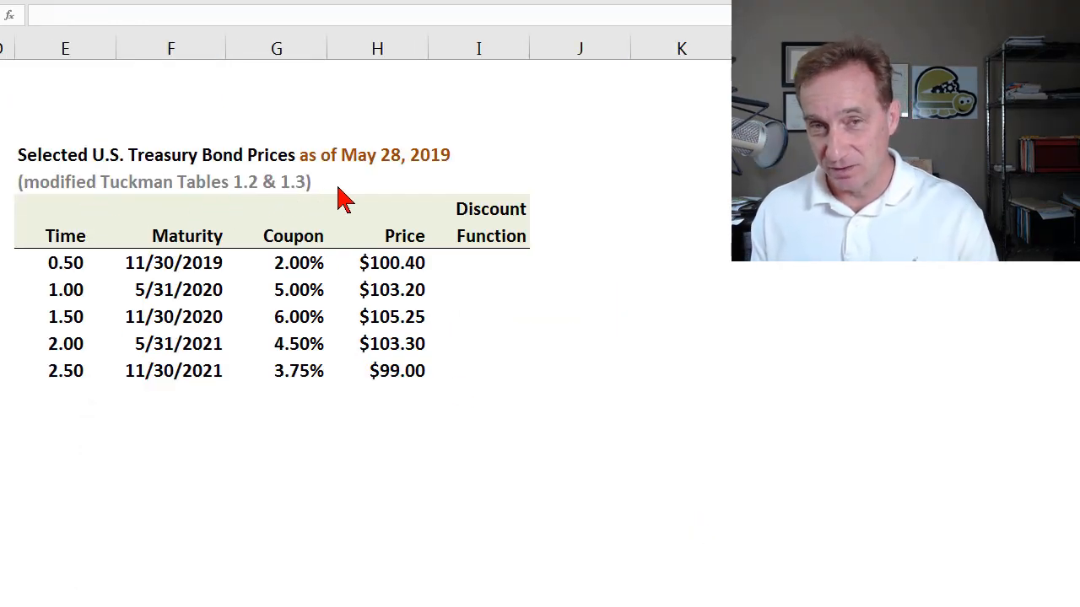
mouse_move(620, 287)
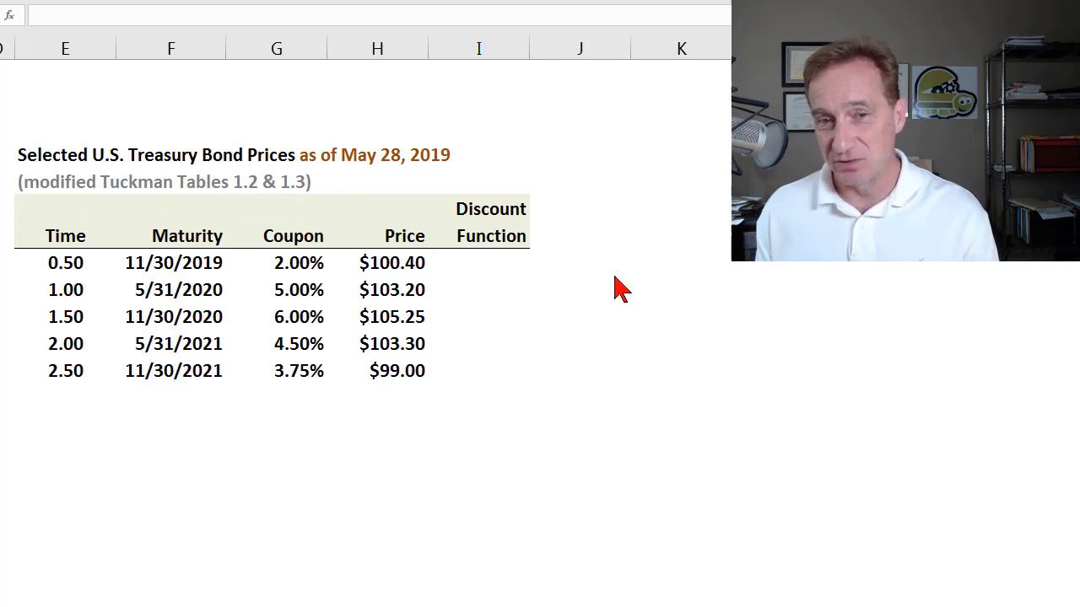
mouse_move(371, 211)
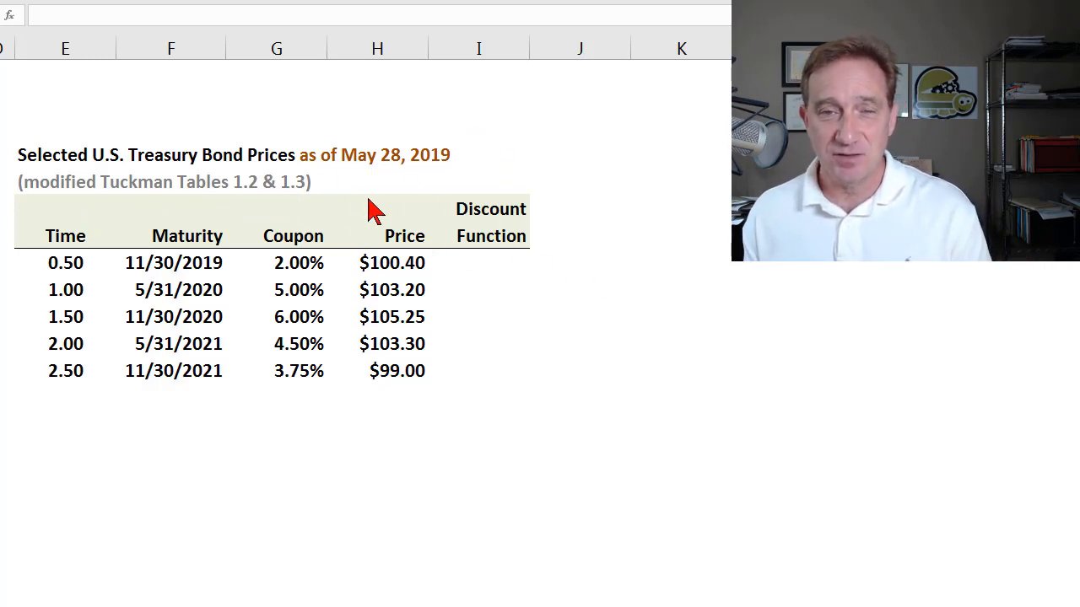
mouse_move(401, 198)
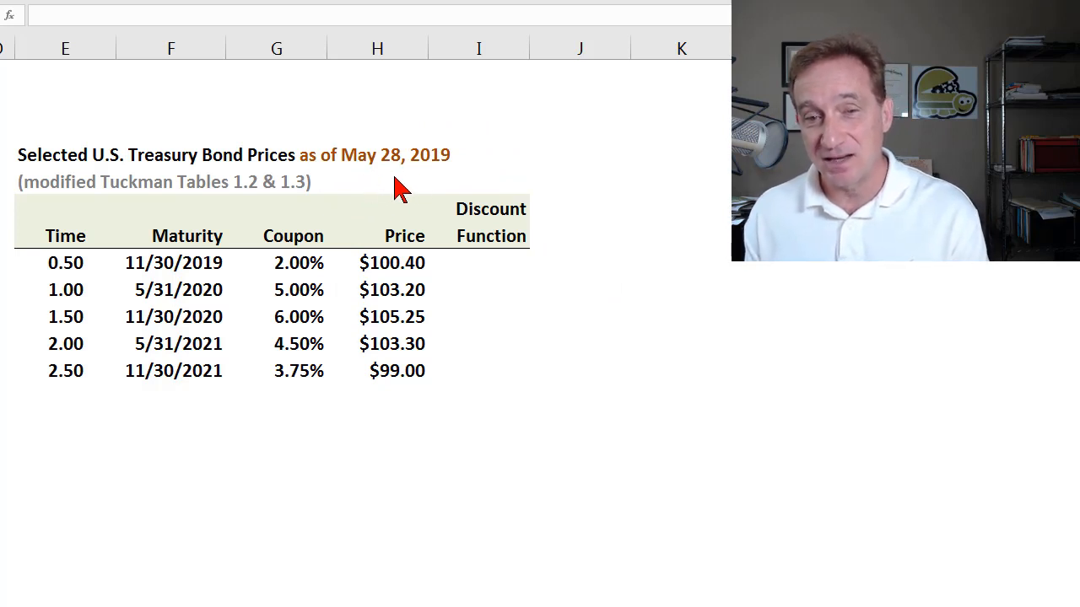
mouse_move(469, 181)
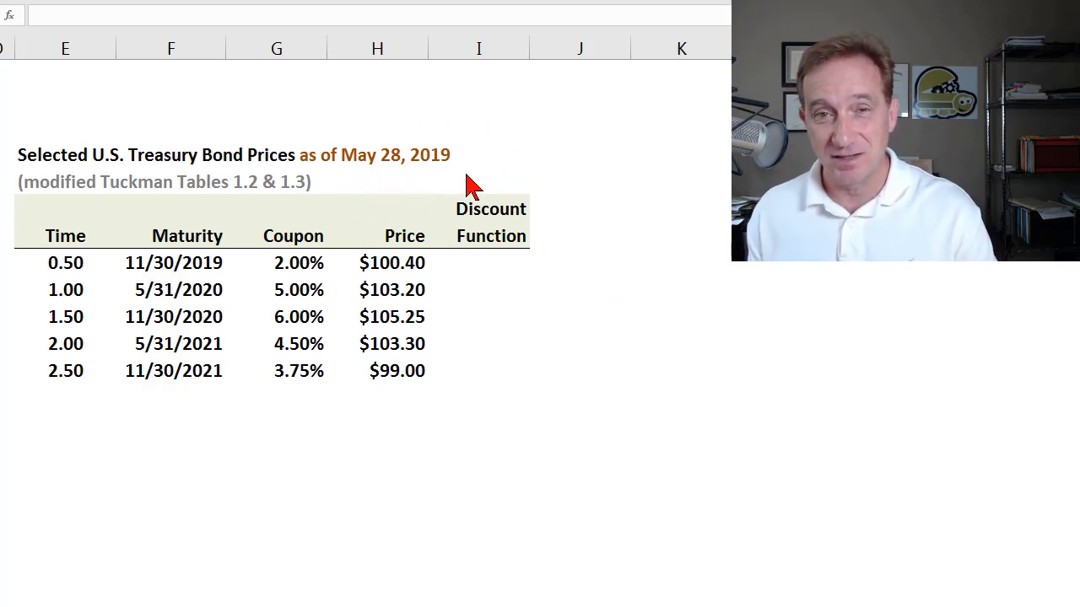
mouse_move(376, 135)
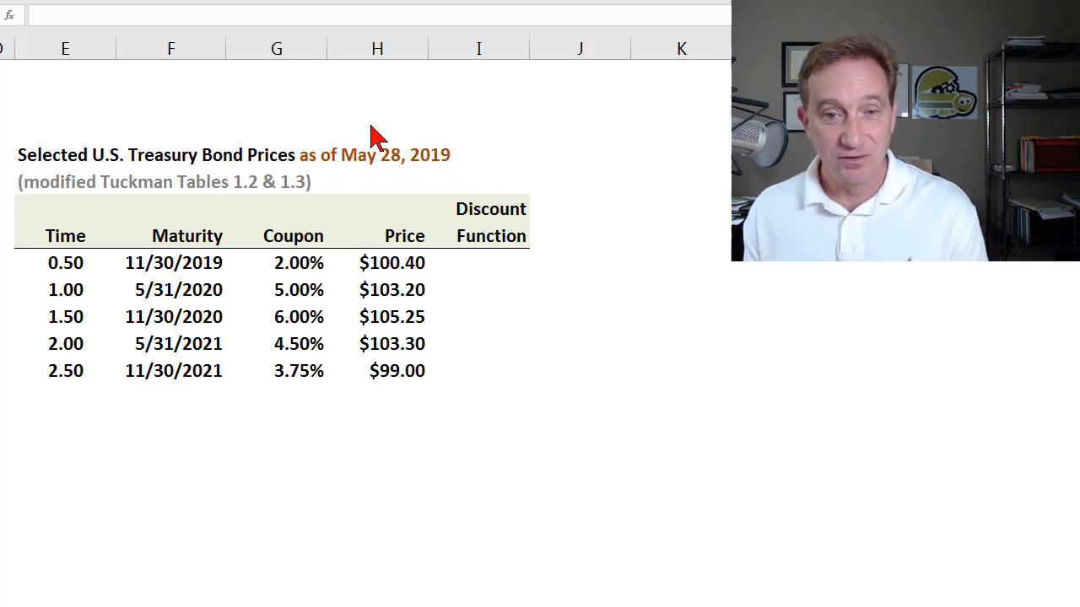
mouse_move(426, 203)
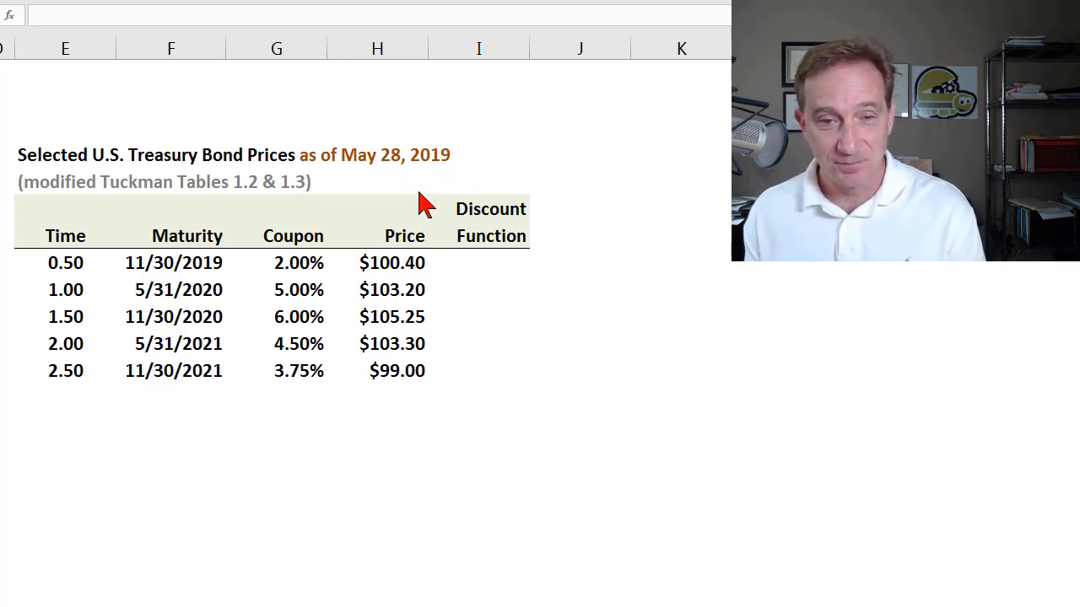
mouse_move(318, 240)
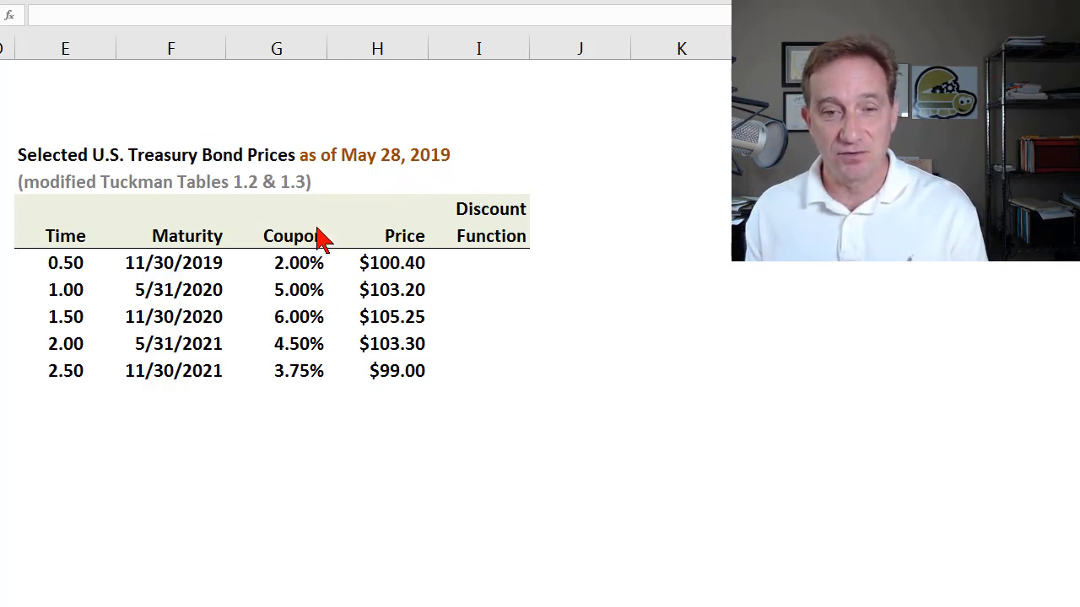
mouse_move(441, 297)
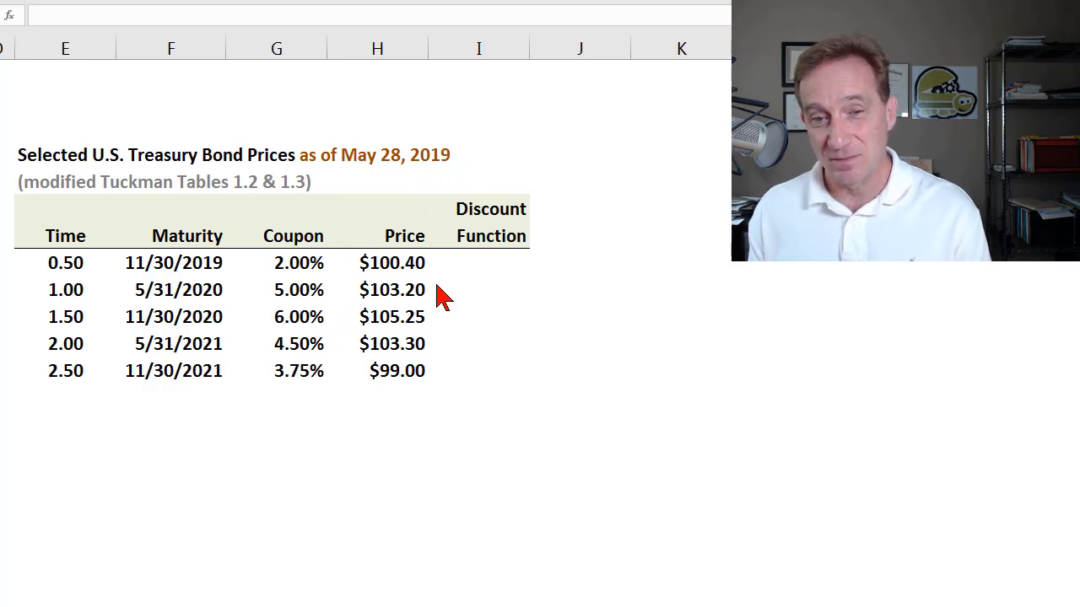
mouse_move(485, 327)
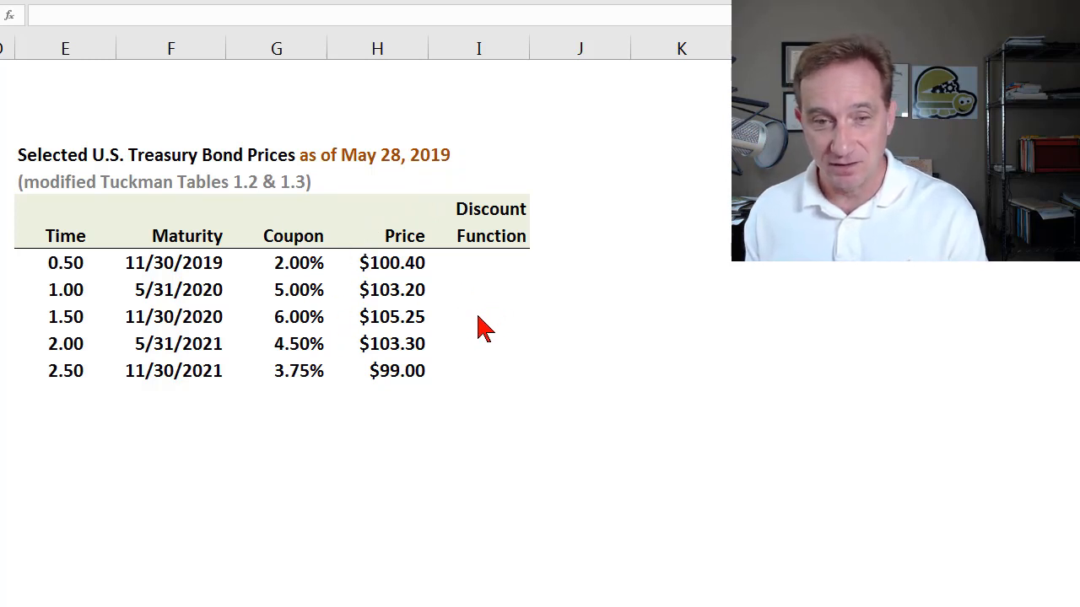
mouse_move(426, 196)
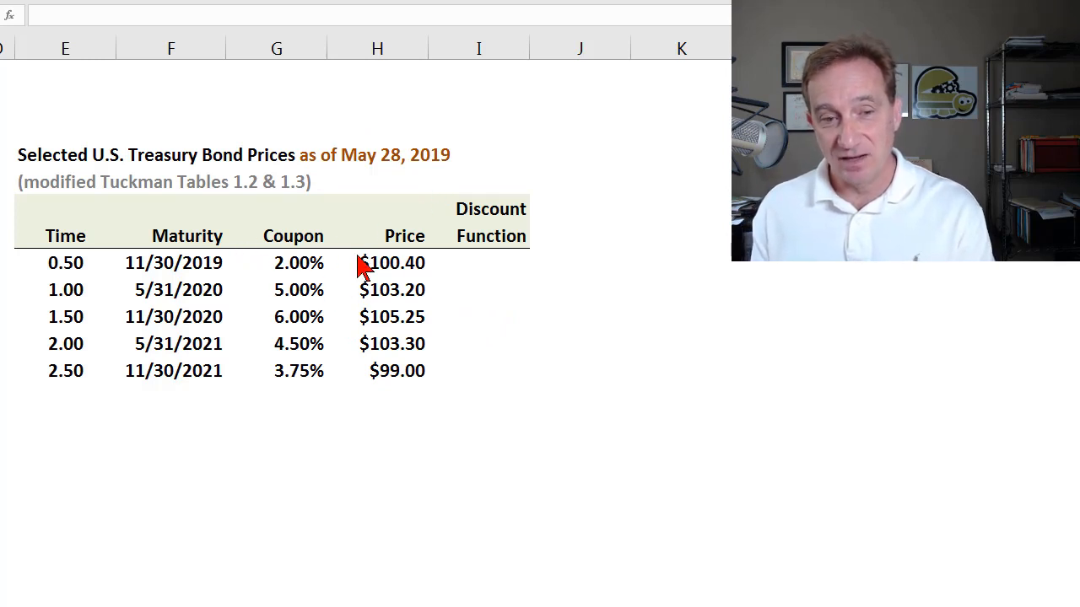
mouse_move(361, 316)
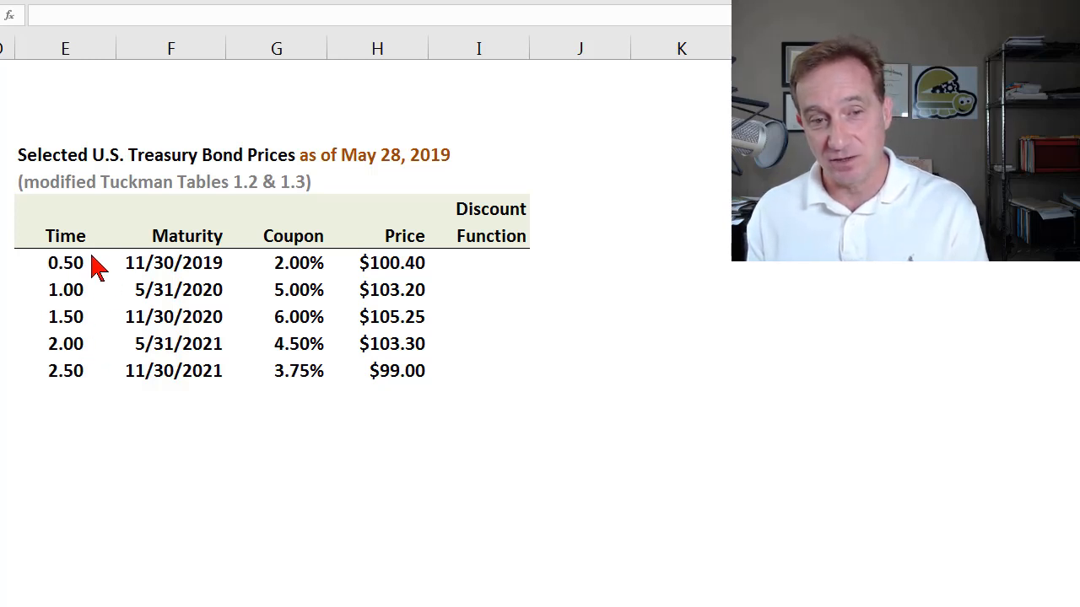
mouse_move(104, 300)
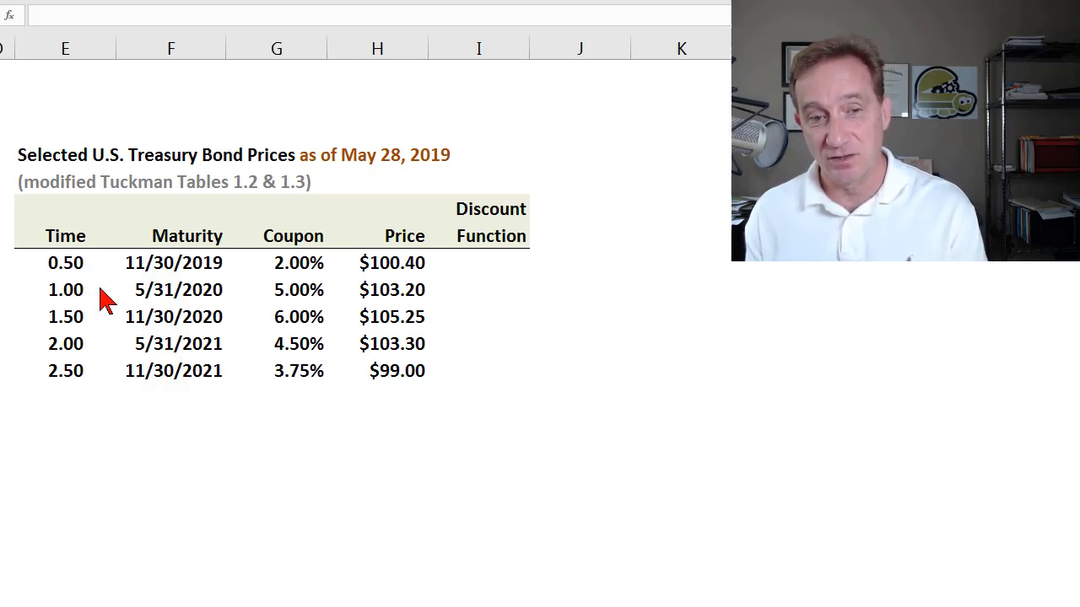
mouse_move(88, 377)
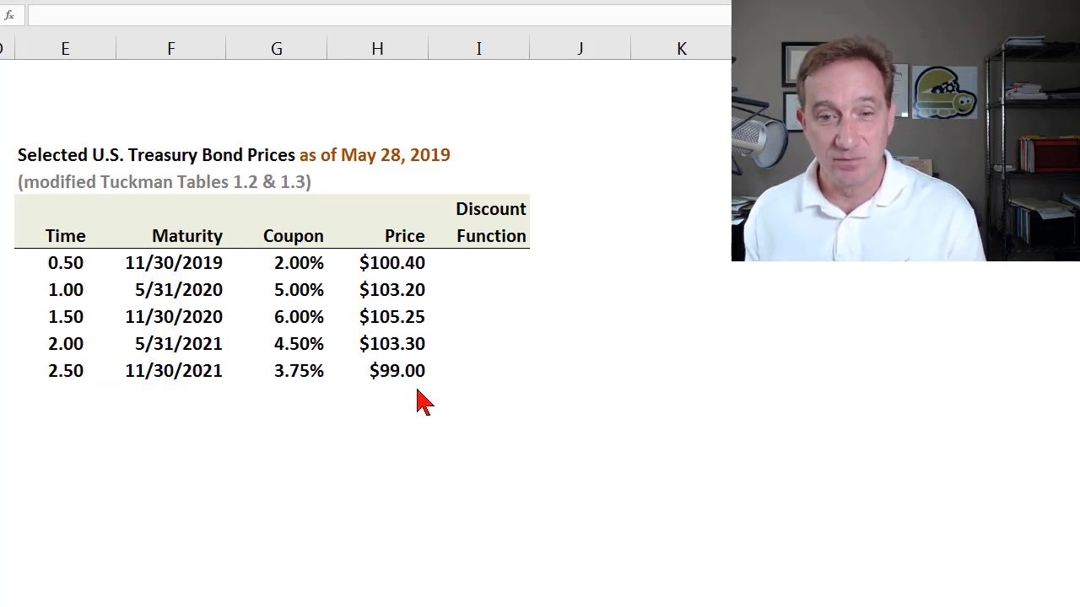
mouse_move(422, 289)
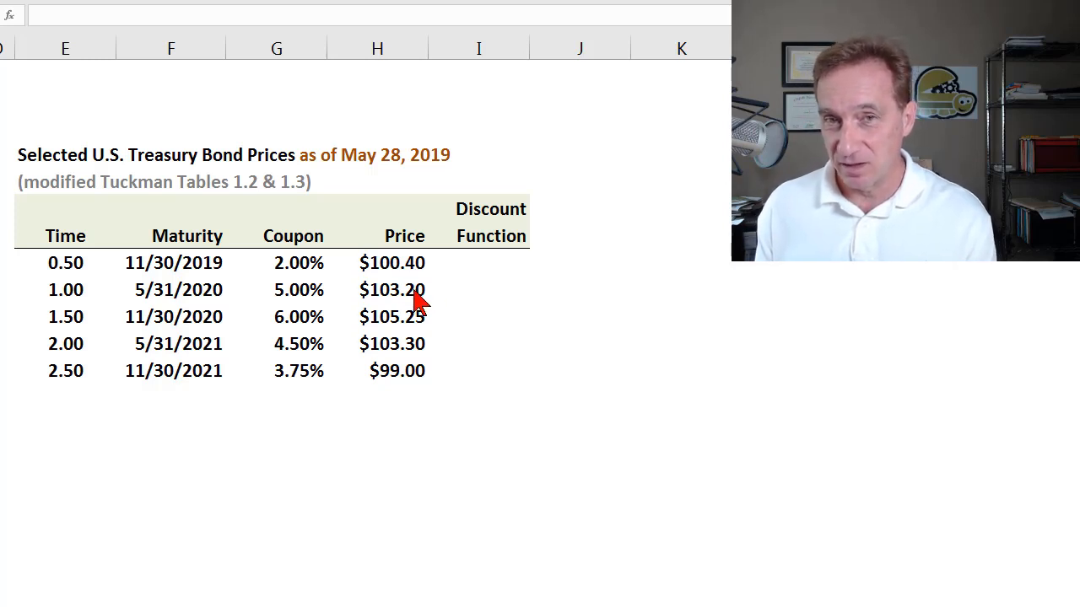
mouse_move(502, 263)
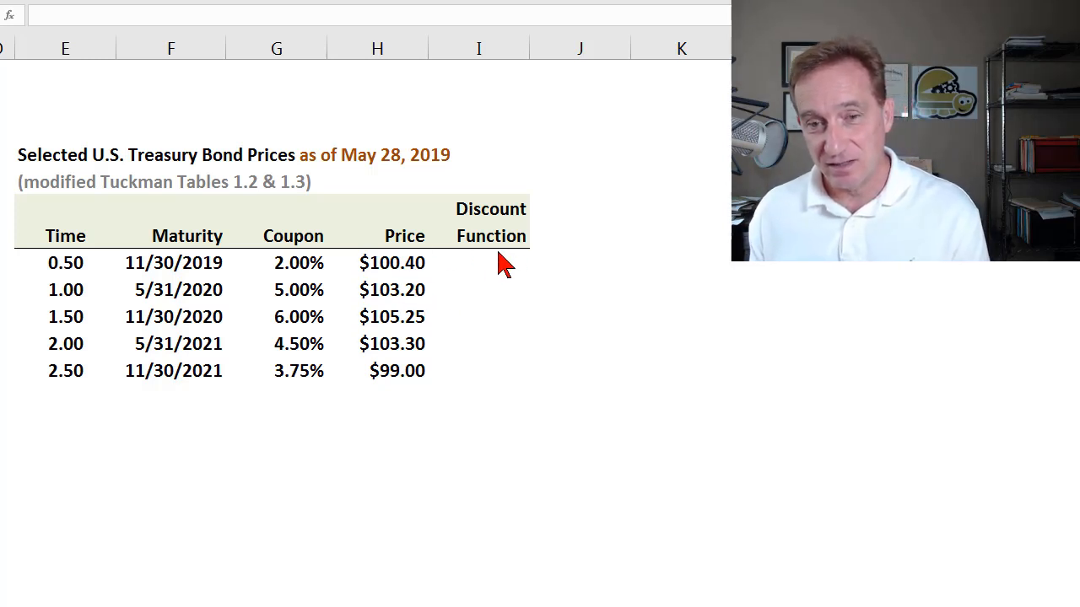
mouse_move(329, 338)
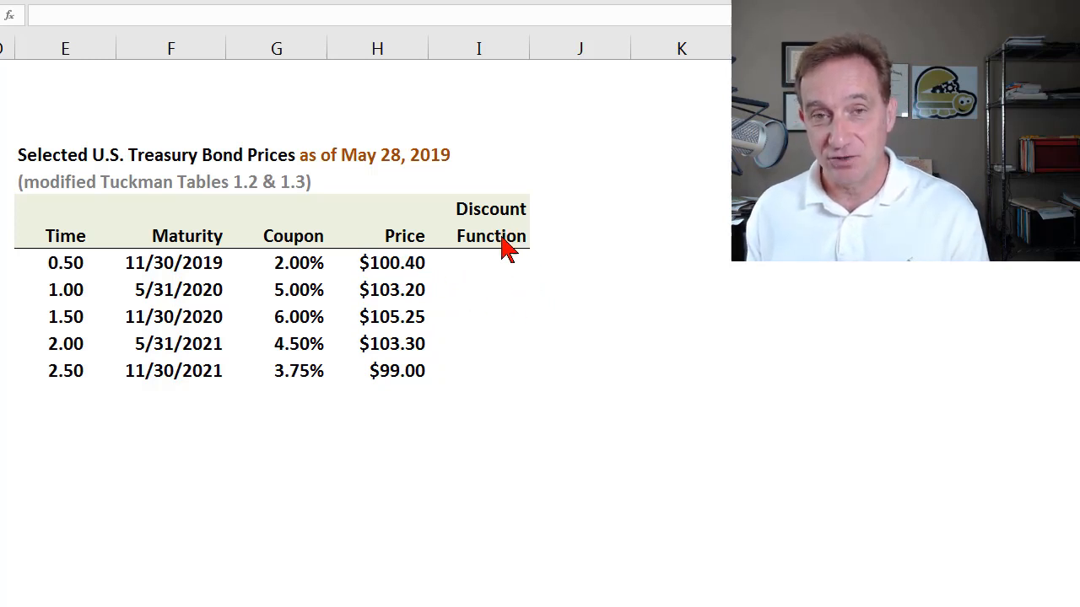
mouse_move(515, 270)
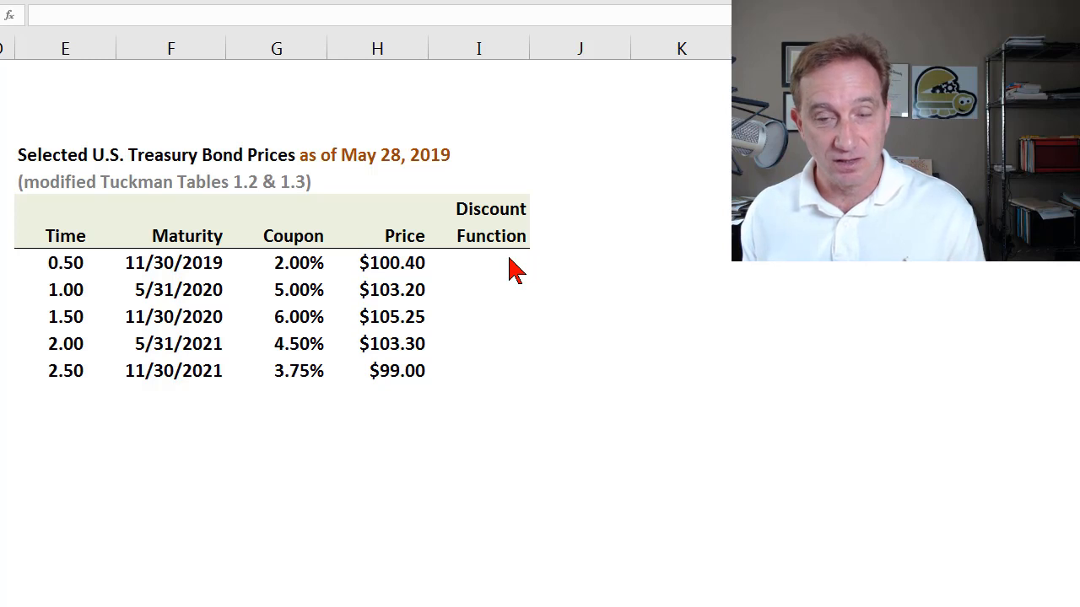
mouse_move(479, 252)
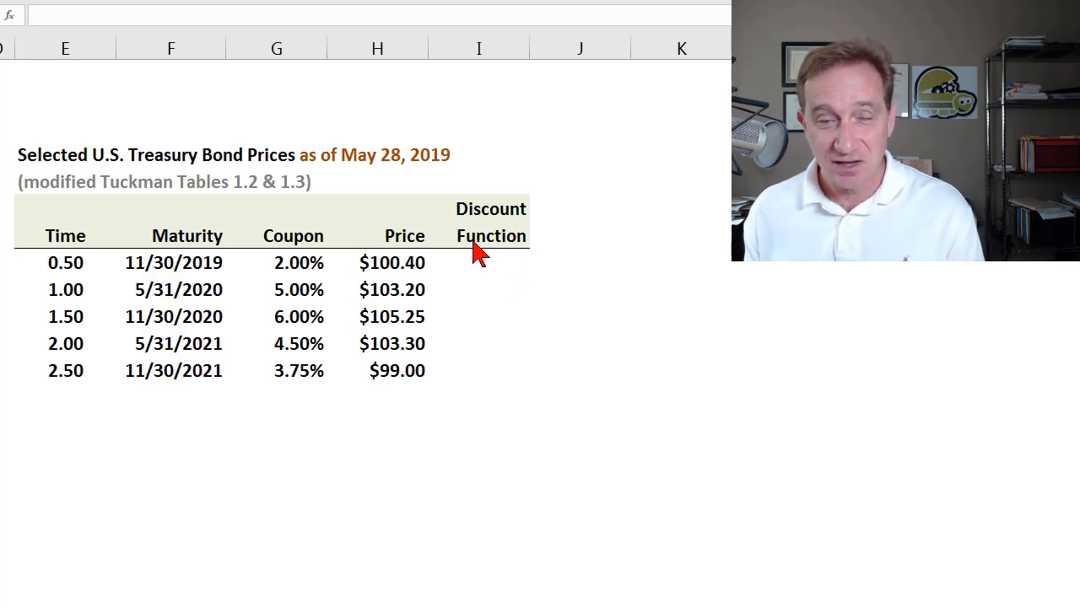
mouse_move(496, 266)
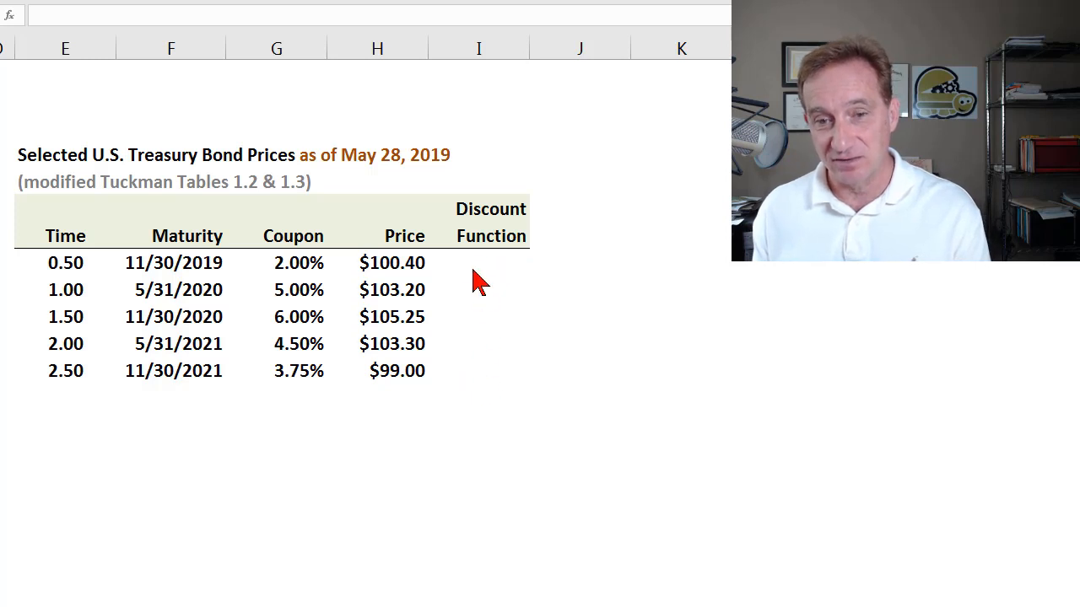
mouse_move(177, 268)
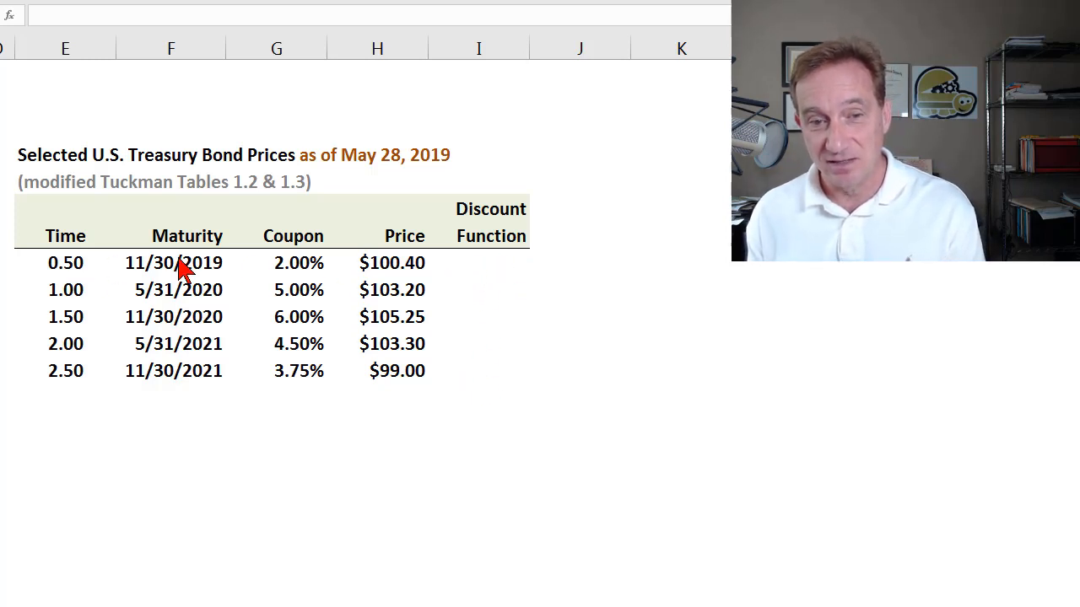
mouse_move(176, 341)
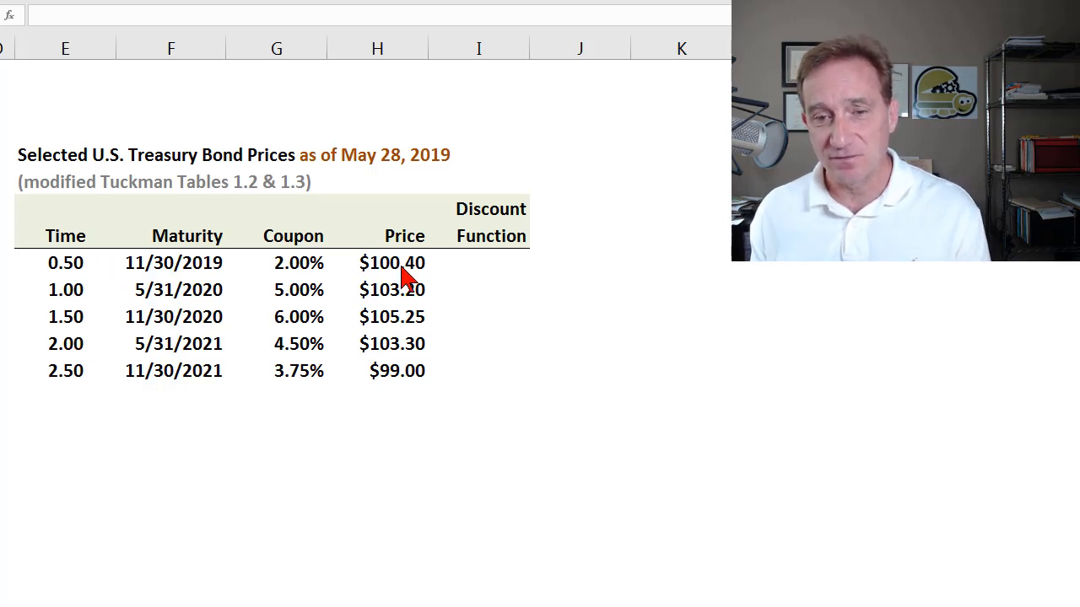
left_click(392, 263)
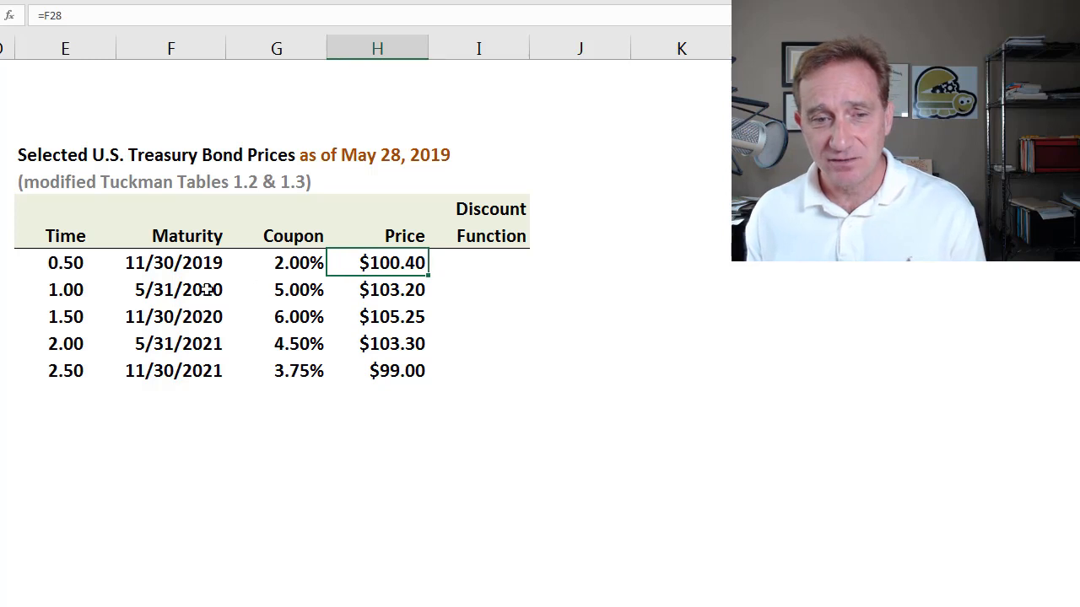
mouse_move(493, 285)
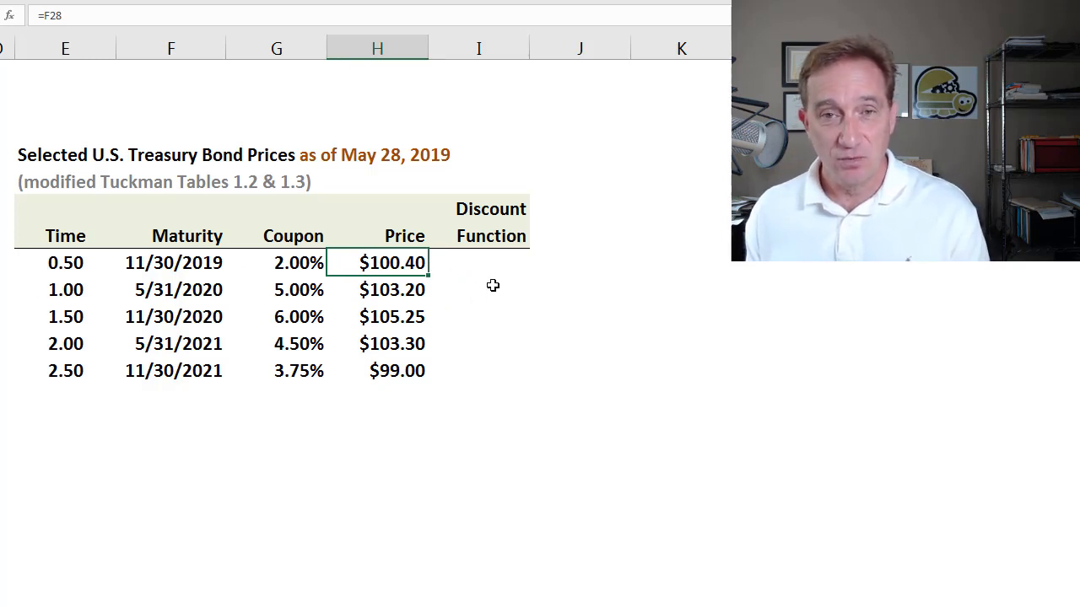
mouse_move(379, 289)
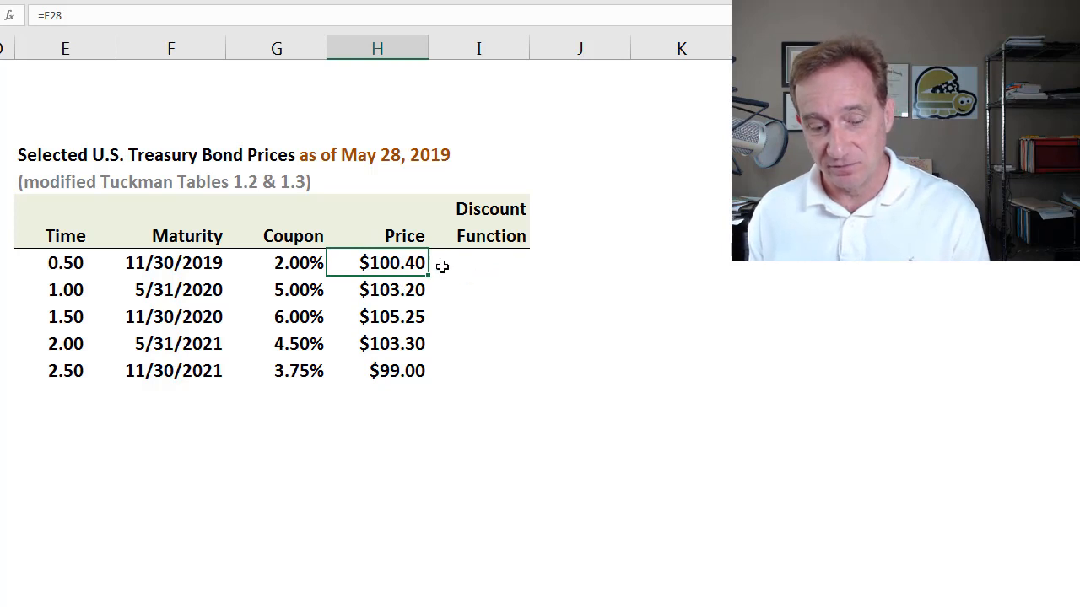
mouse_move(492, 268)
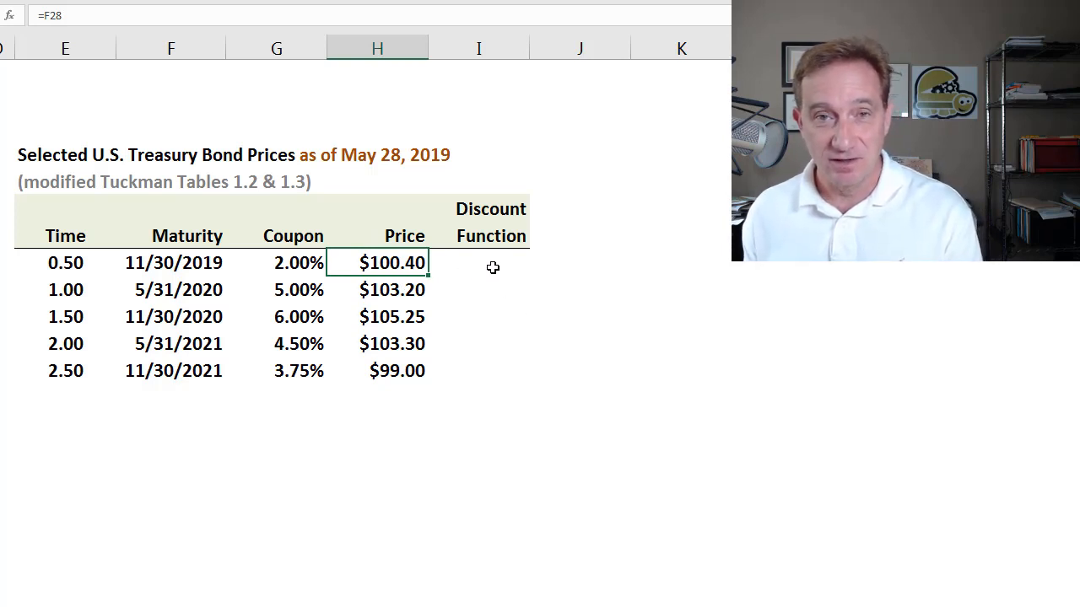
mouse_move(554, 251)
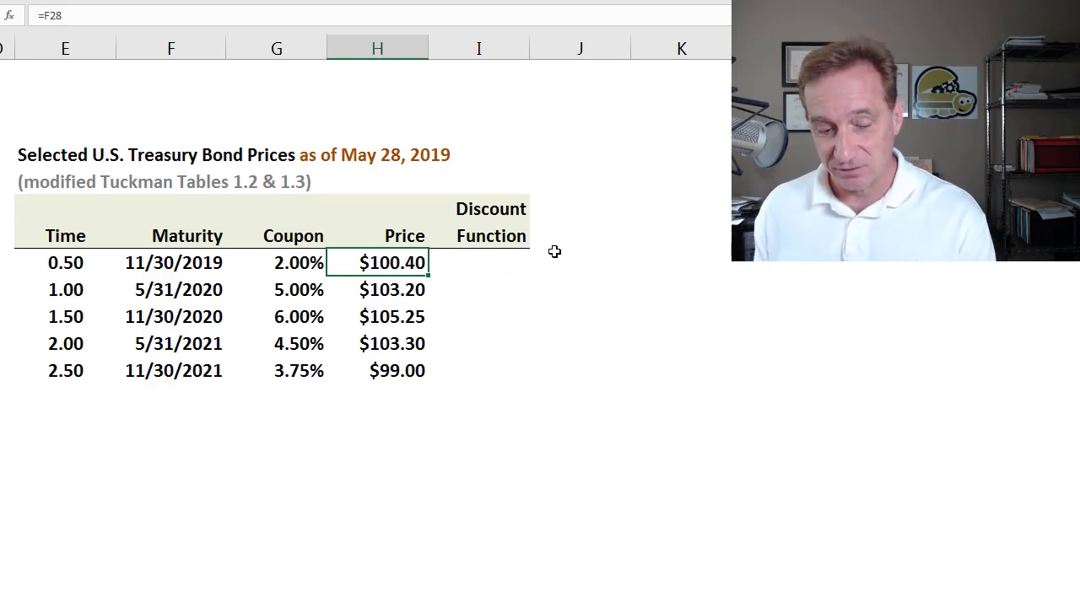
mouse_move(557, 274)
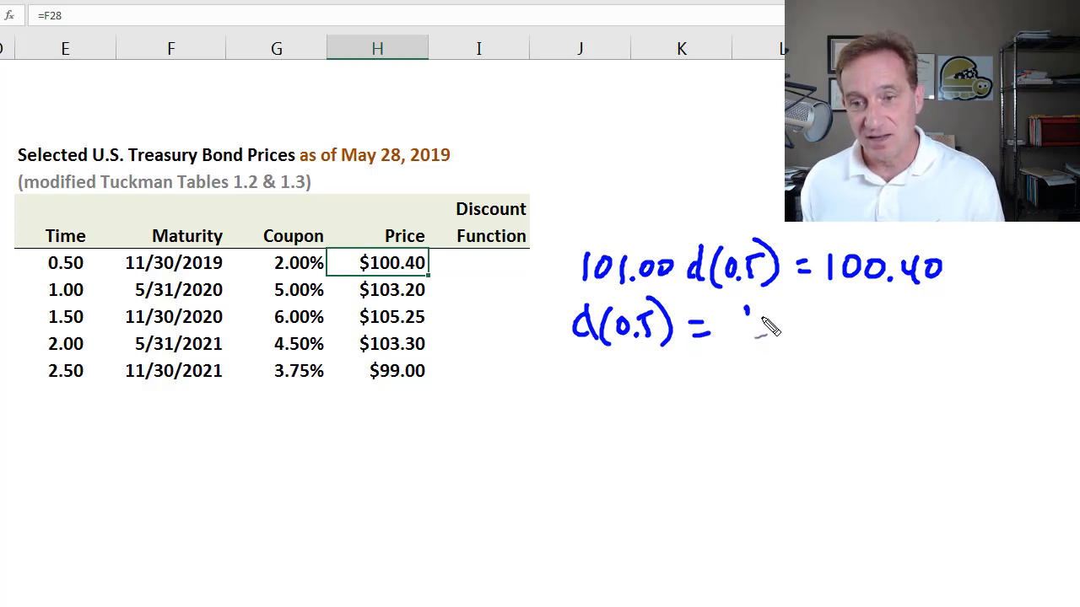
left_click_drag(734, 320, 852, 325)
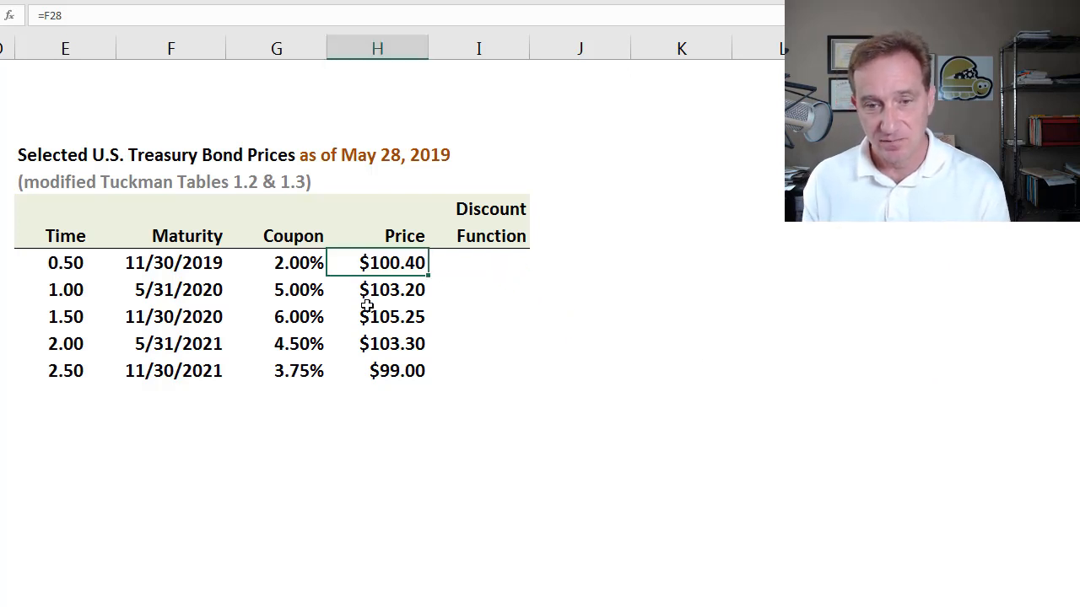
Enter =H8/101 in I8, giving the 0.5-year discount function 0.99406
left_click(479, 262)
type("=H8")
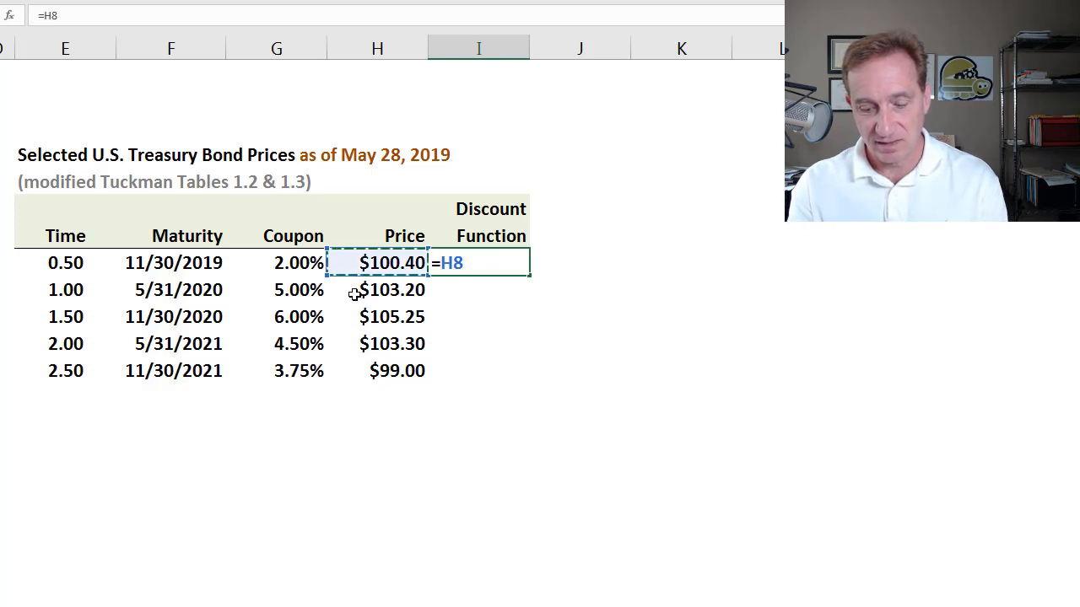
type("/101")
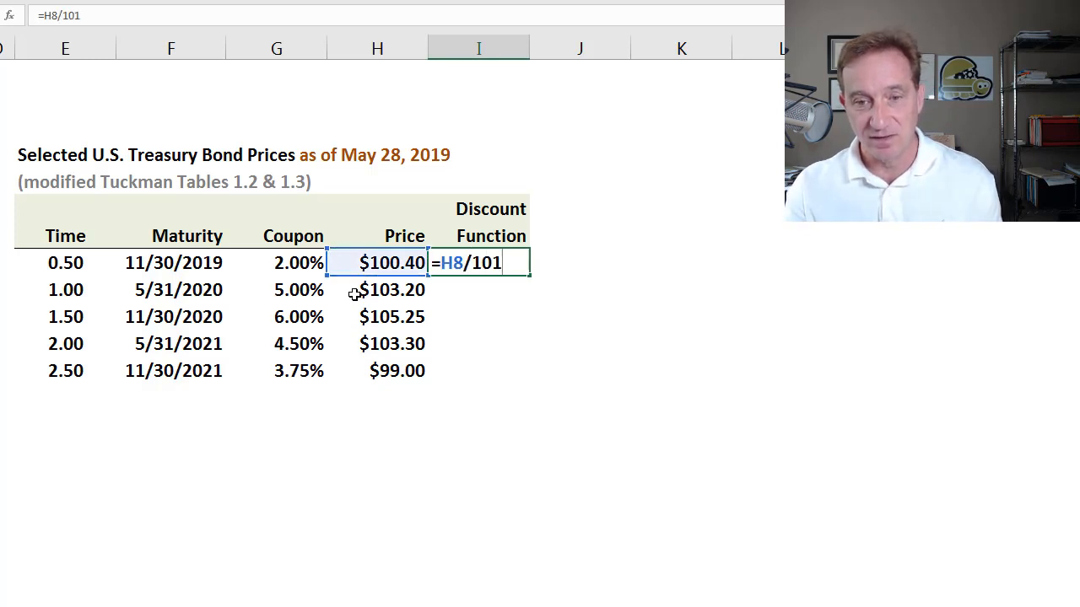
key("Enter")
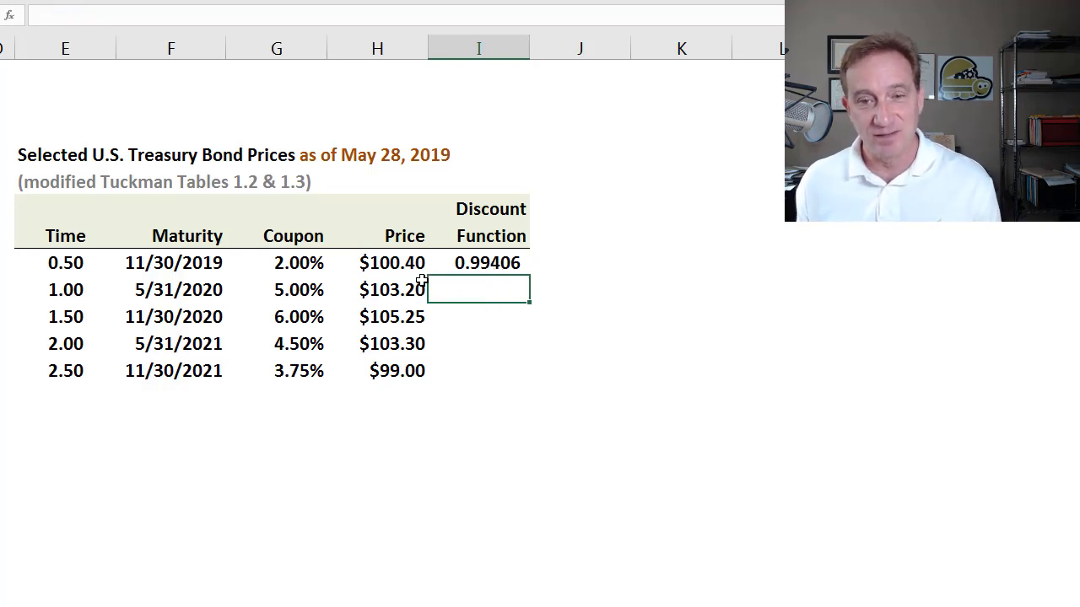
mouse_move(483, 295)
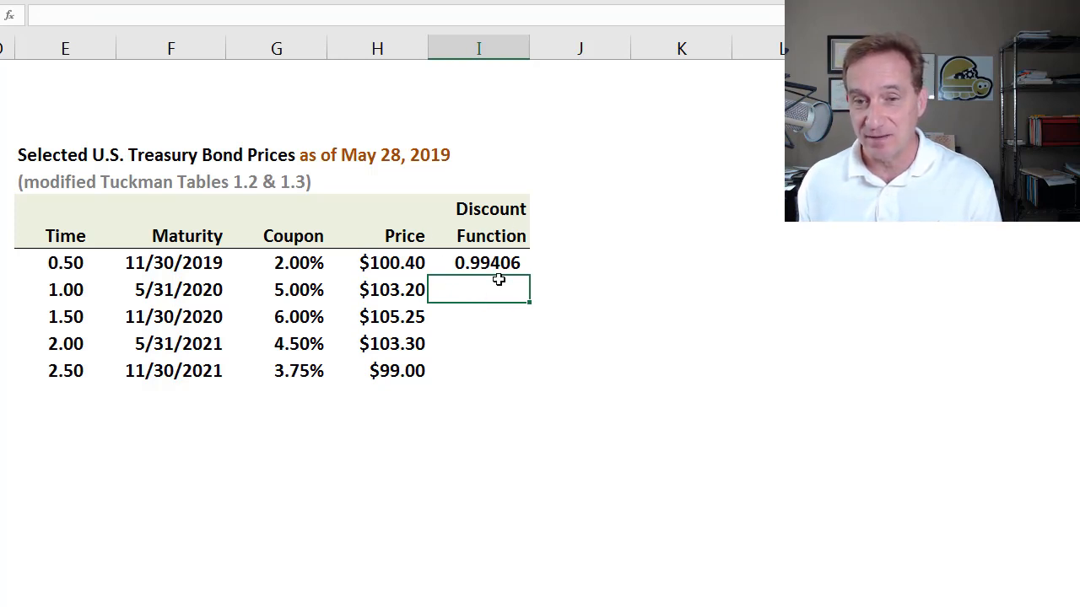
mouse_move(506, 267)
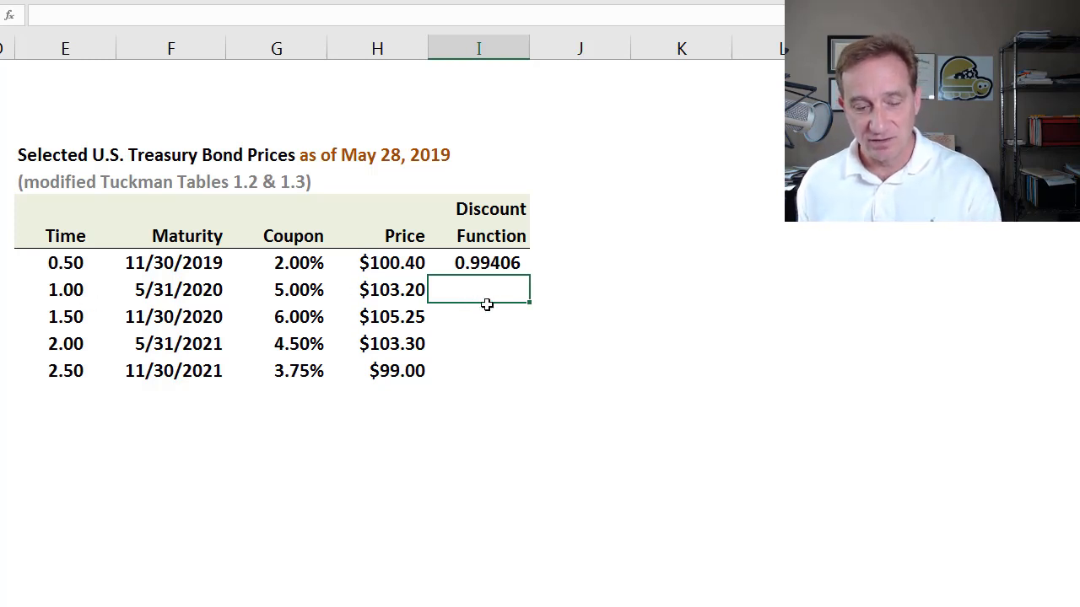
mouse_move(257, 310)
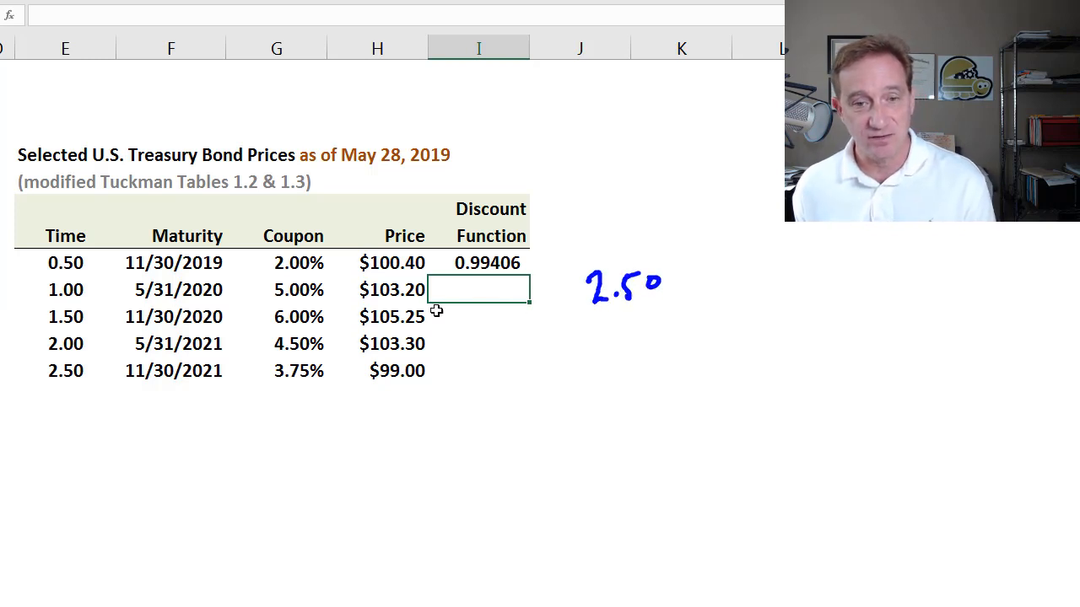
mouse_move(624, 294)
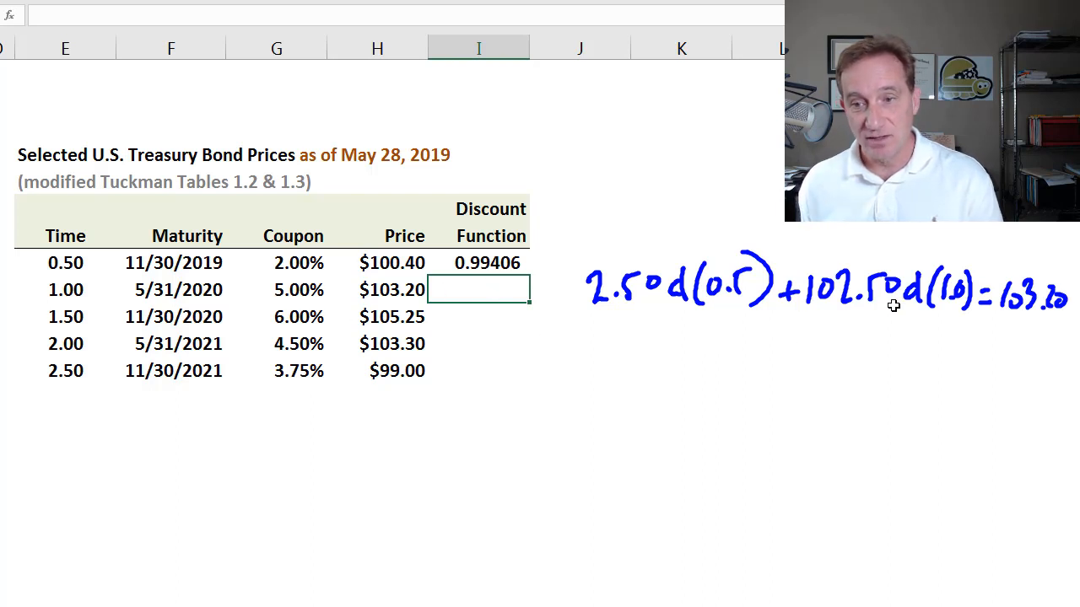
mouse_move(555, 343)
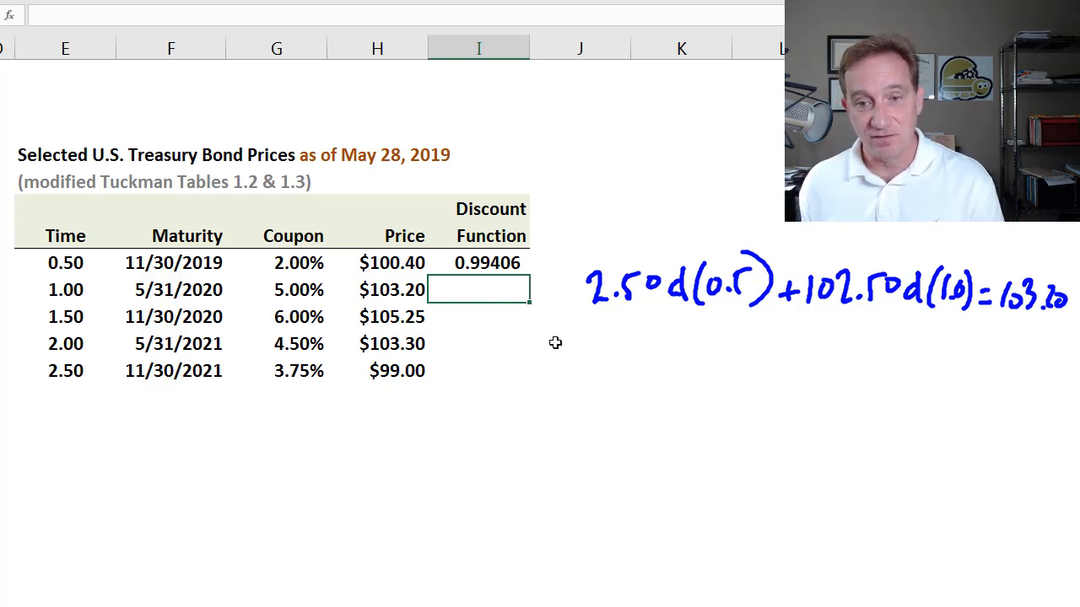
left_click_drag(536, 346, 624, 351)
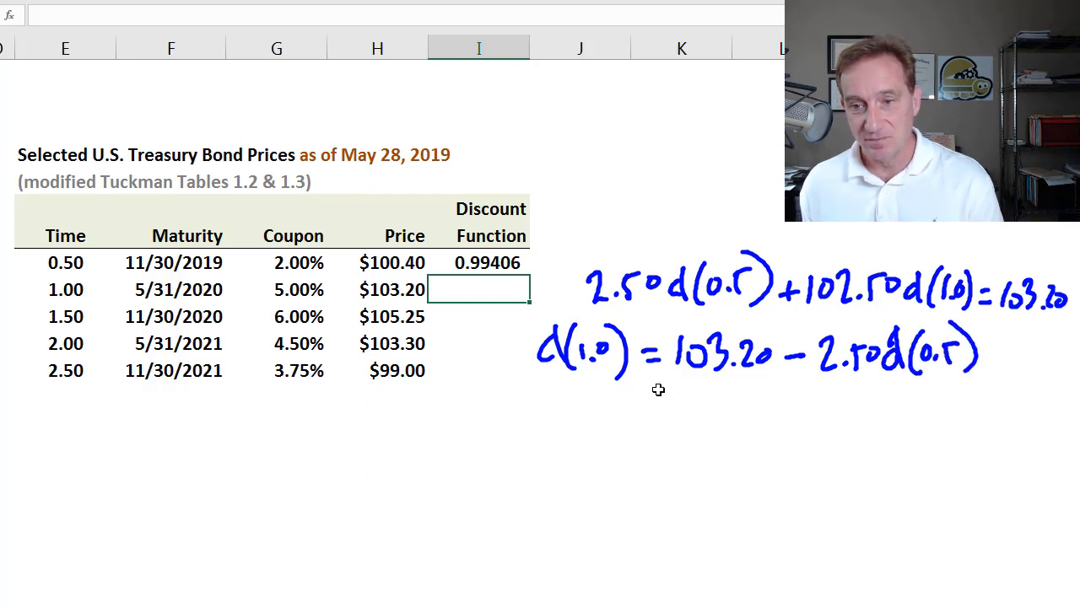
left_click_drag(658, 388, 970, 386)
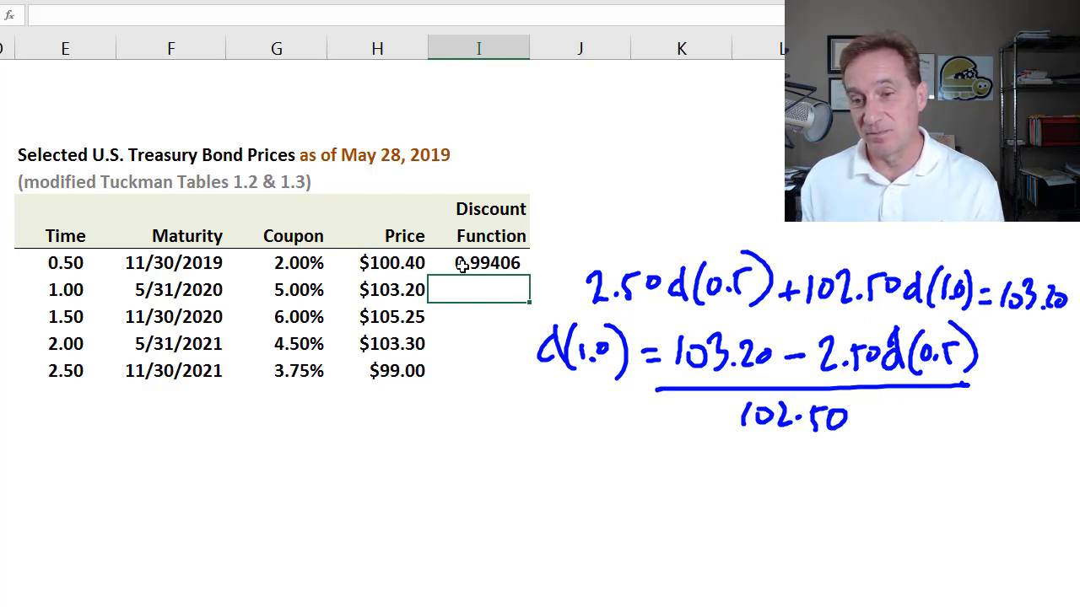
mouse_move(939, 369)
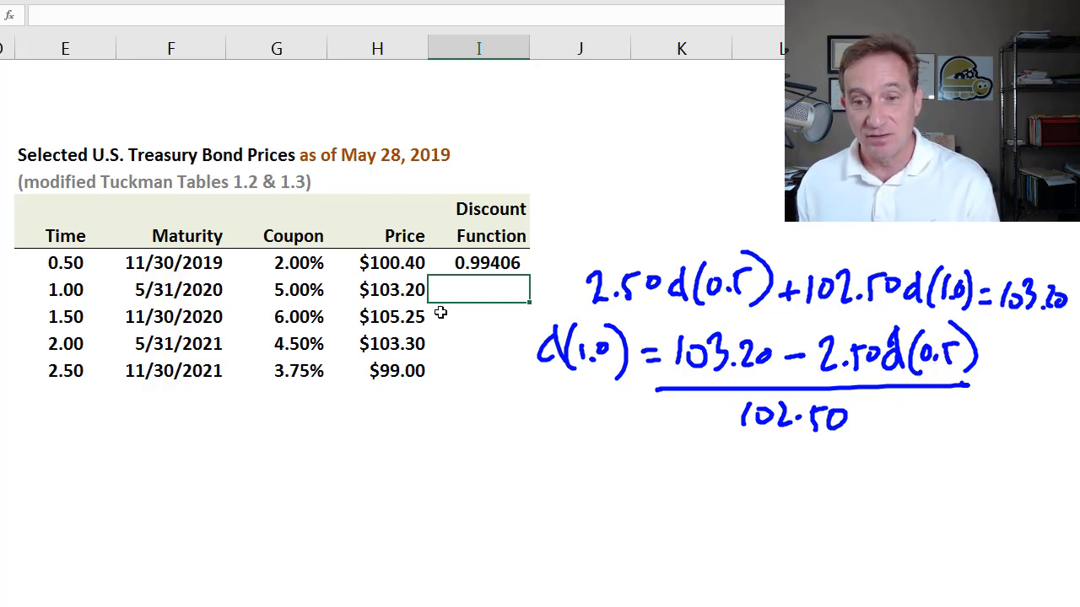
mouse_move(539, 267)
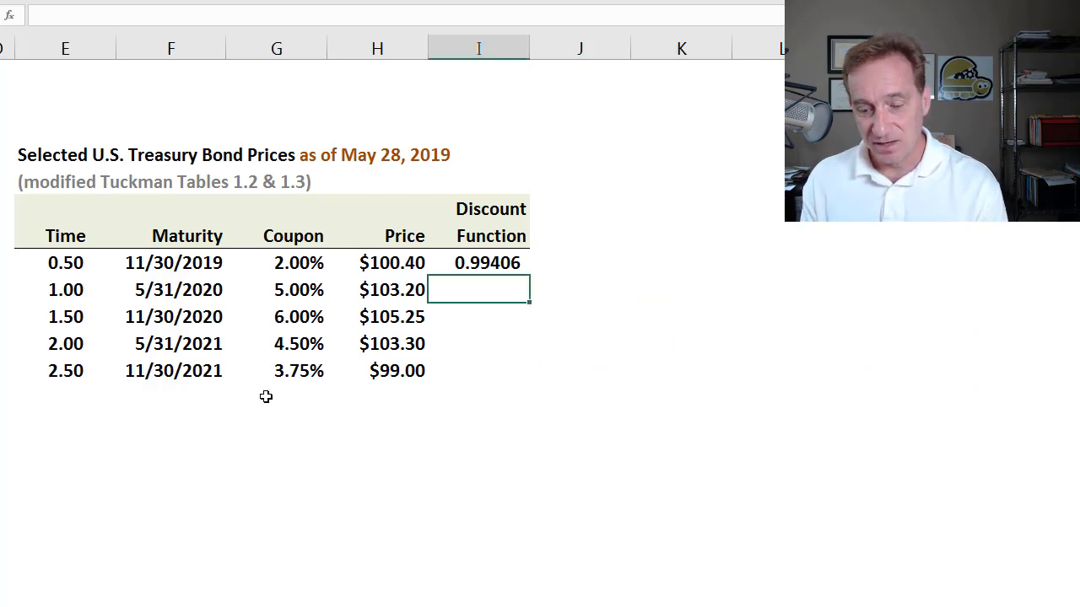
Enter =(H9-2.5*I8)/102.5 in I9, giving the 1.0-year discount function 0.98258
type("=(")
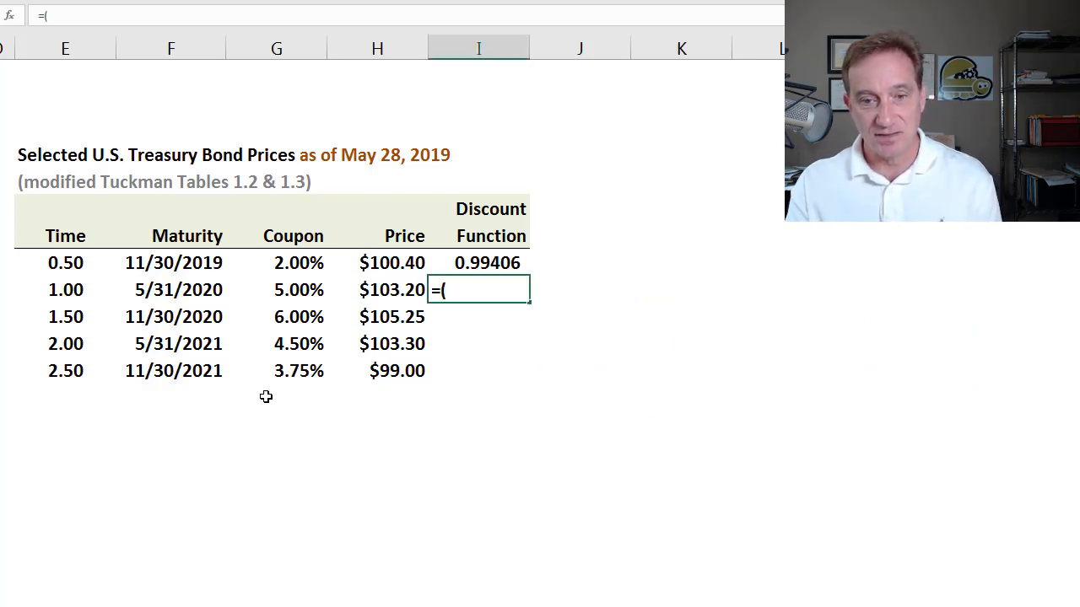
left_click(393, 290)
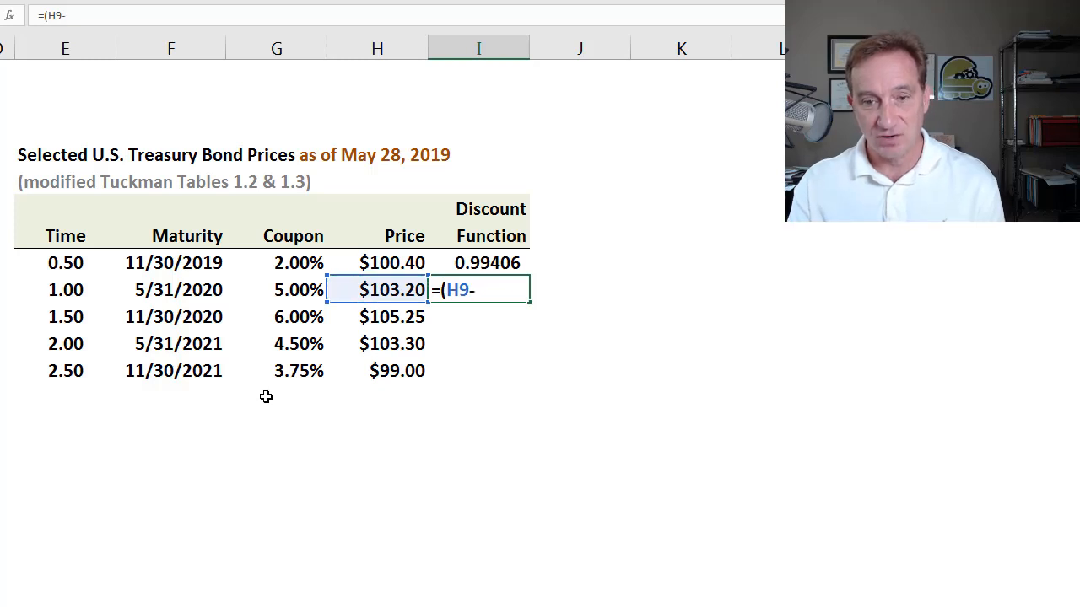
type("2.")
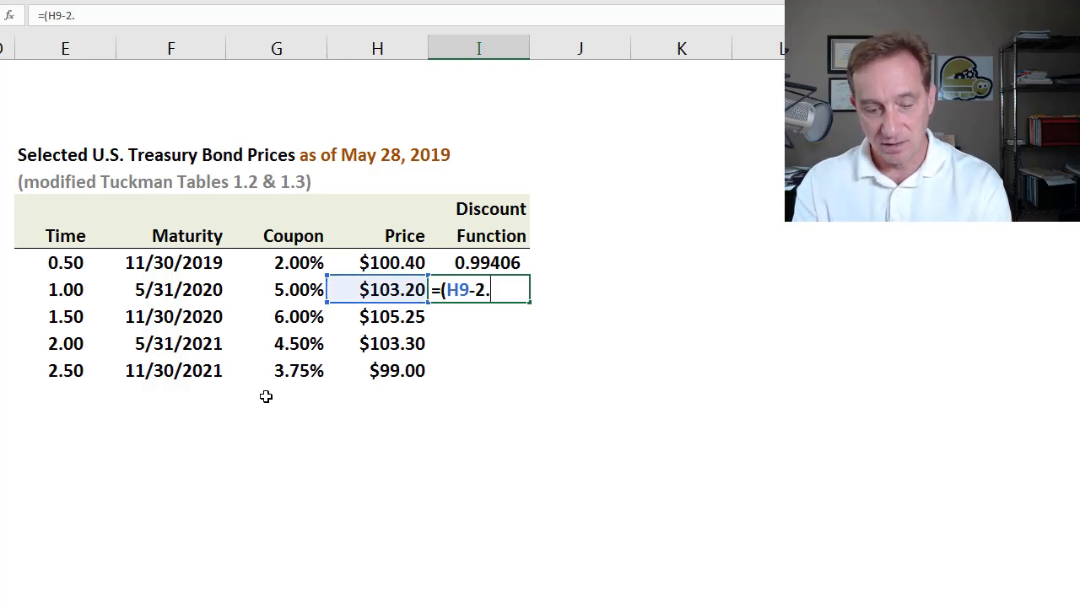
type("5*I8")
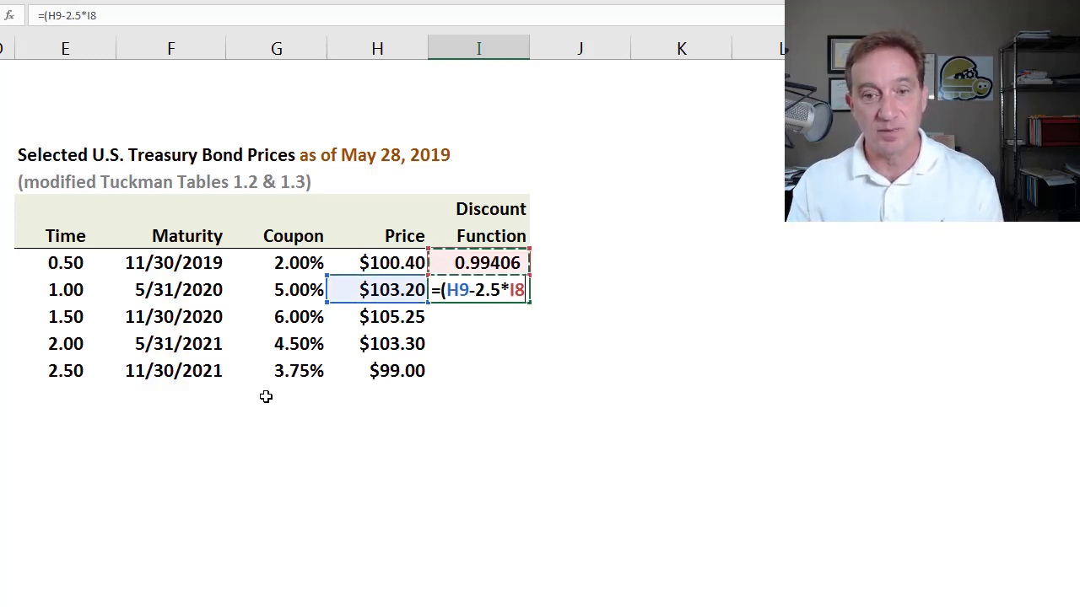
type(")")
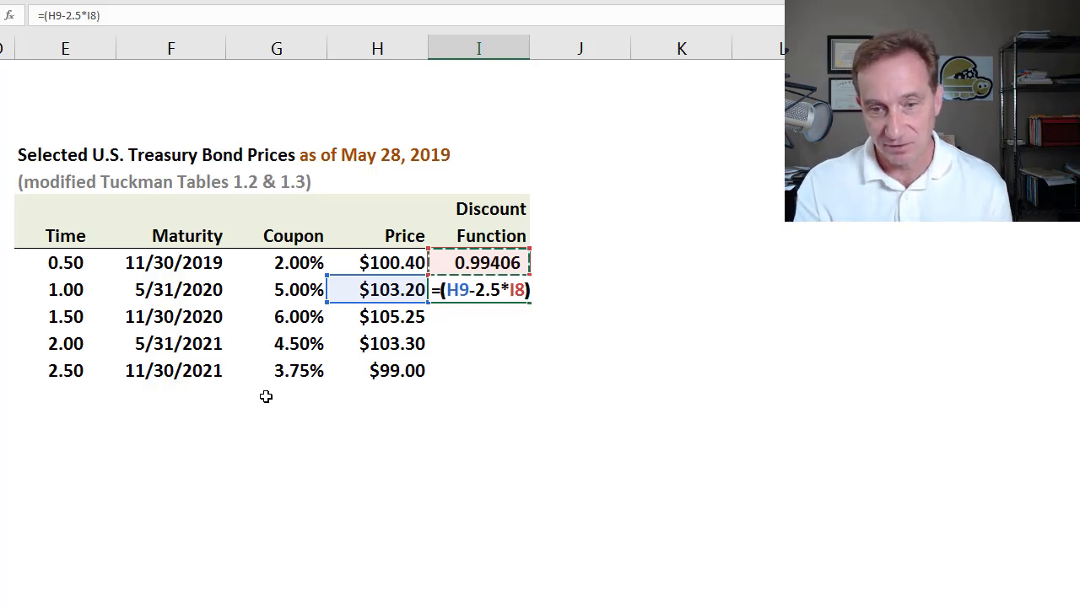
type("/")
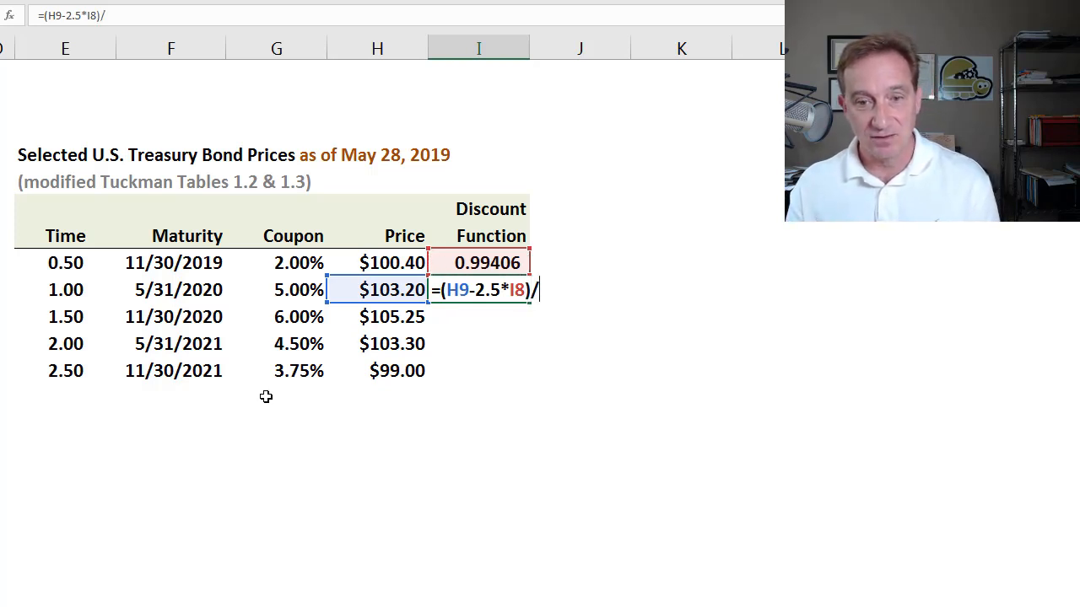
type("1")
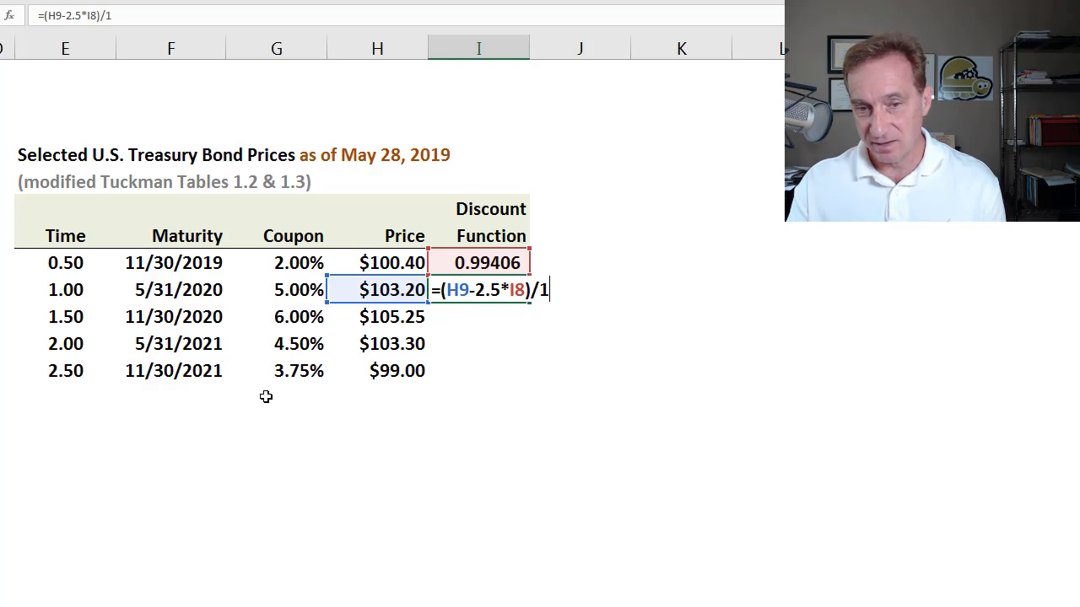
type("02.5")
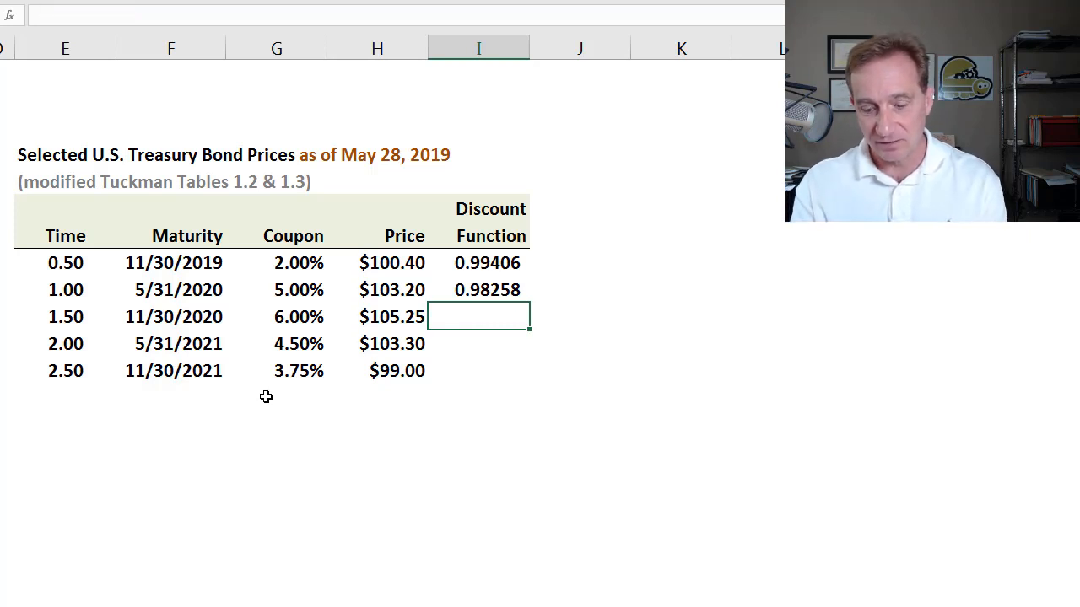
type("=(")
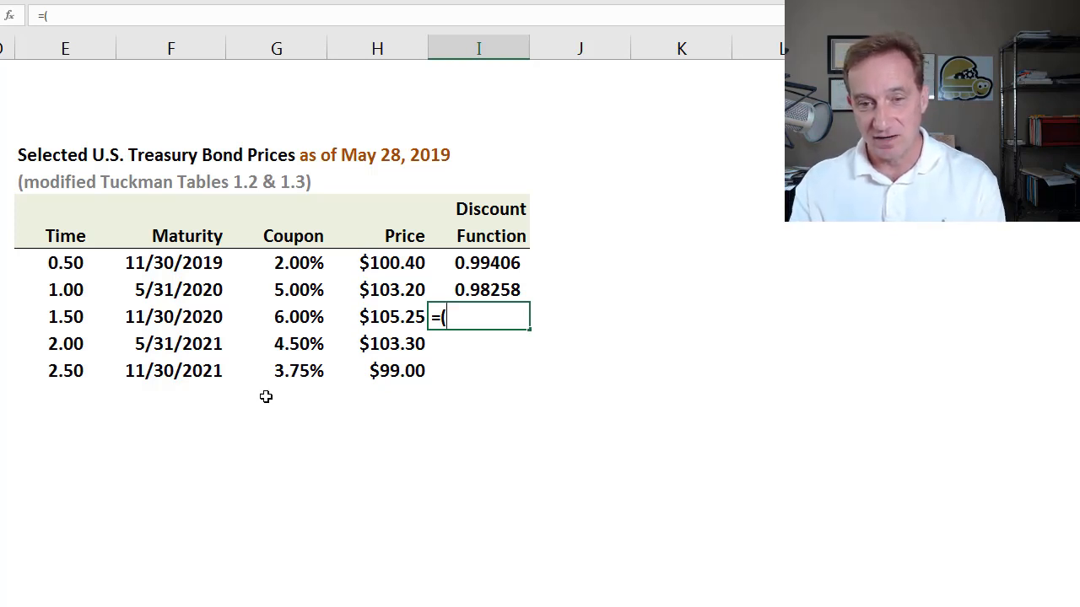
Enter =(H10-3*I8-3*I9)/103 in I10, giving the 1.5-year discount function 0.96427
left_click(393, 317)
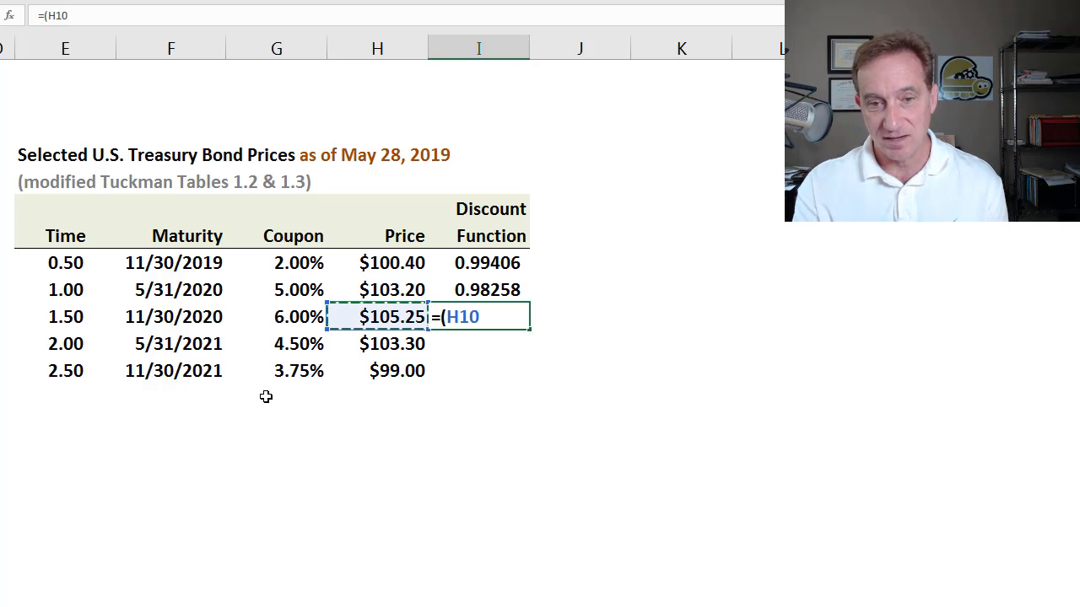
type("-")
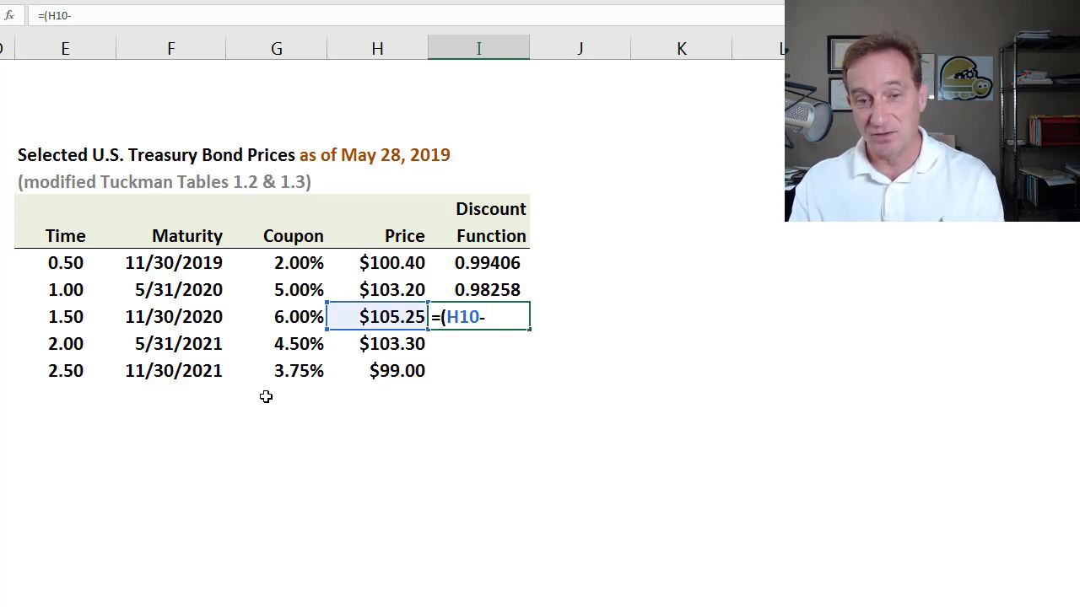
type("3")
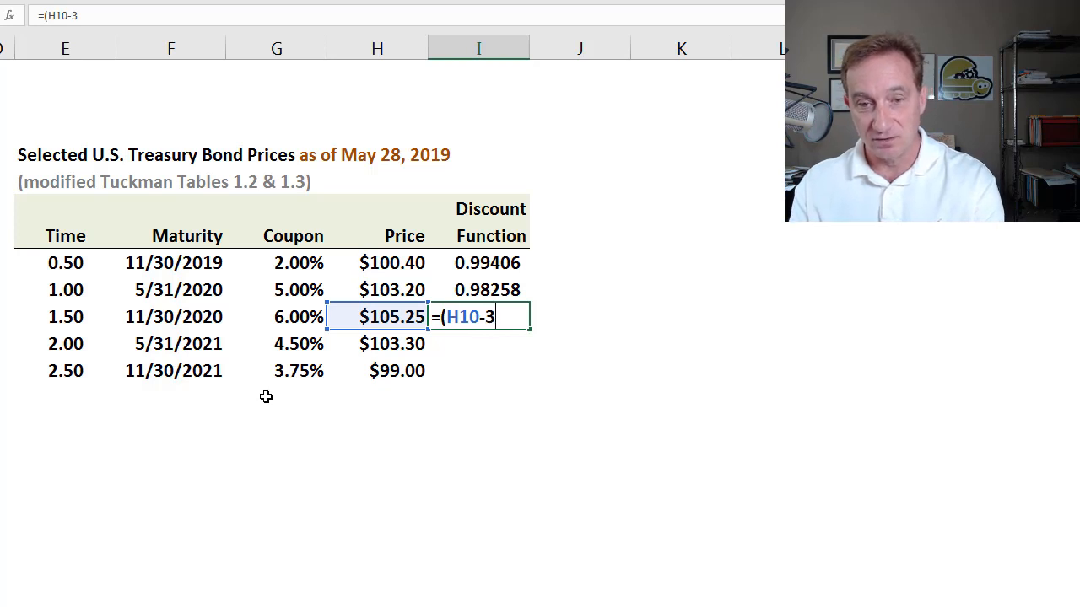
type("*")
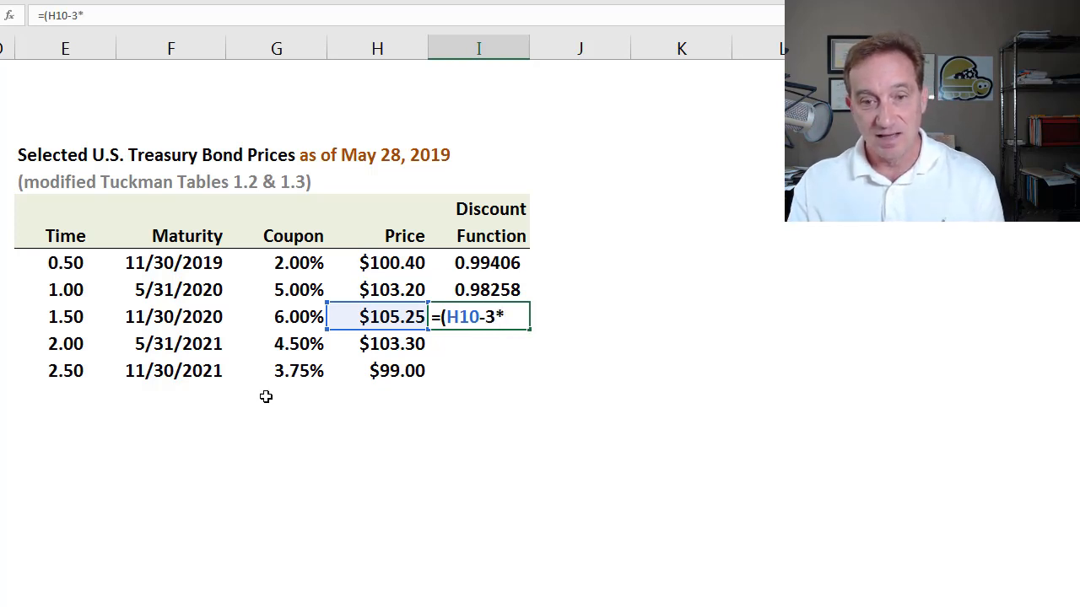
left_click(479, 263)
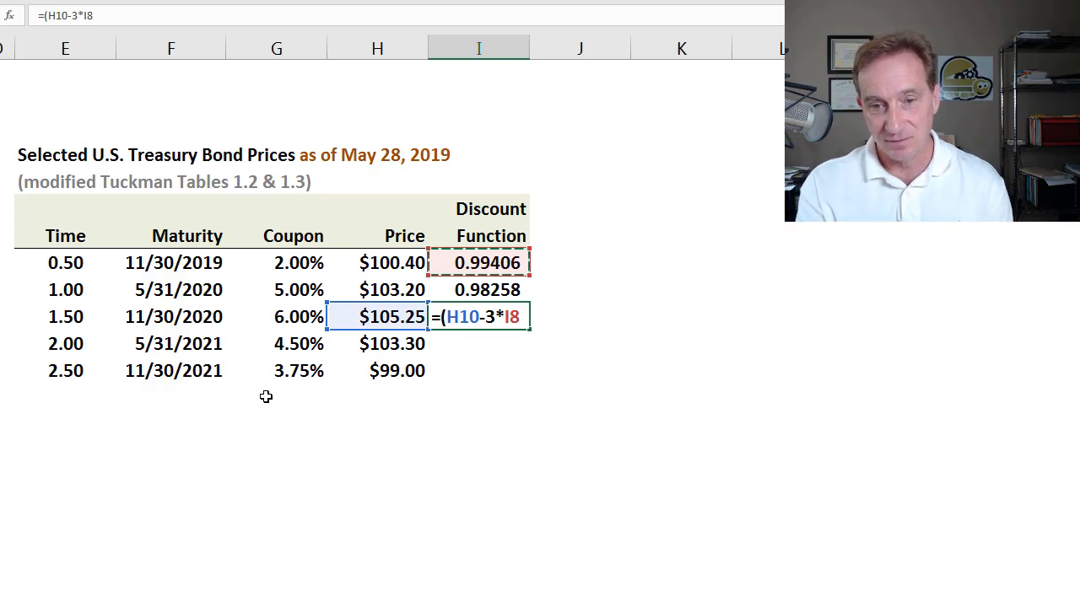
type("-")
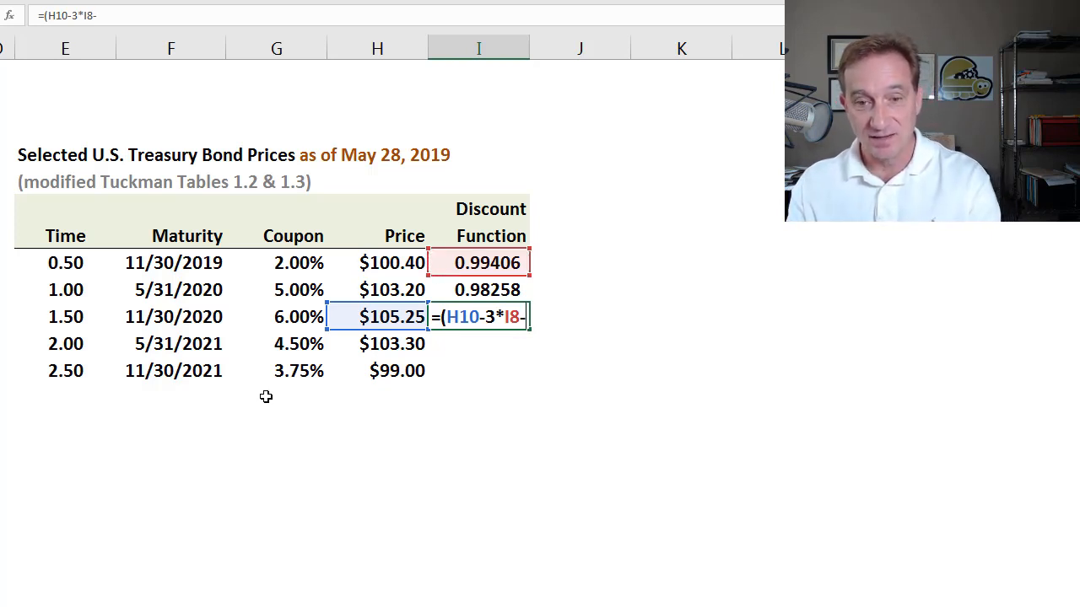
type("3*I9)")
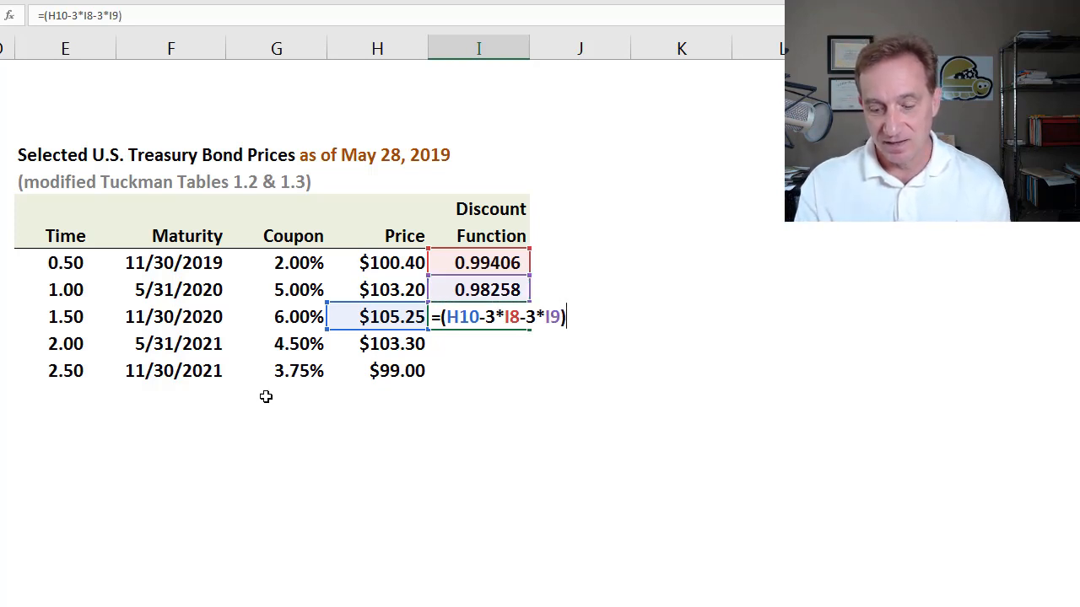
type("/")
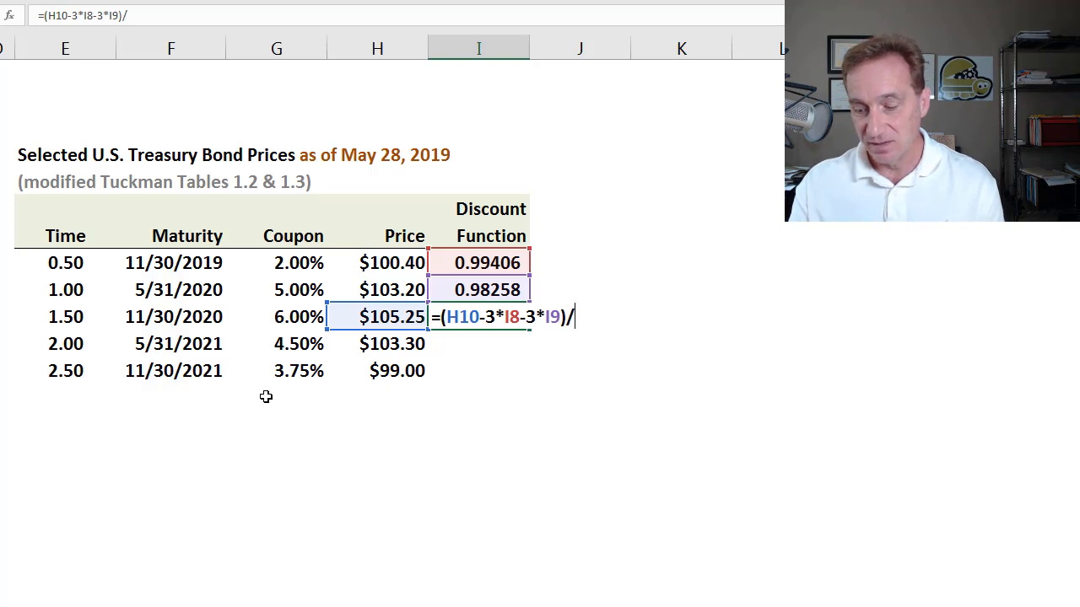
type("10")
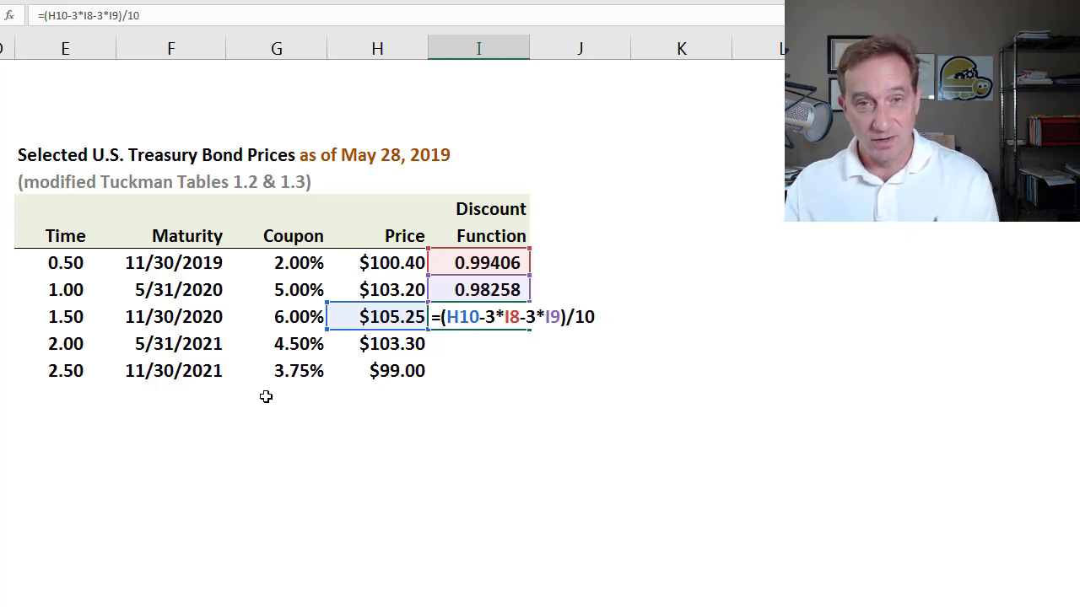
type("3")
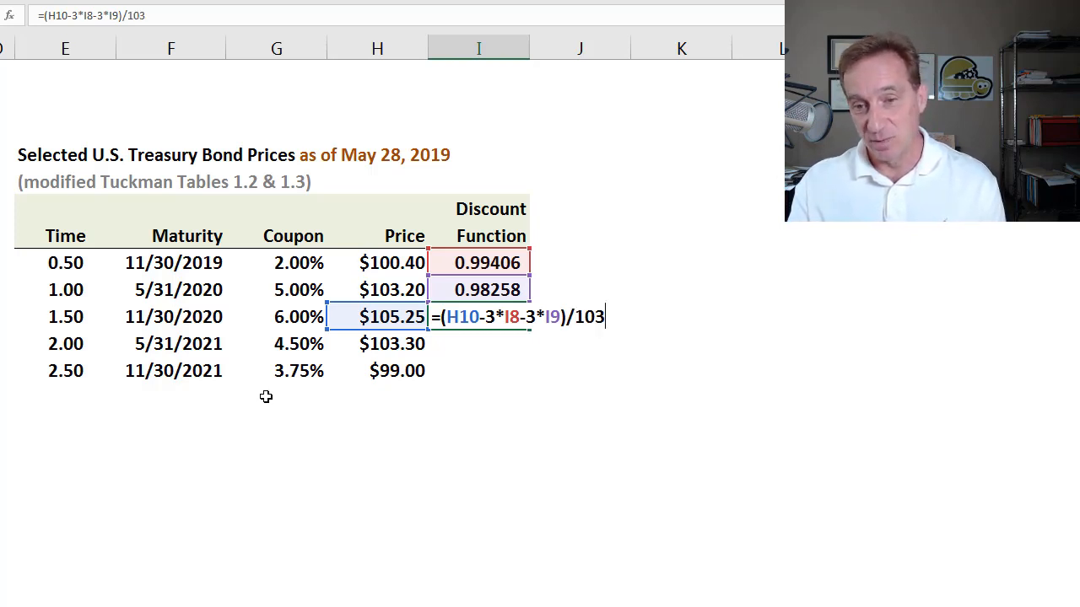
key("enter")
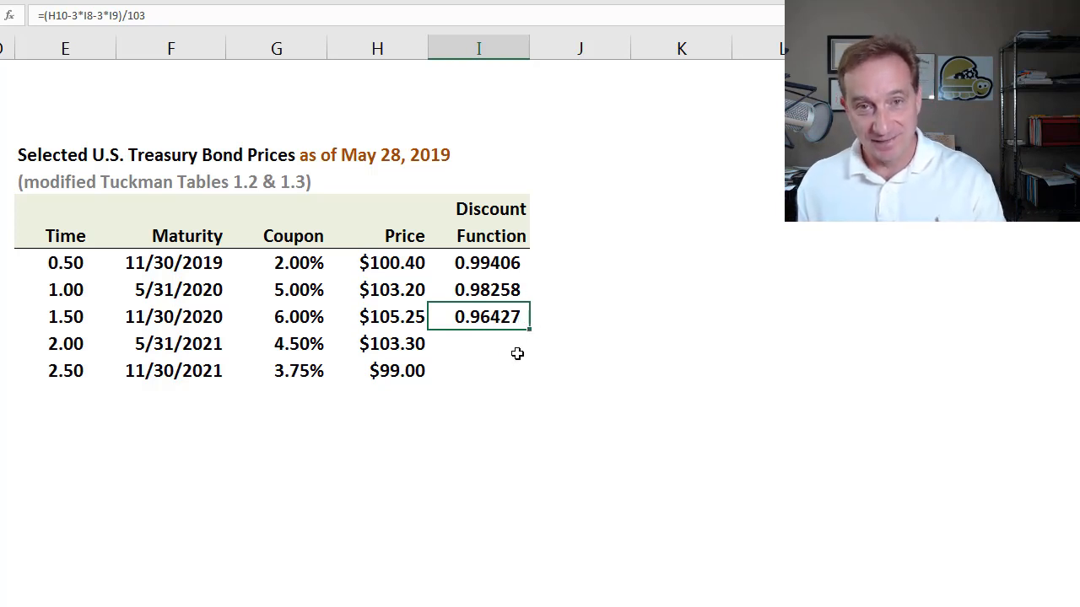
mouse_move(566, 386)
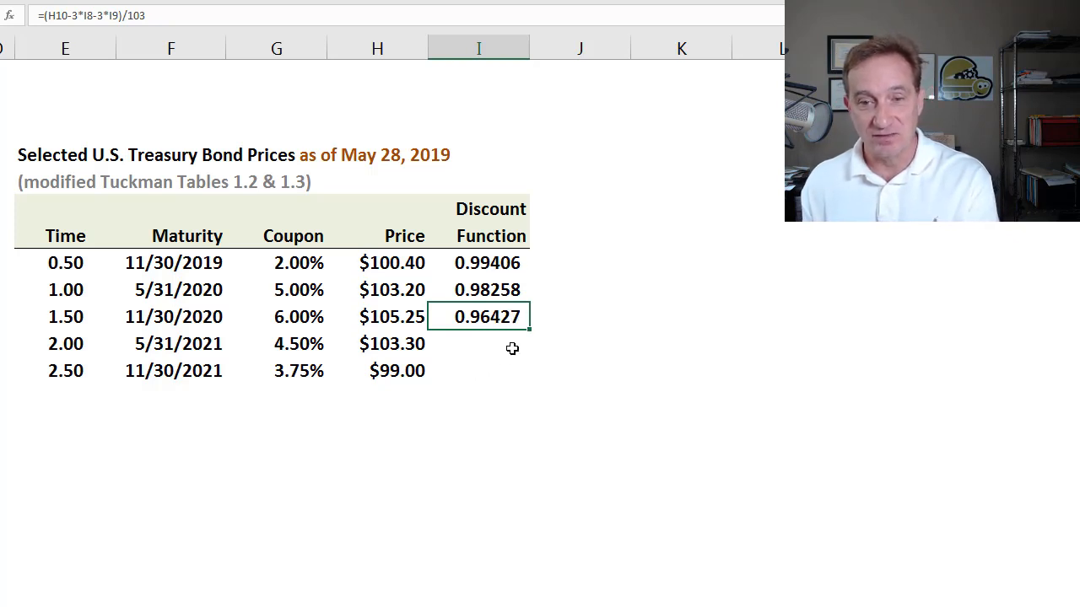
mouse_move(506, 333)
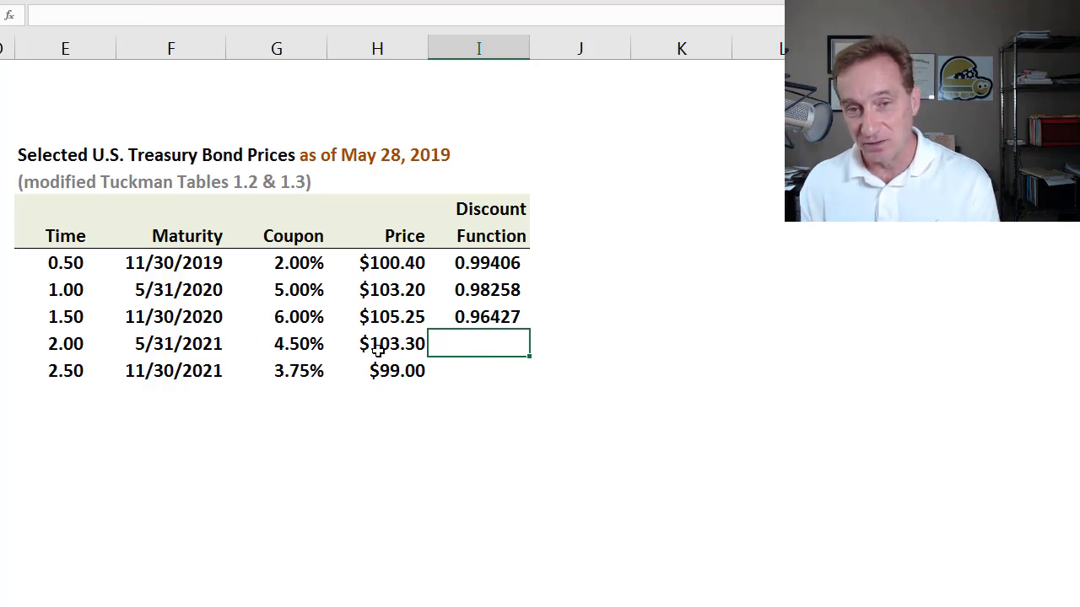
mouse_move(526, 327)
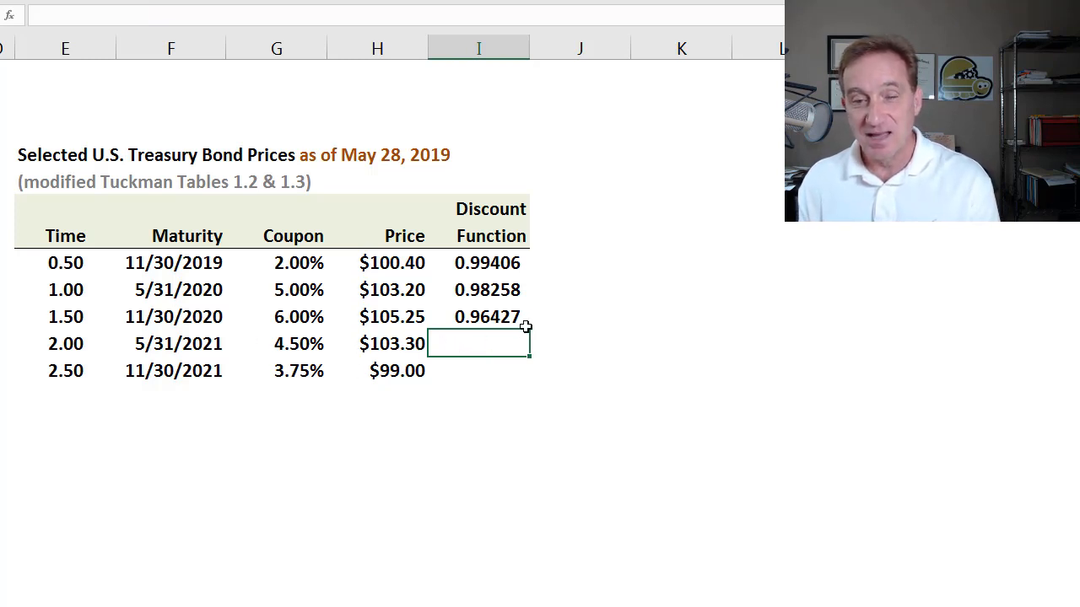
left_click(486, 263)
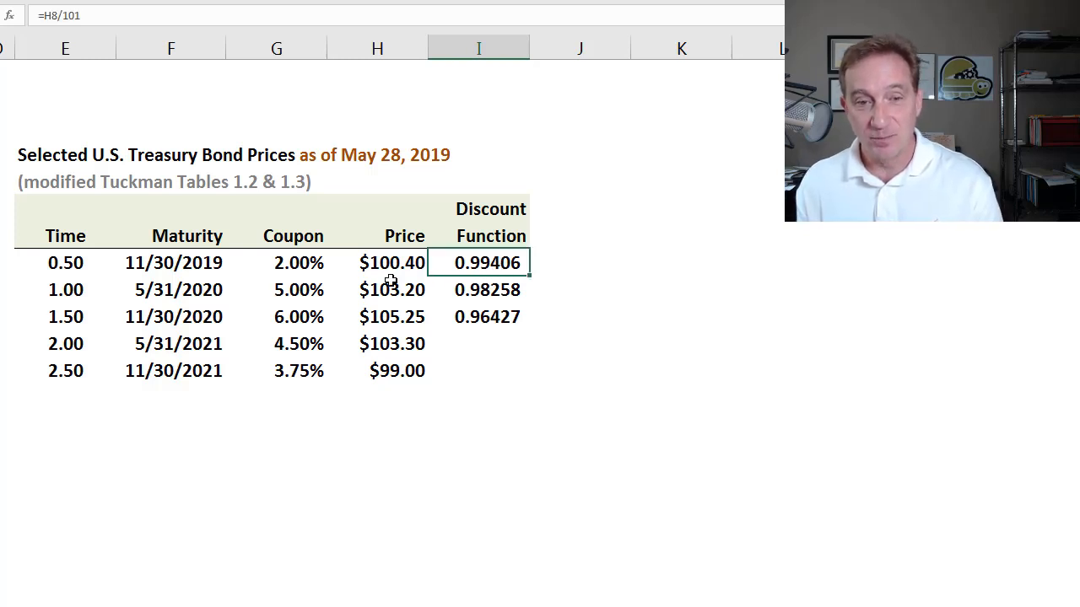
mouse_move(450, 347)
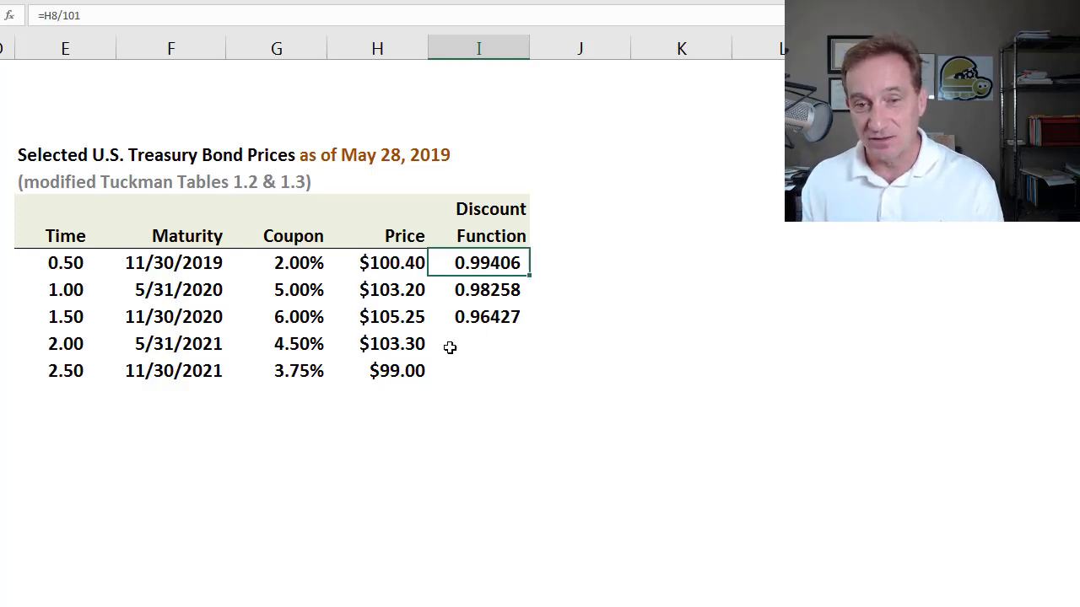
mouse_move(544, 268)
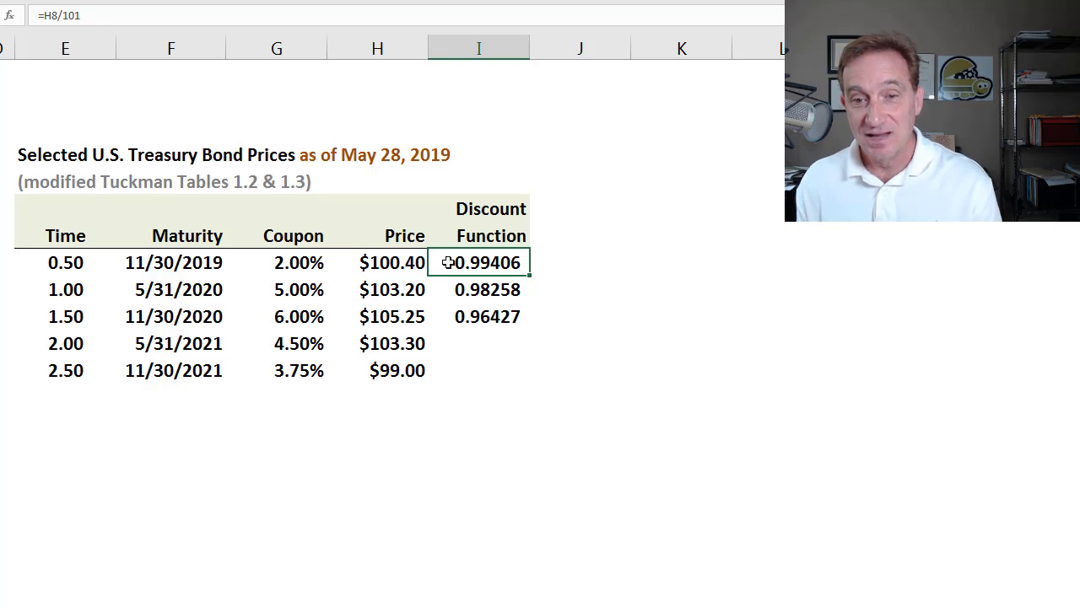
mouse_move(570, 270)
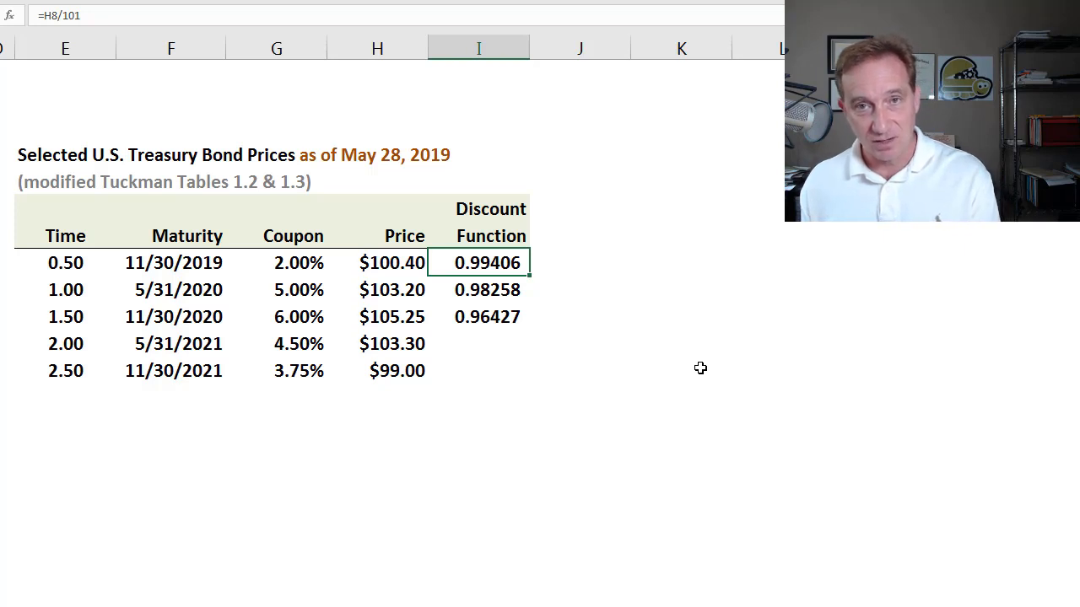
mouse_move(596, 398)
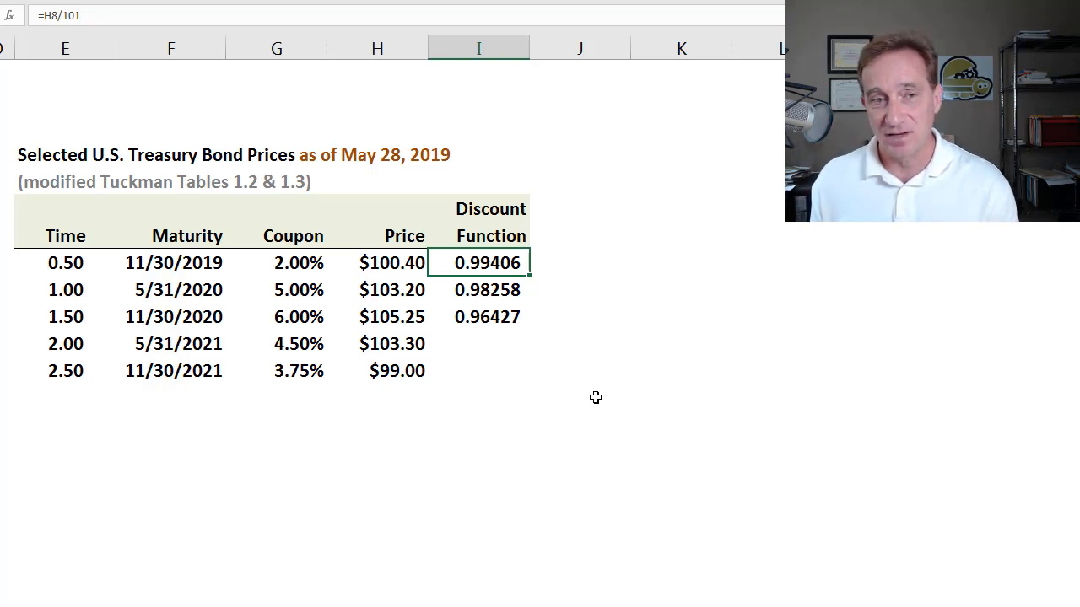
mouse_move(586, 348)
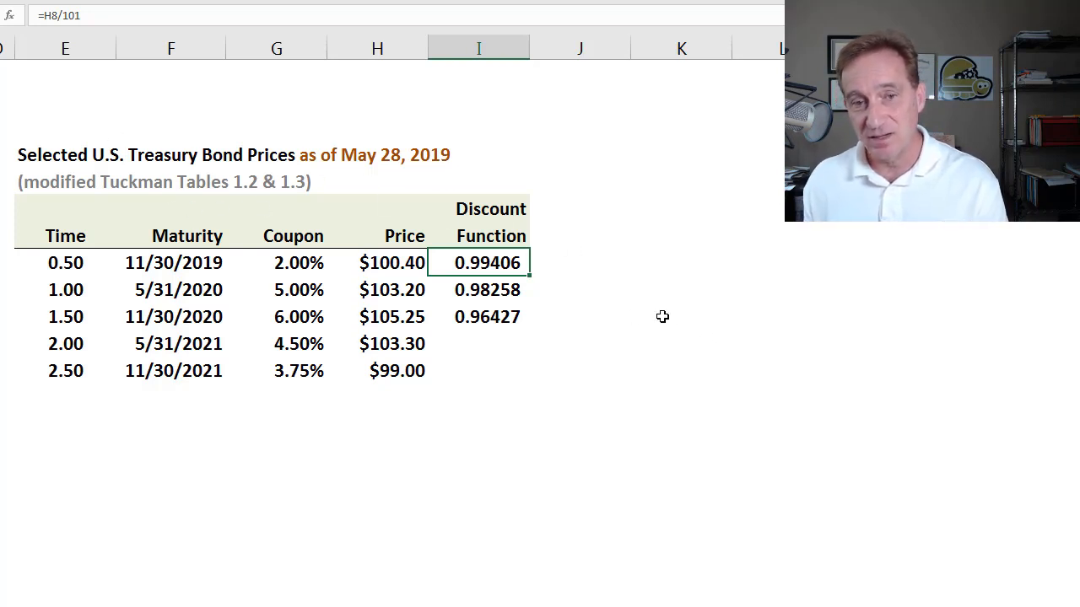
mouse_move(704, 373)
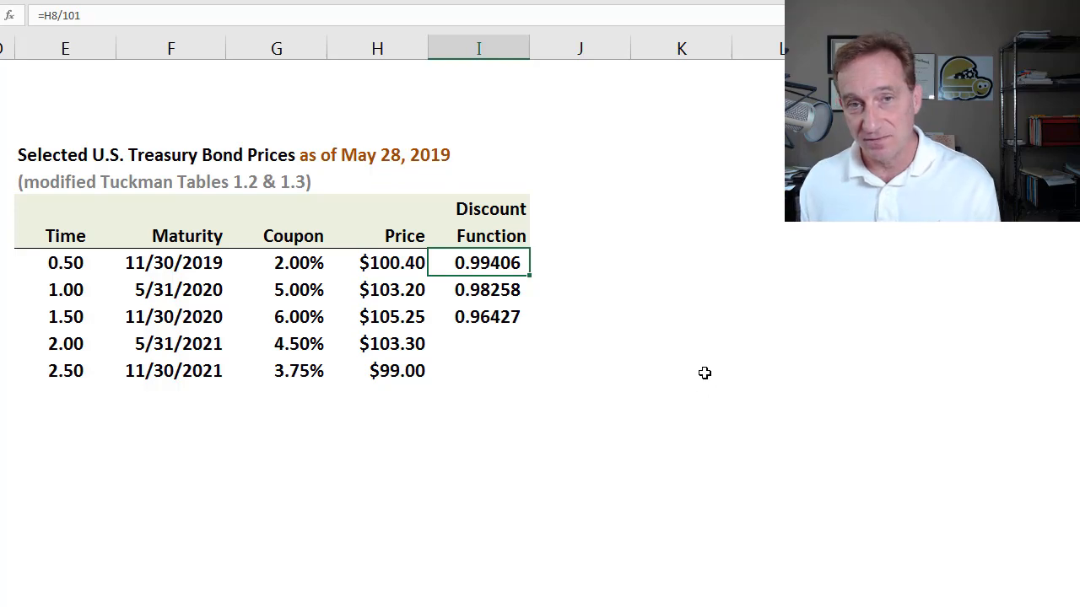